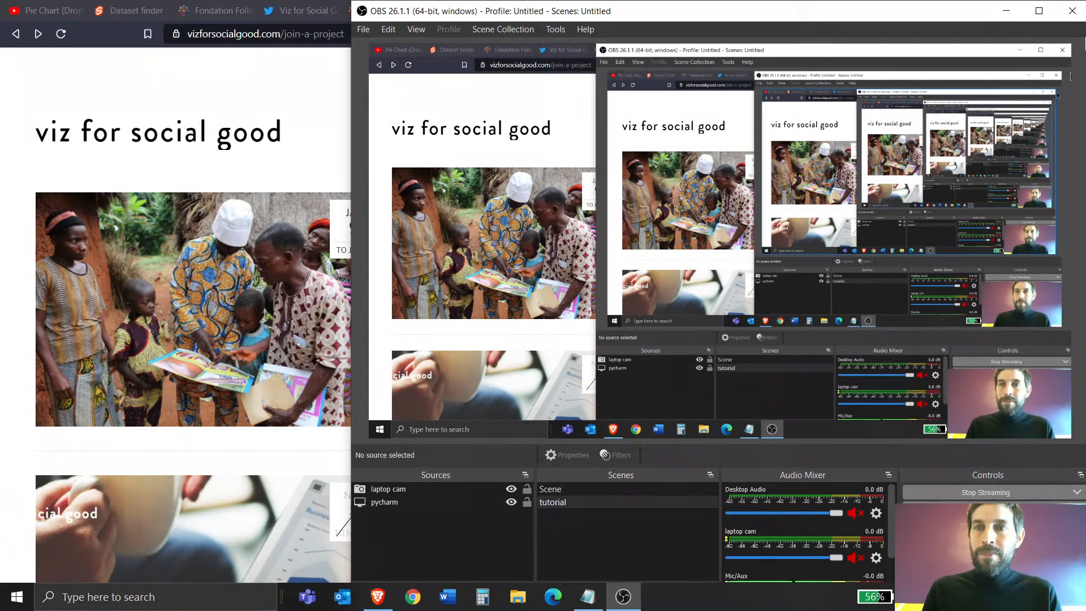
mouse_move(1006, 12)
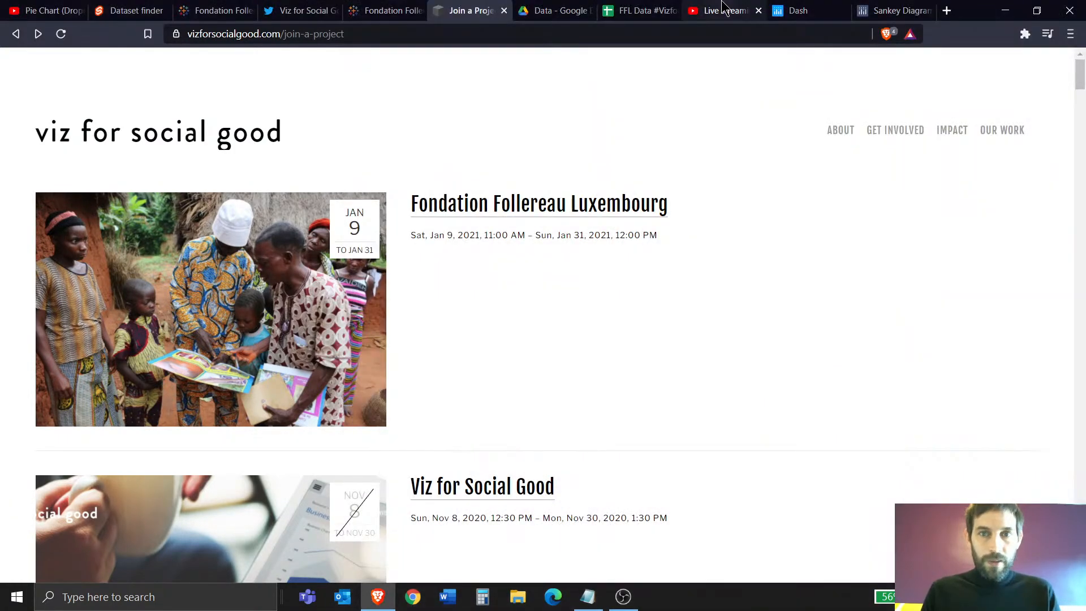
Toggle between YouTube Studio and the Data folder until the stream shows live, then return to the project page.
left_click(720, 10)
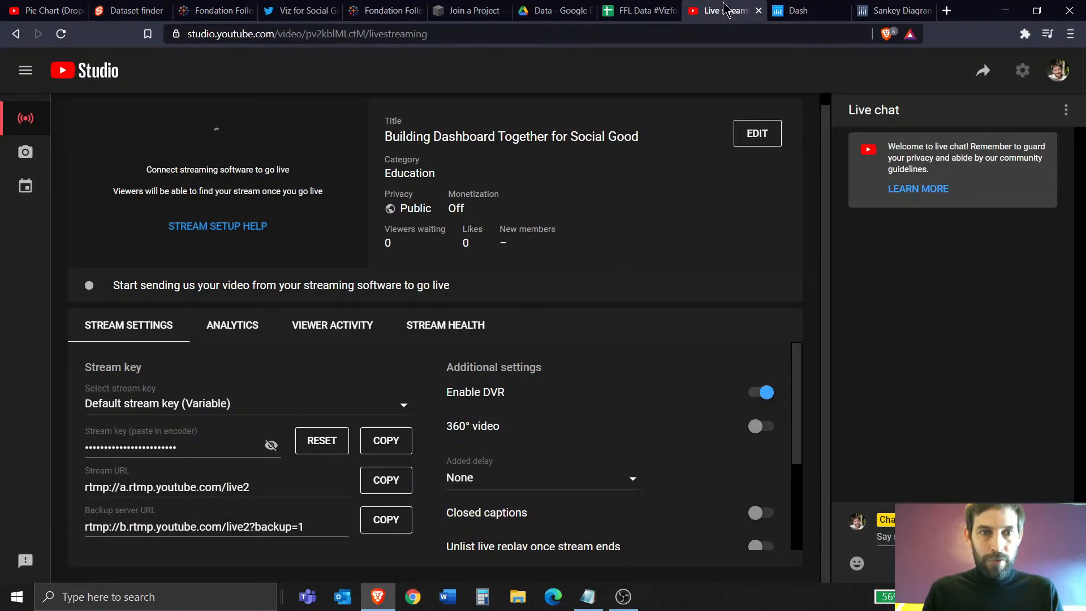
left_click(550, 10)
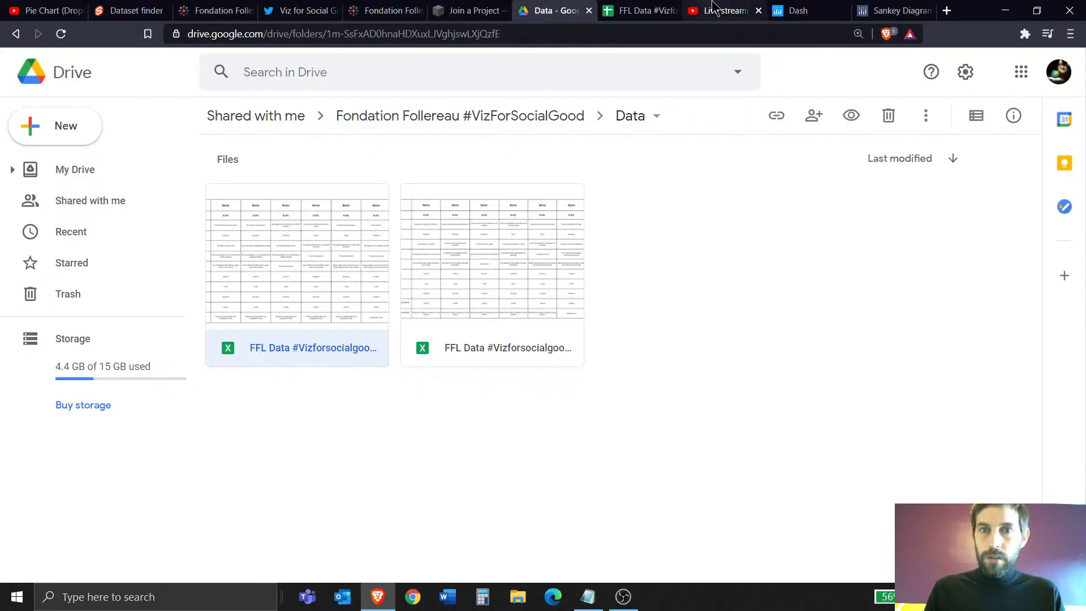
left_click(719, 11)
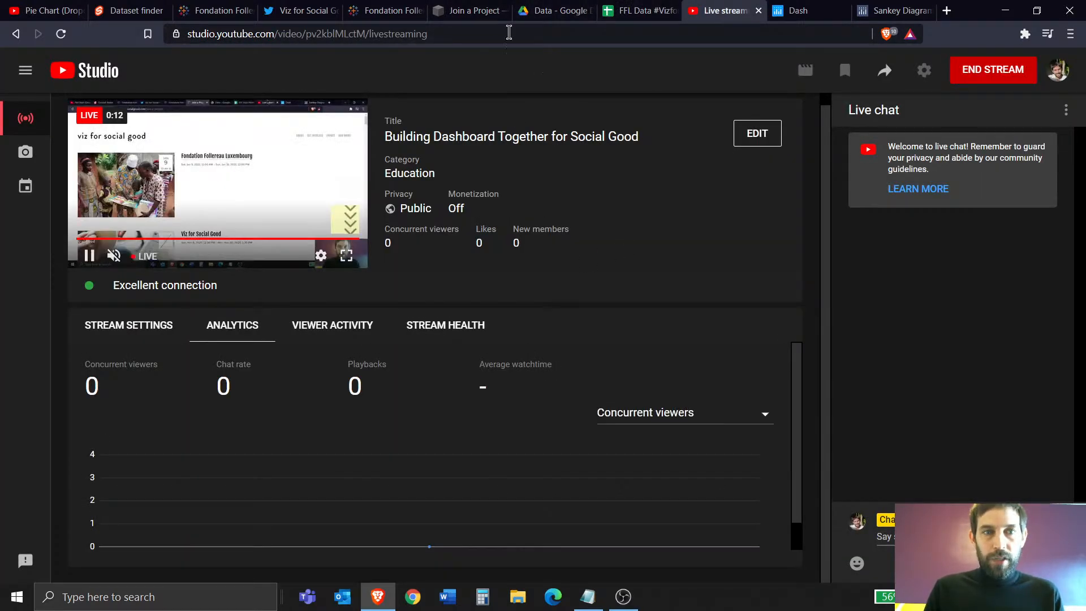
left_click(547, 10)
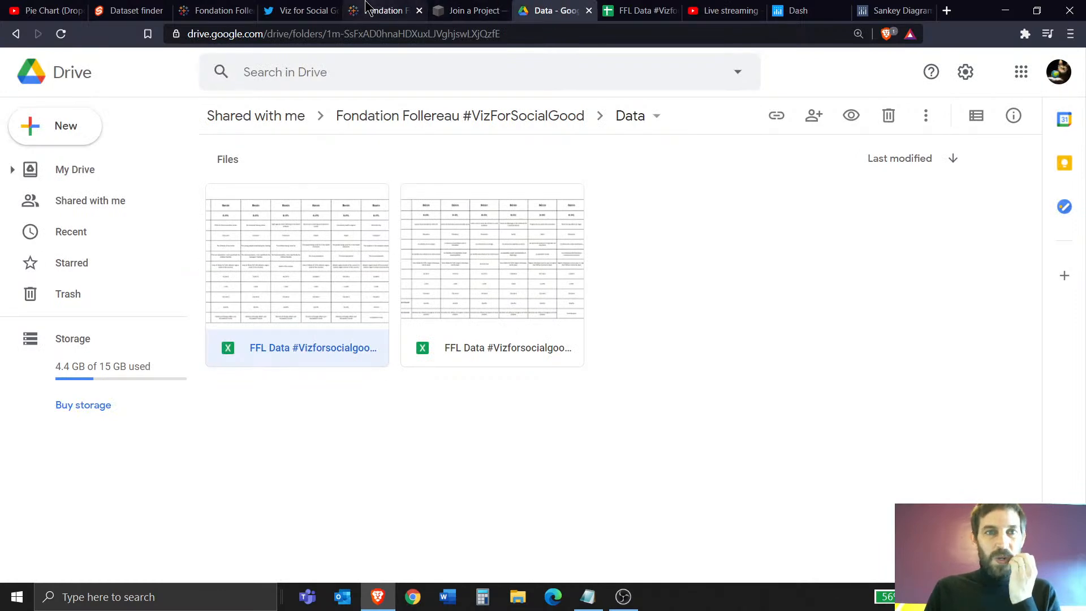
left_click(468, 11)
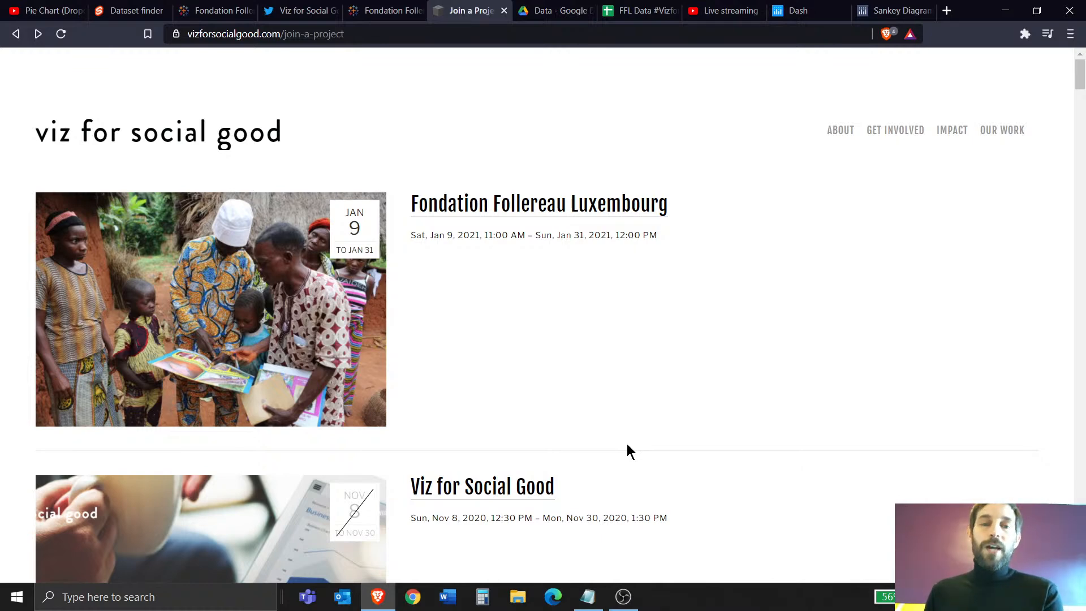
mouse_move(888, 255)
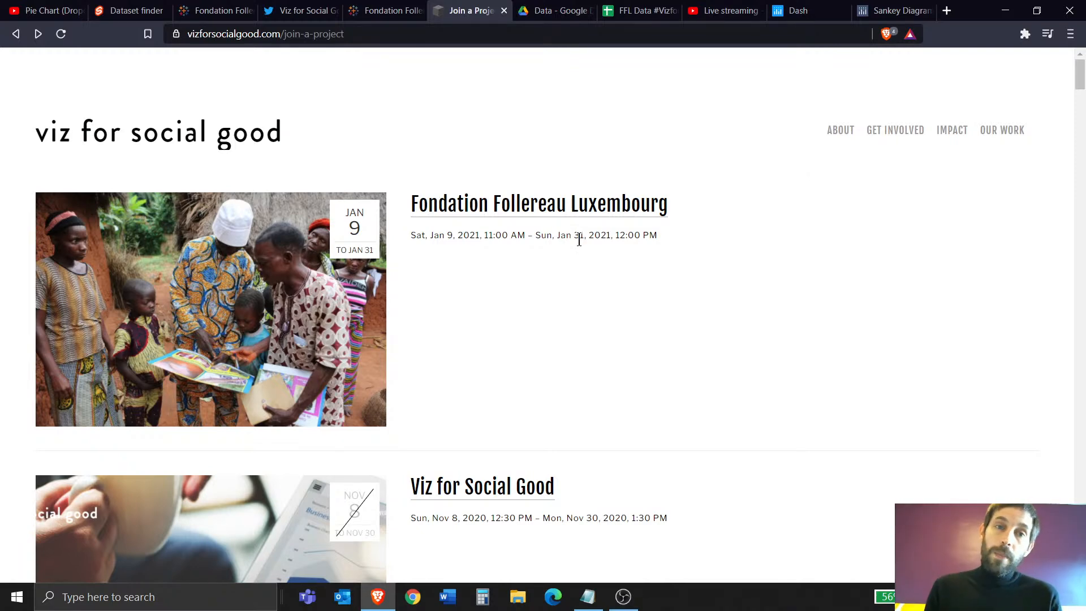
mouse_move(210, 182)
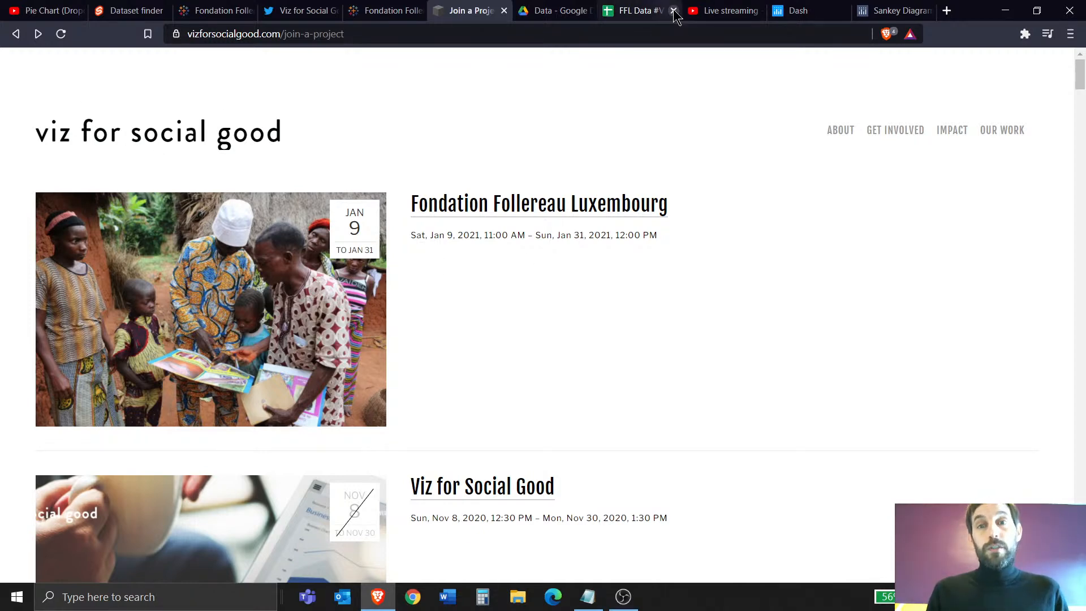
Pop the YouTube Studio live chat out into its own window over the project page.
left_click(722, 10)
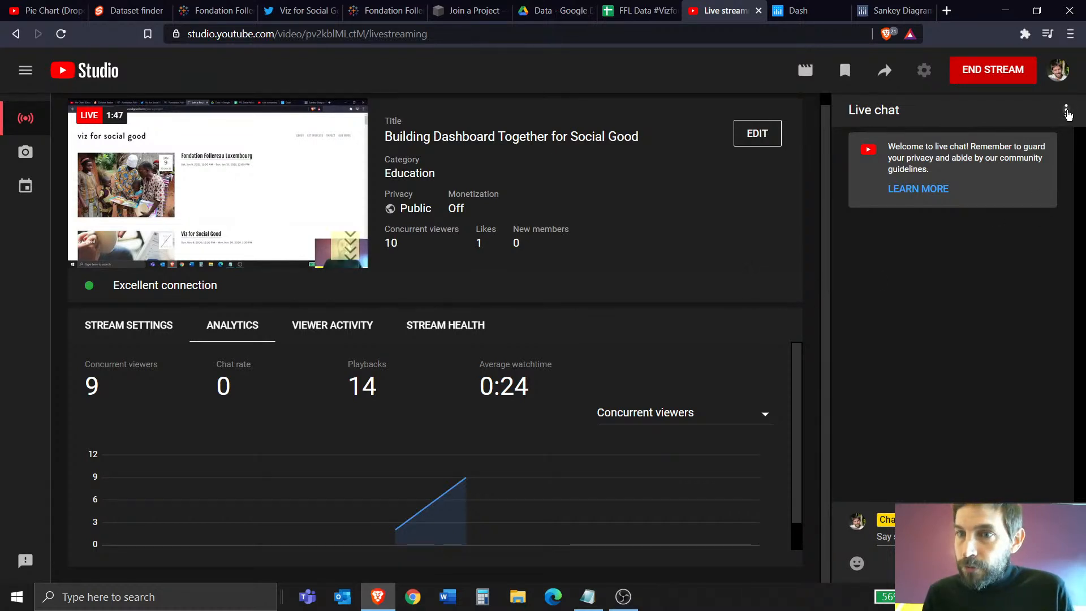
left_click(1064, 109)
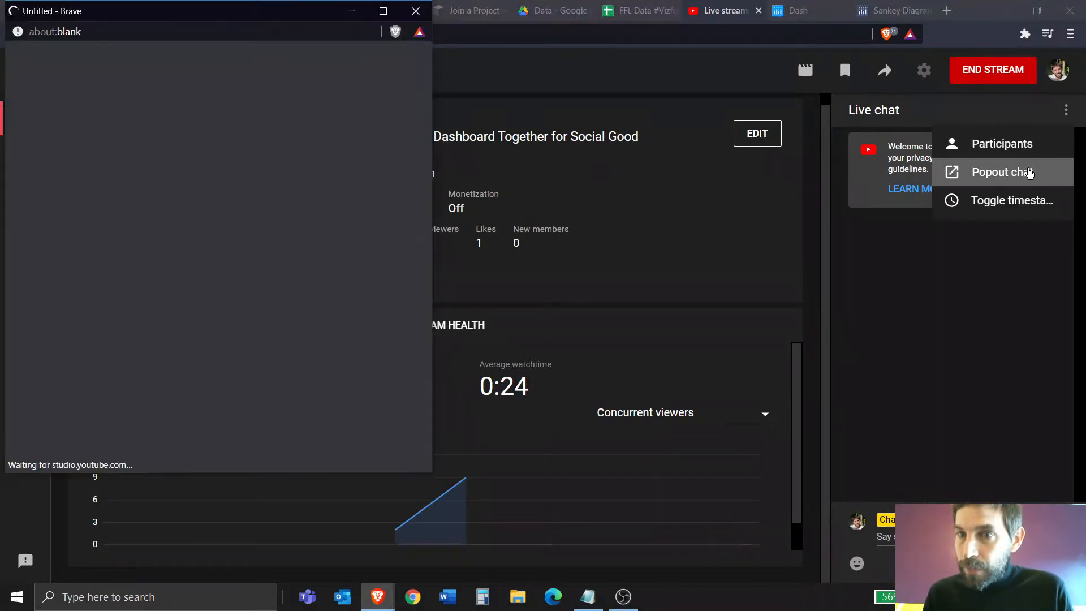
left_click(1001, 172)
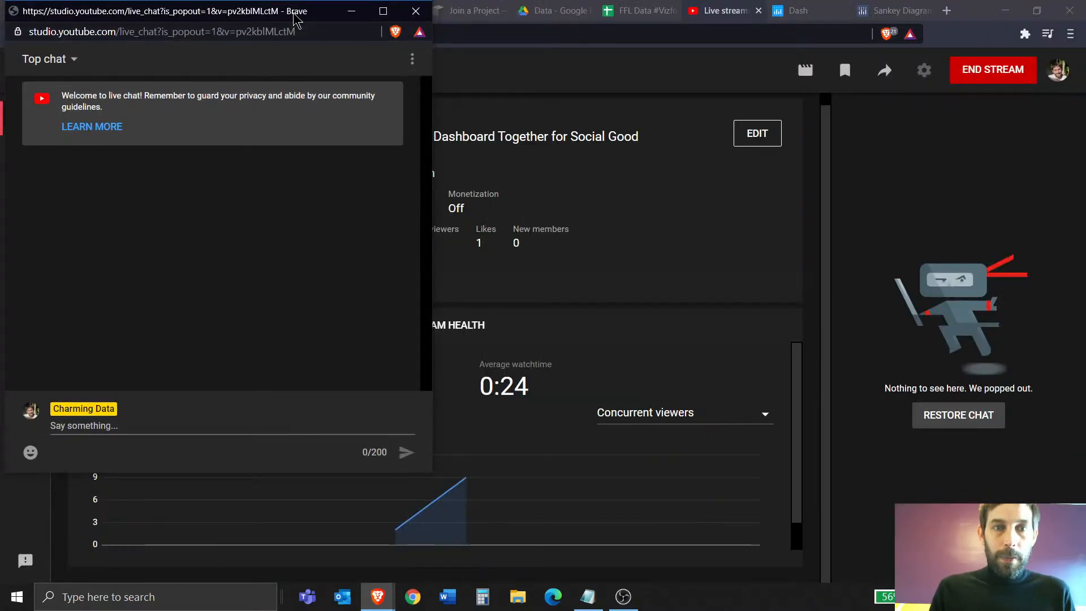
left_click(475, 10)
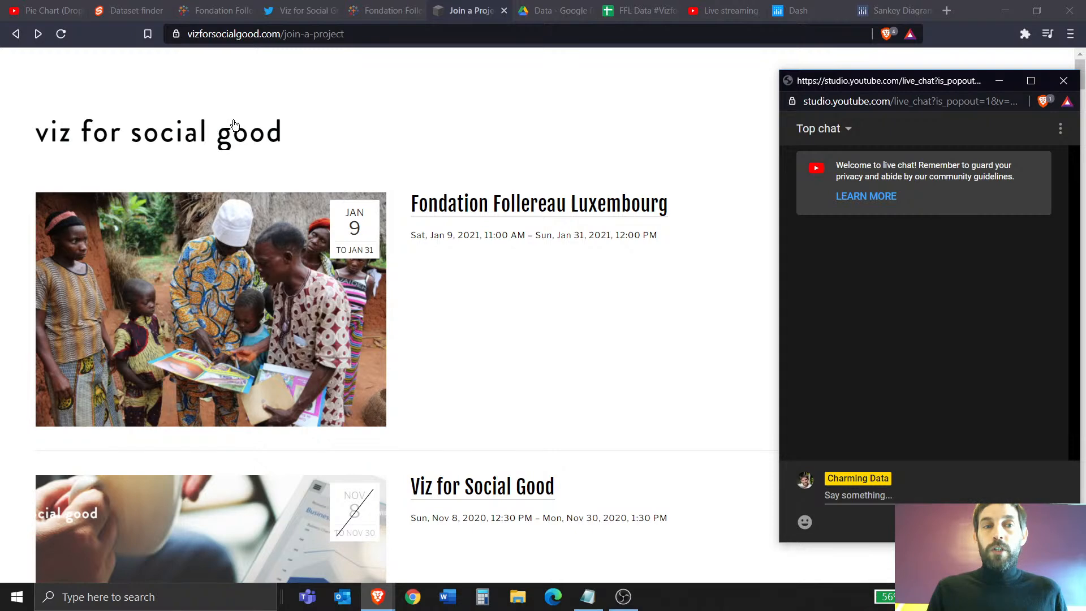
mouse_move(234, 173)
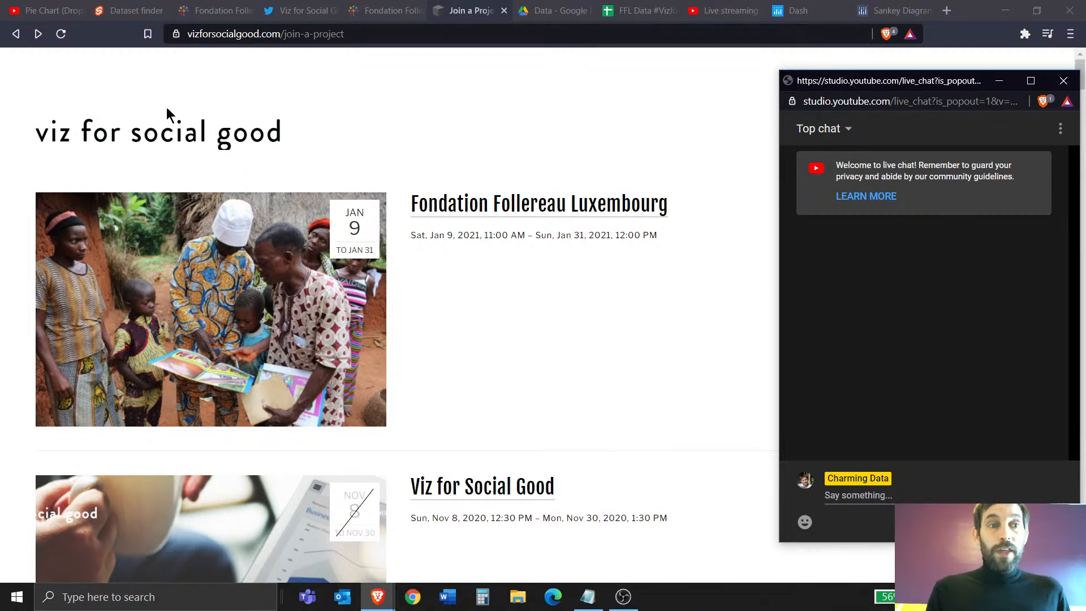
mouse_move(230, 178)
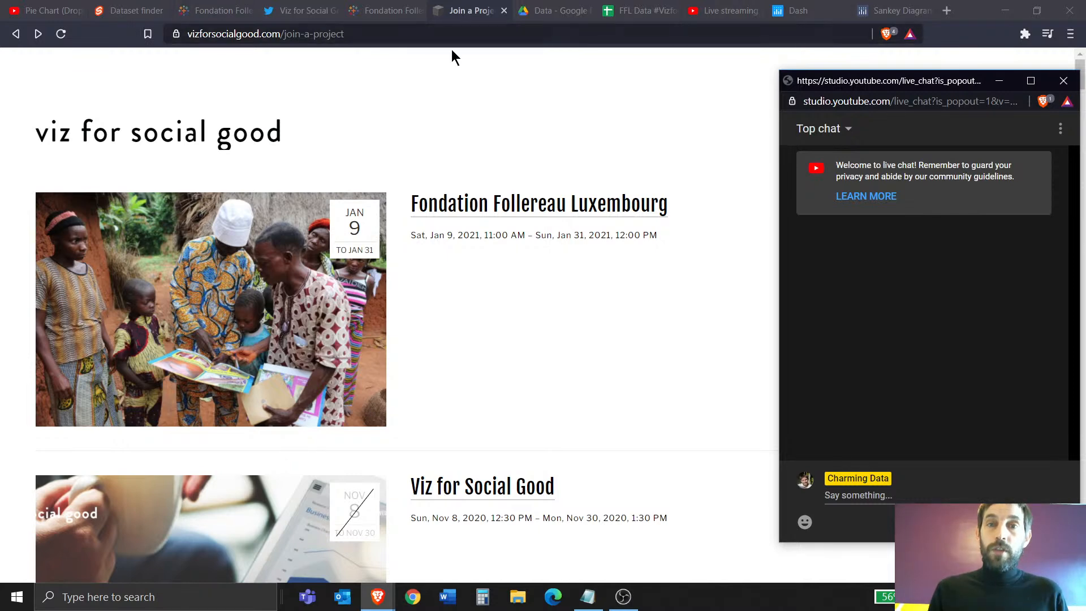
Preview the USA Elections 2020 dashboard and its GitHub elections.py code, then close the code page.
left_click(798, 11)
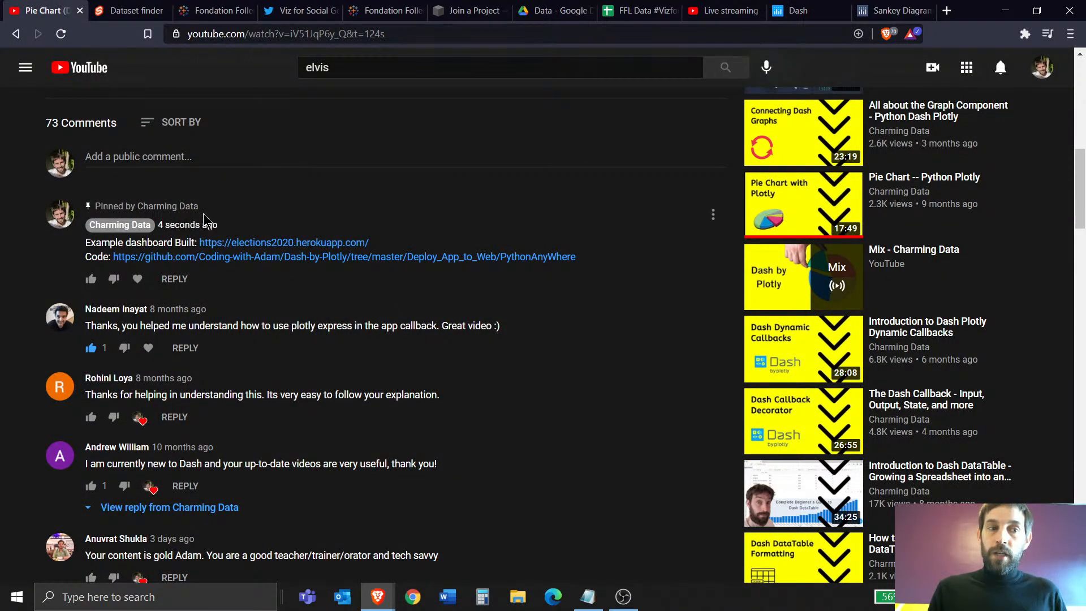
mouse_move(270, 307)
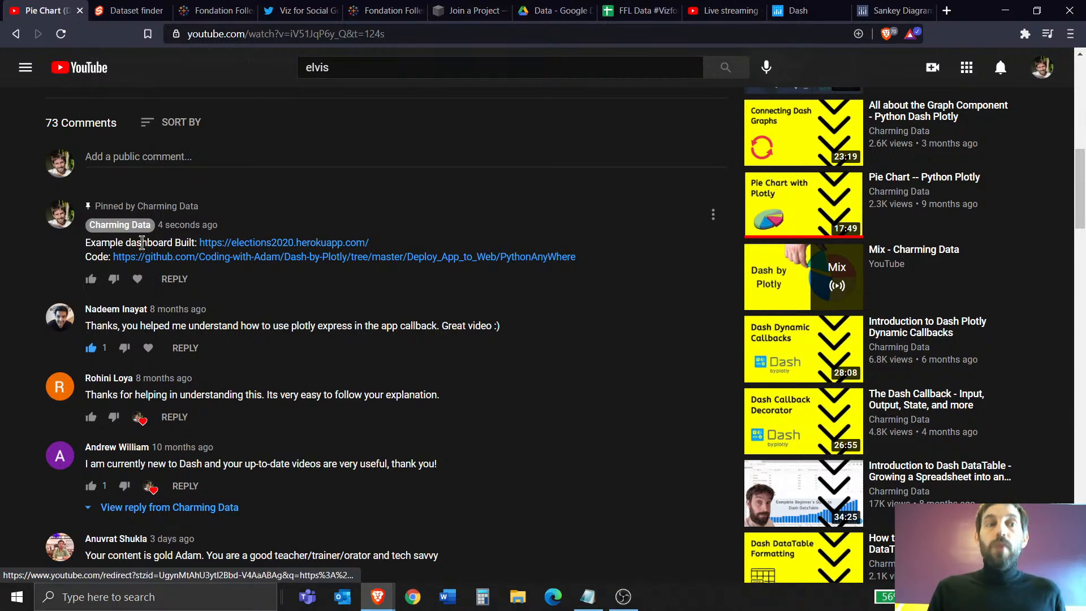
mouse_move(242, 247)
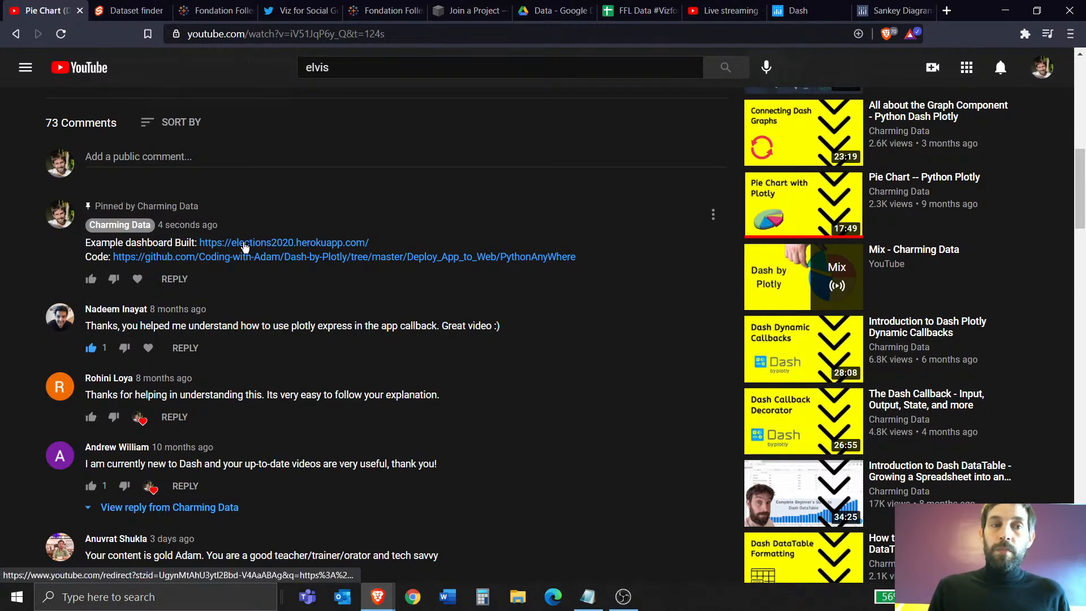
left_click(284, 242)
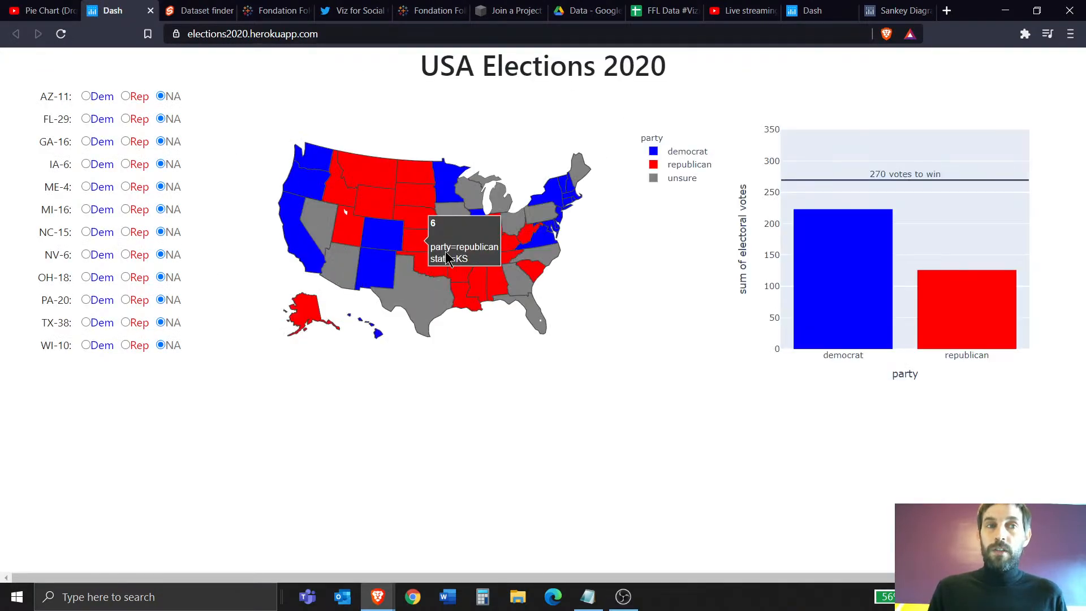
left_click(38, 10)
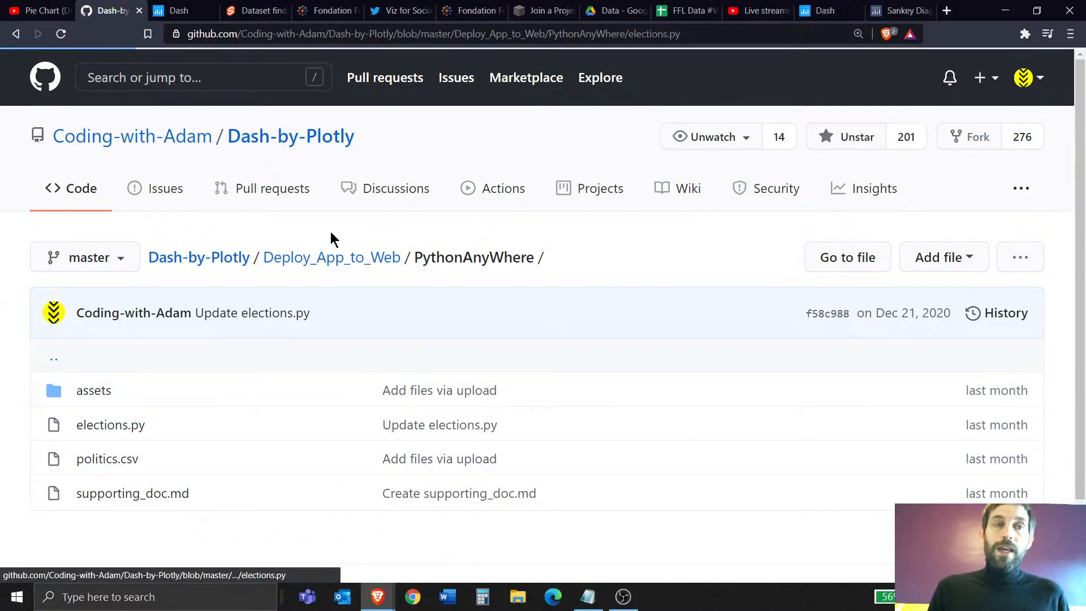
left_click(110, 425)
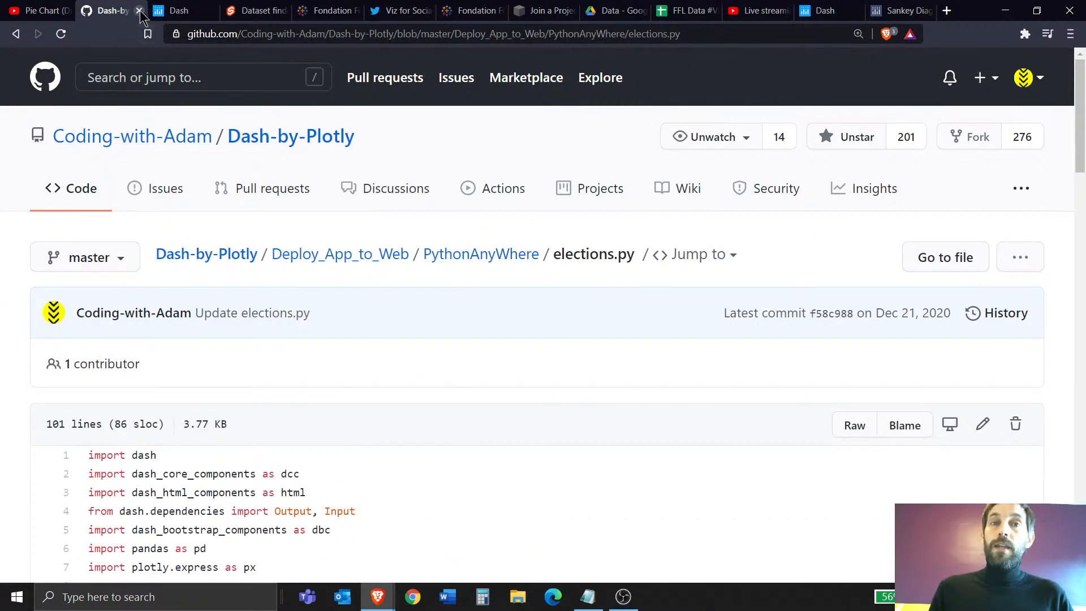
scroll("down", 3)
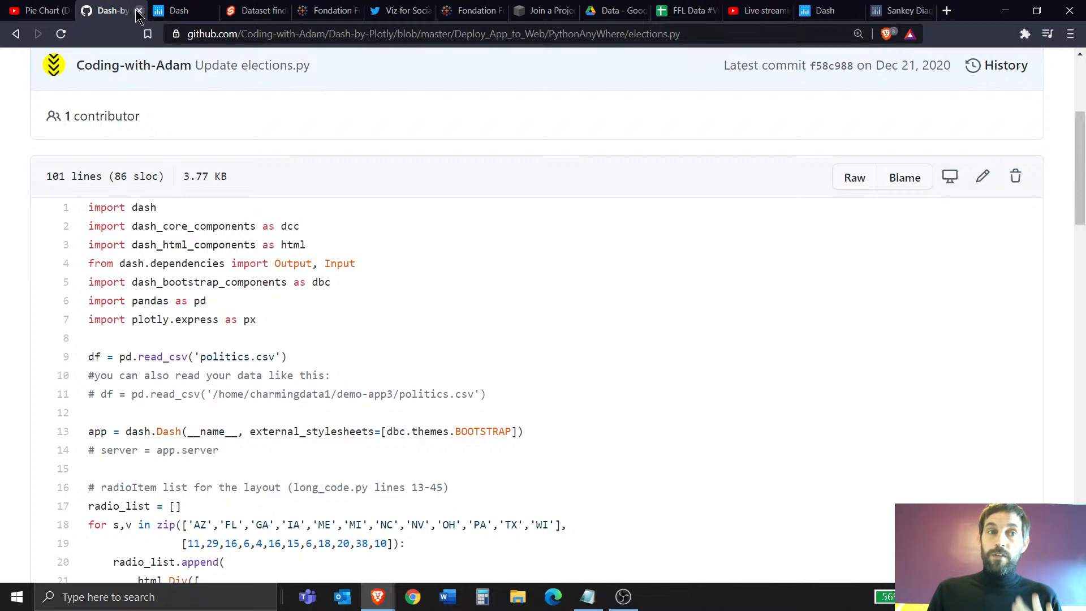
left_click(137, 11)
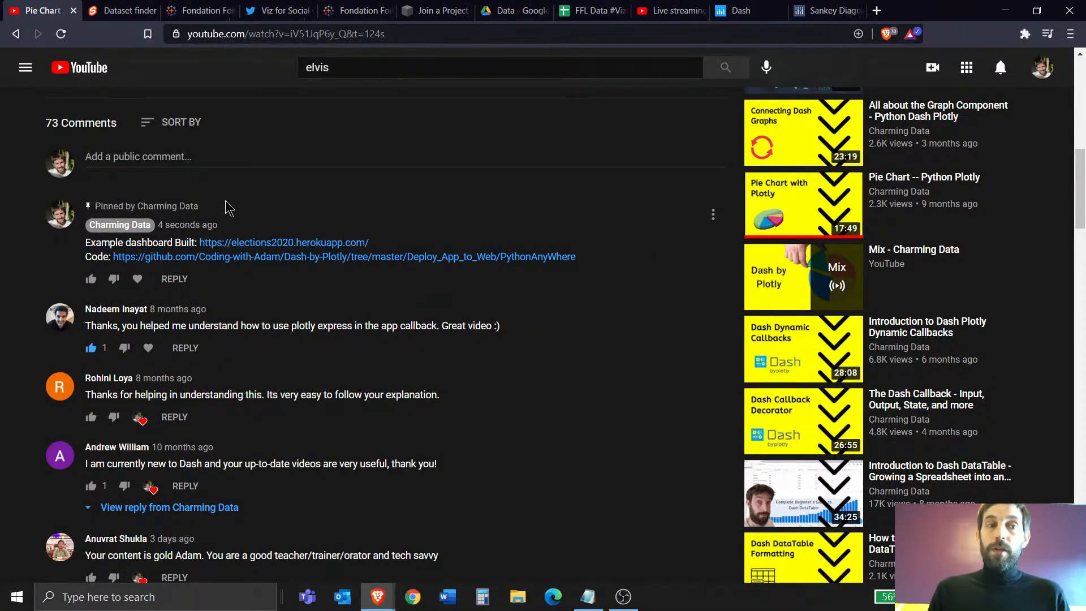
mouse_move(268, 252)
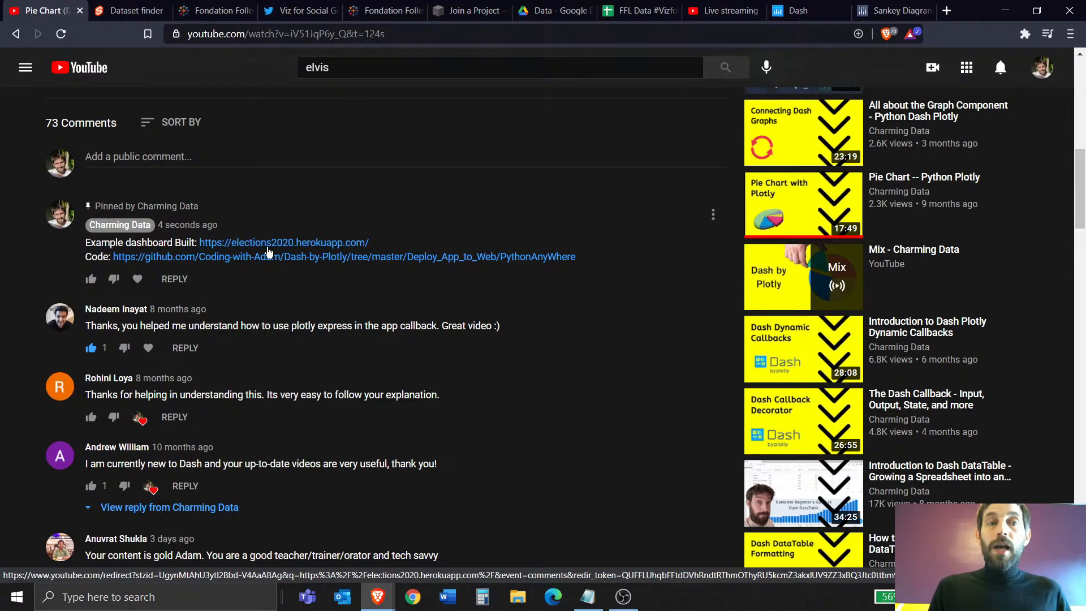
mouse_move(234, 251)
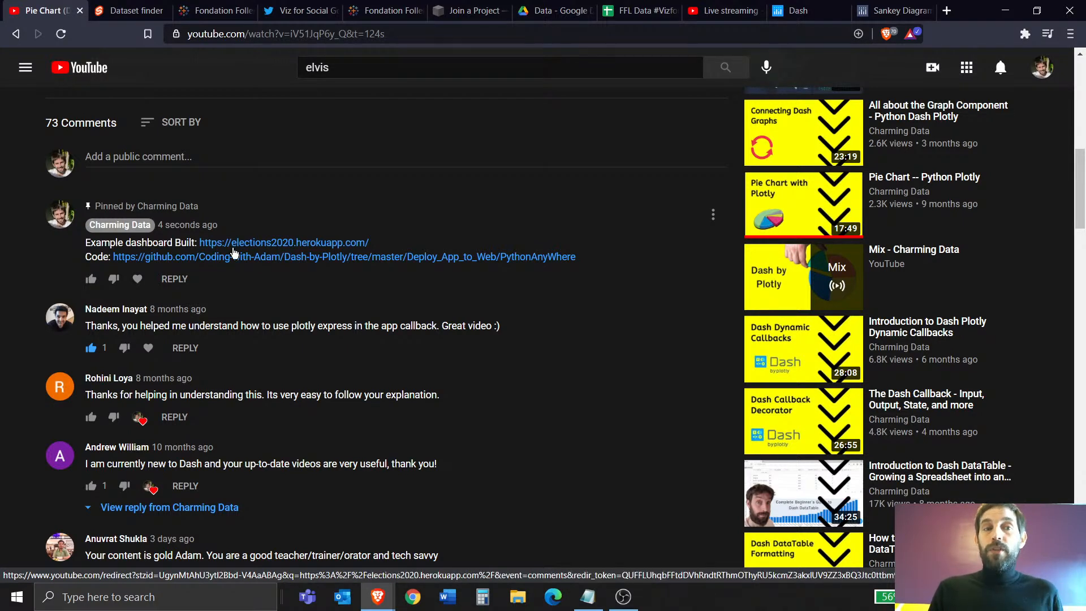
mouse_move(239, 263)
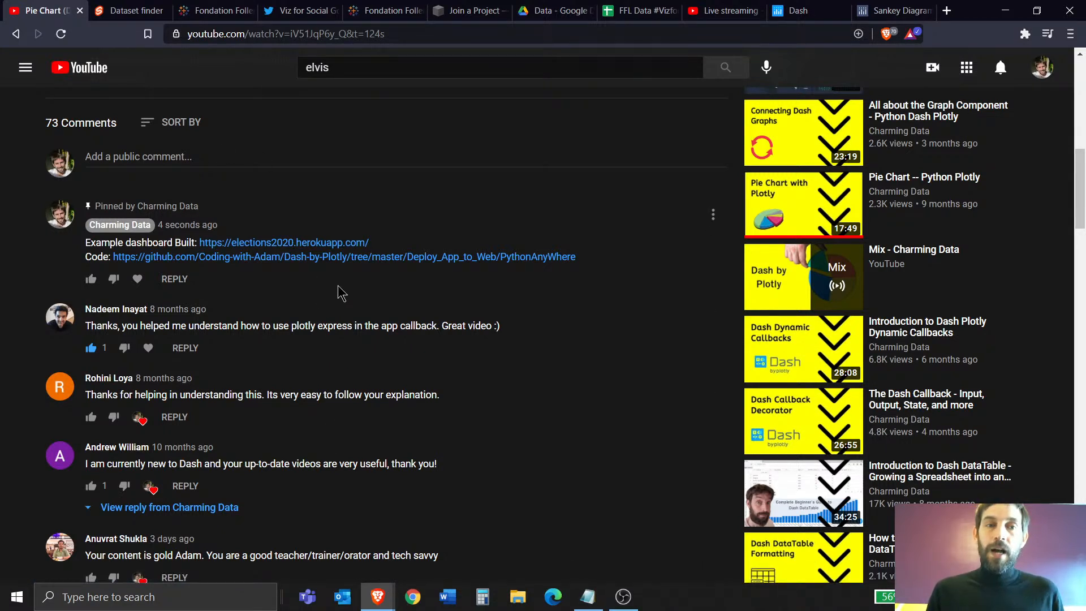
mouse_move(541, 139)
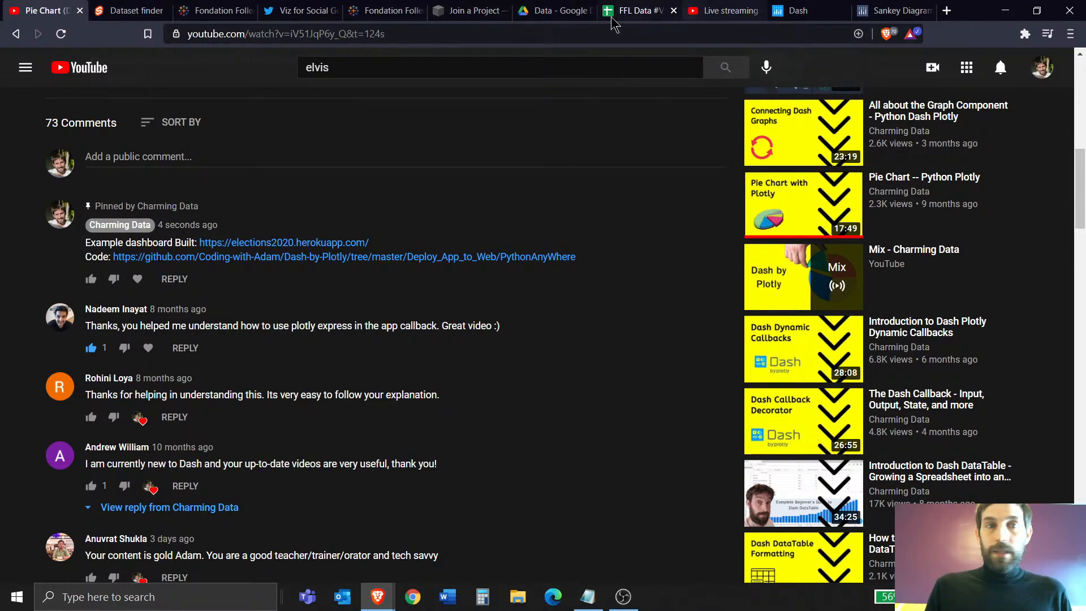
Switch to the Viz for Social Good project list and scroll down to Academics Without Borders.
left_click(469, 10)
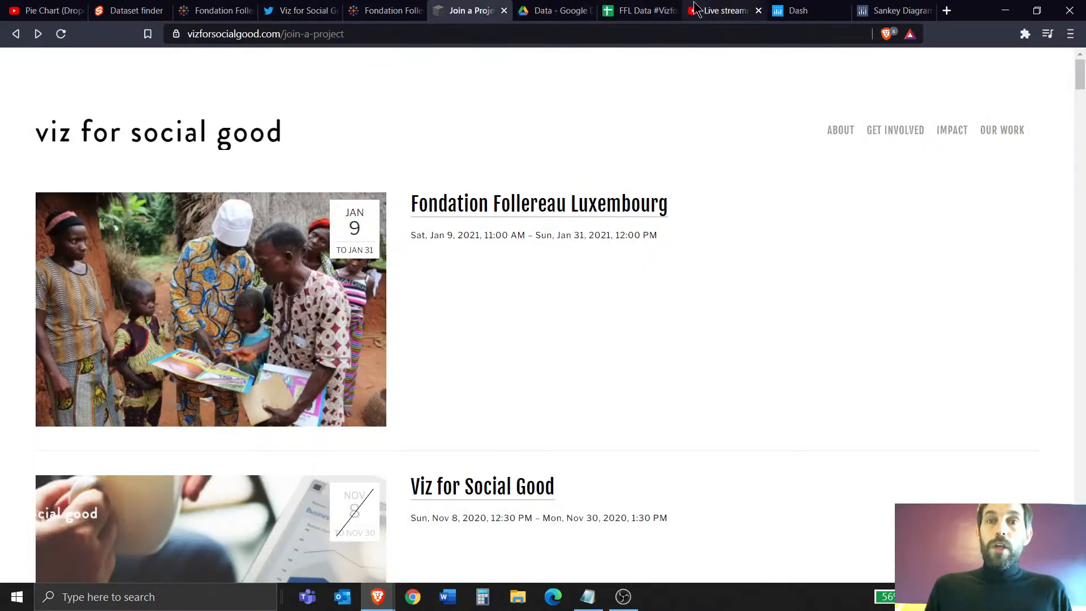
left_click(720, 11)
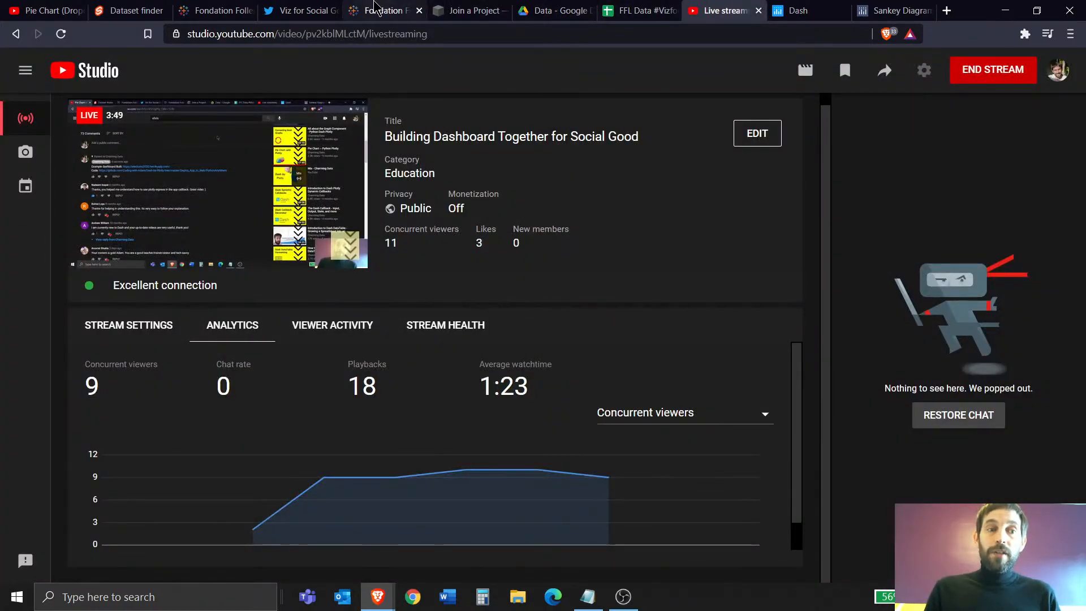
left_click(381, 10)
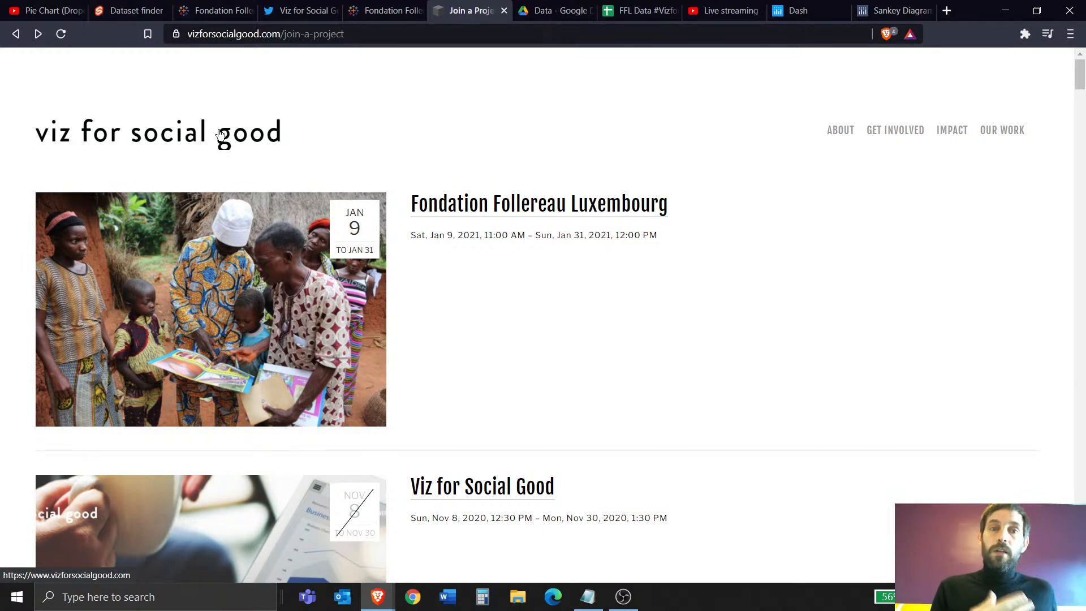
scroll("down", 3)
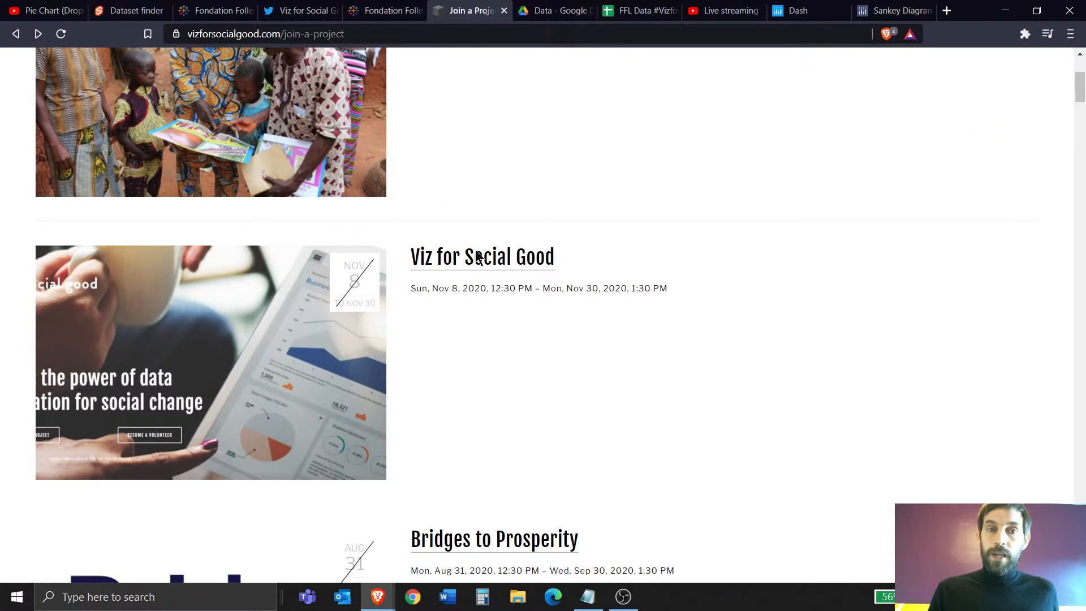
scroll("down", 3)
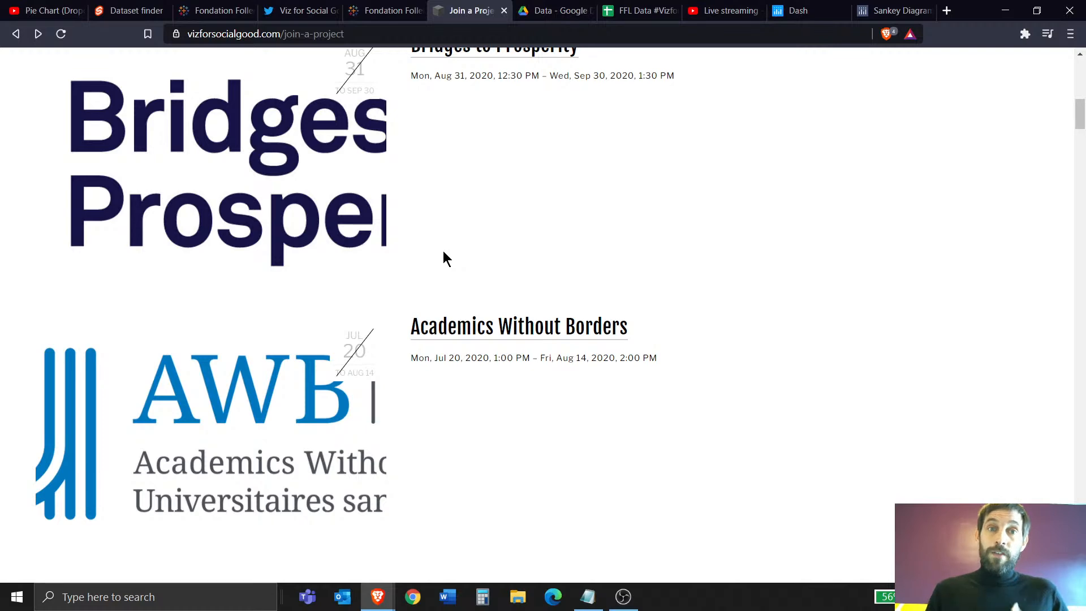
scroll("down", 3)
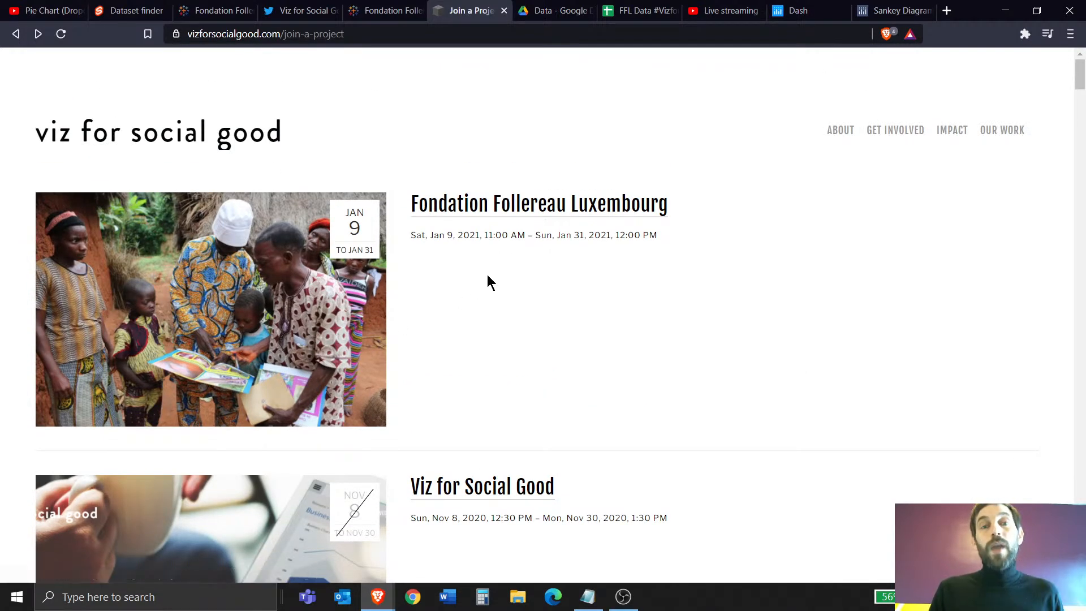
scroll("down", 3)
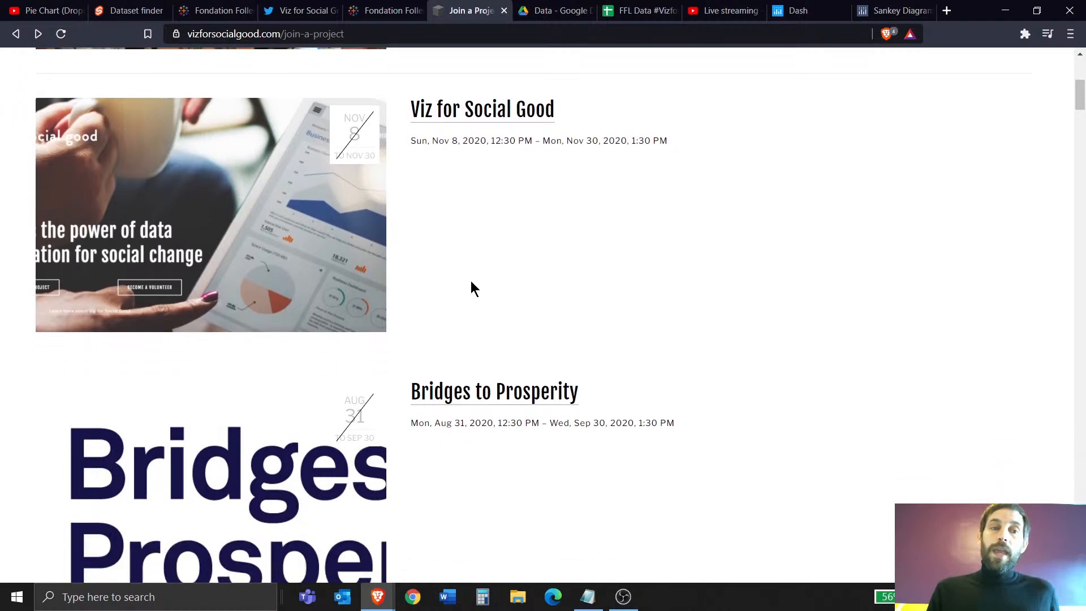
scroll("down", 3)
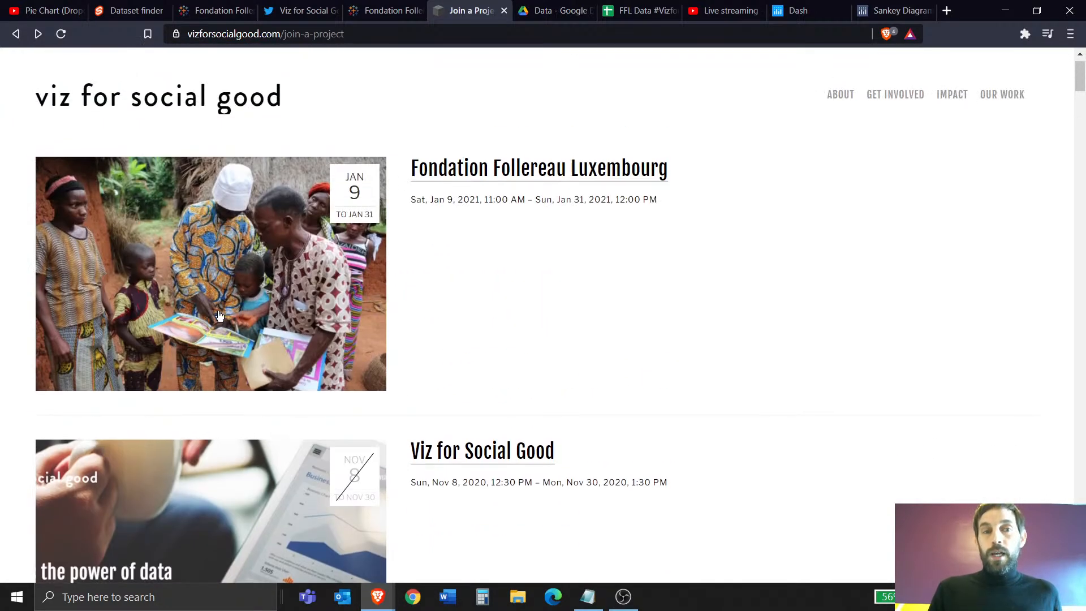
mouse_move(320, 358)
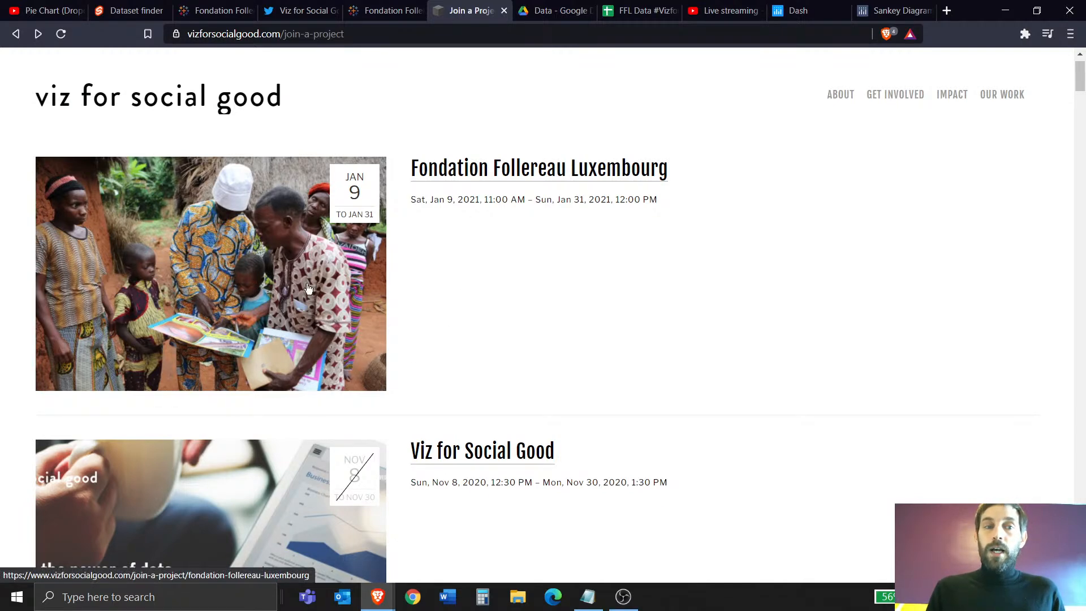
mouse_move(291, 315)
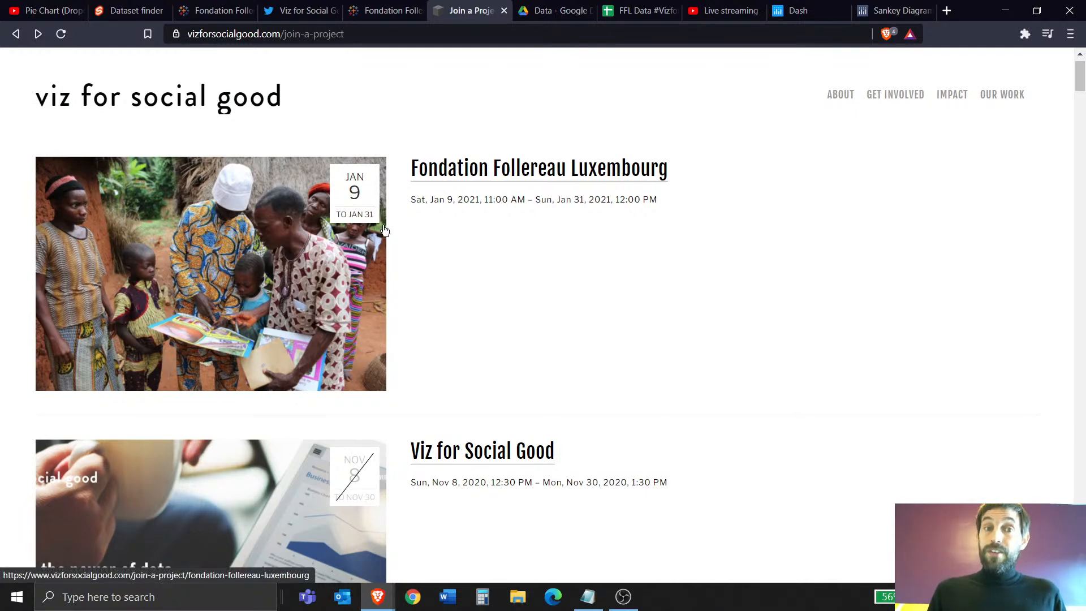
mouse_move(352, 192)
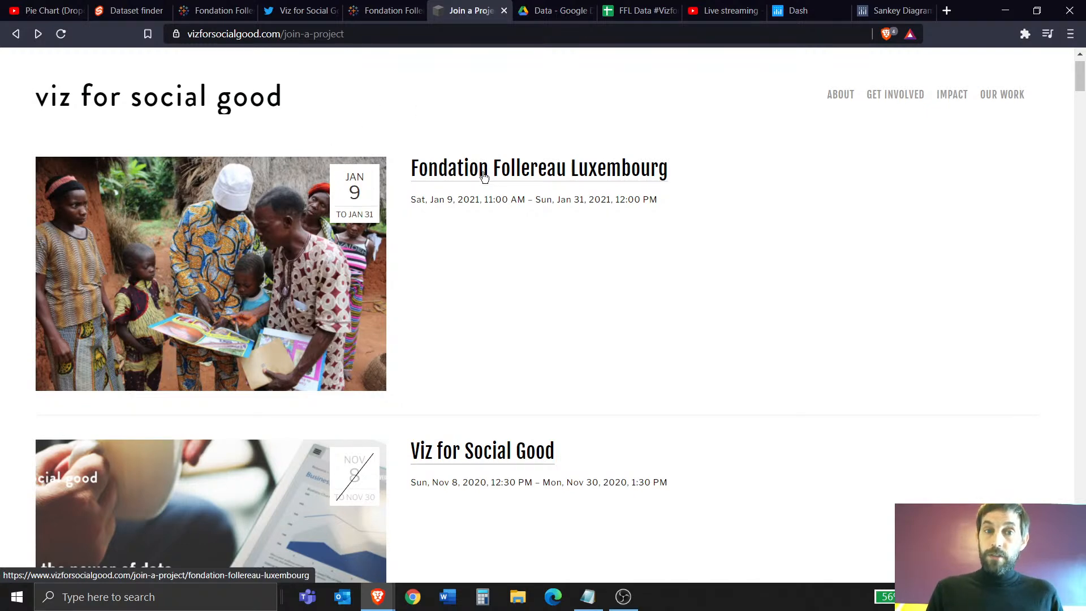
Open the Fondation Follereau Luxembourg project page, highlight the foundation's name, and scroll through it.
left_click(538, 168)
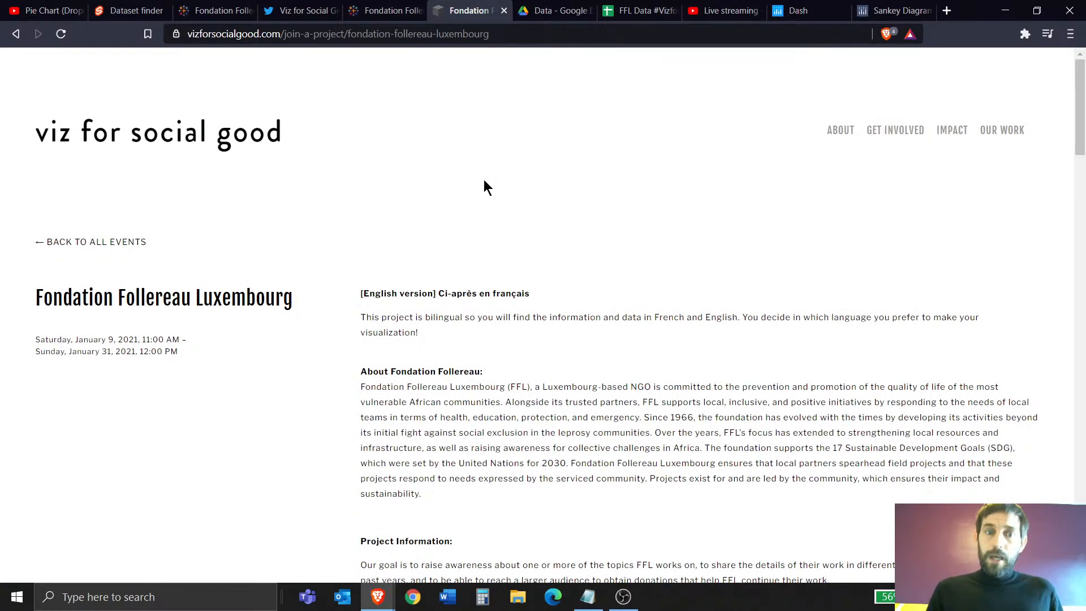
scroll("down", 3)
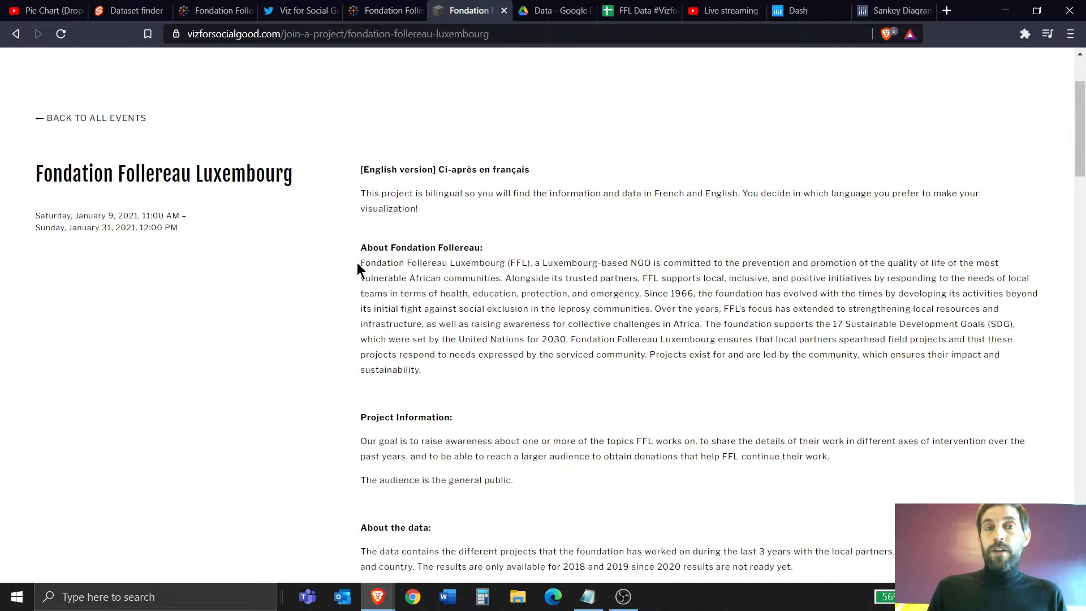
left_click_drag(360, 262, 534, 263)
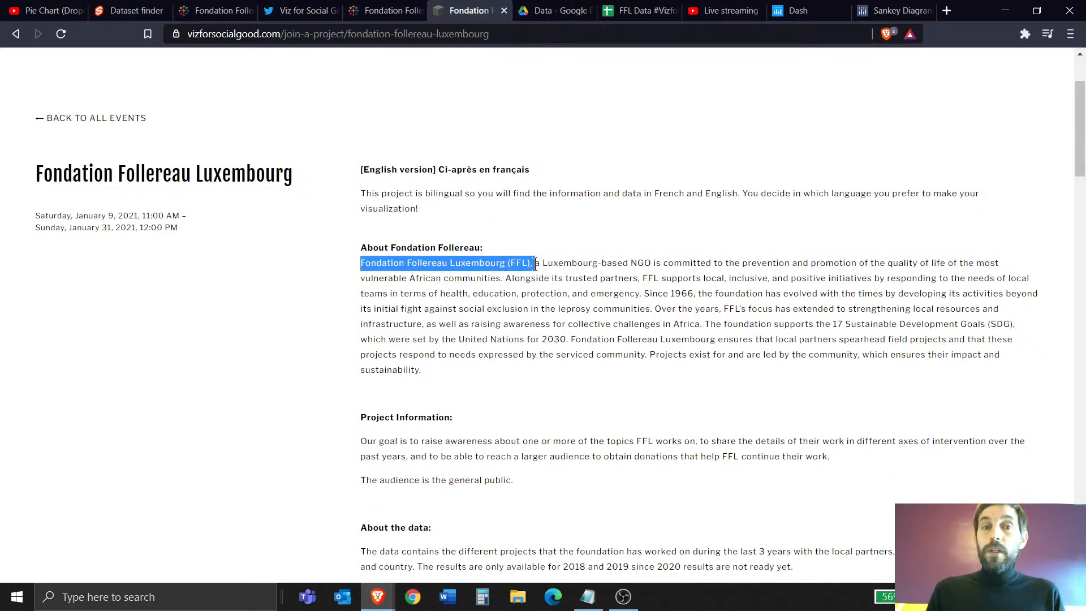
scroll("down", 3)
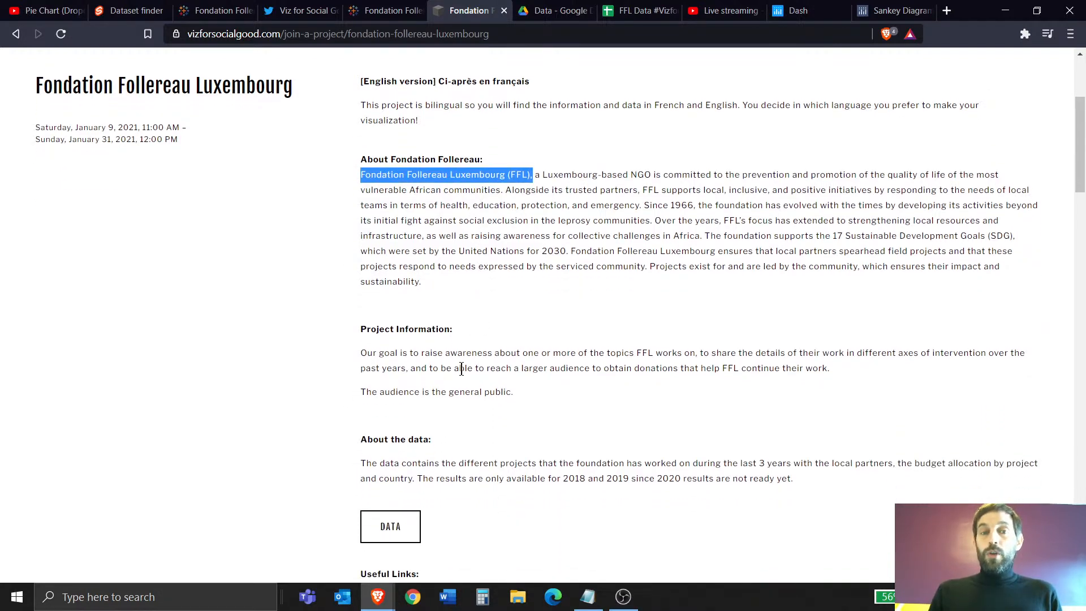
scroll("down", 3)
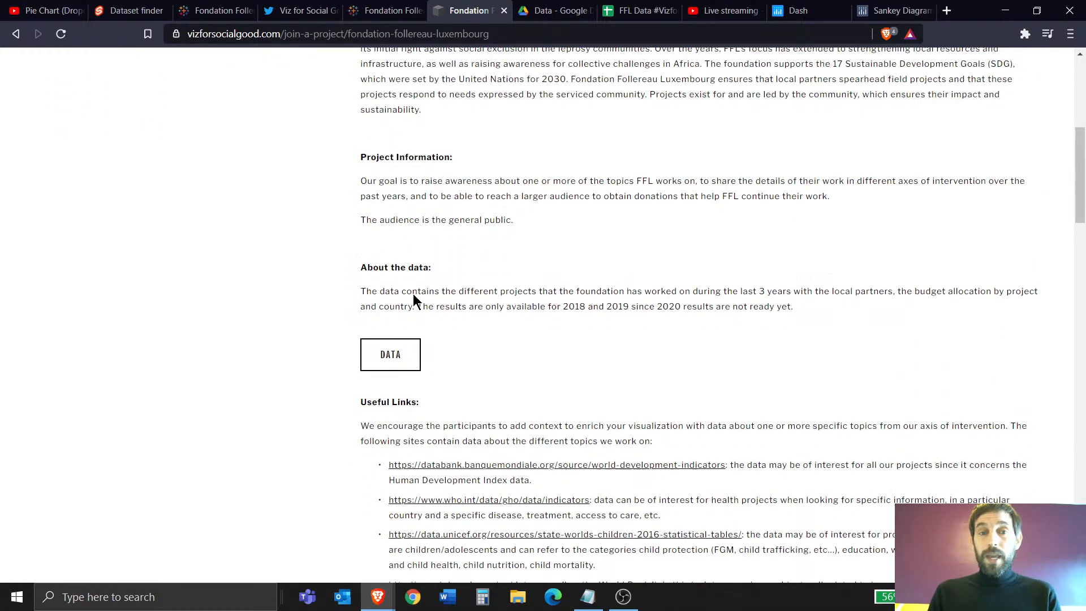
scroll("down", 3)
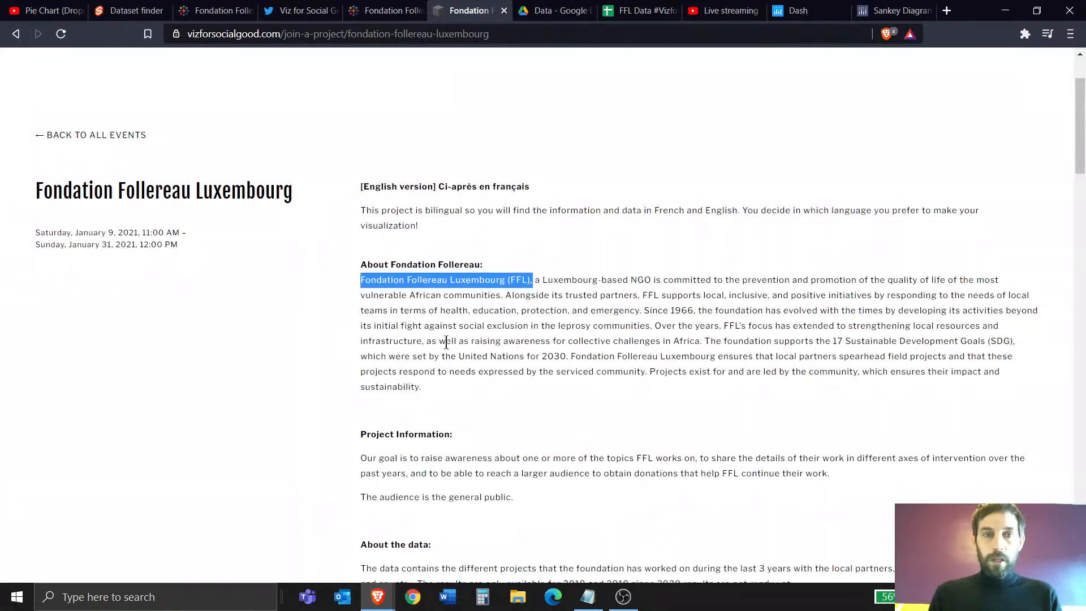
scroll("down", 3)
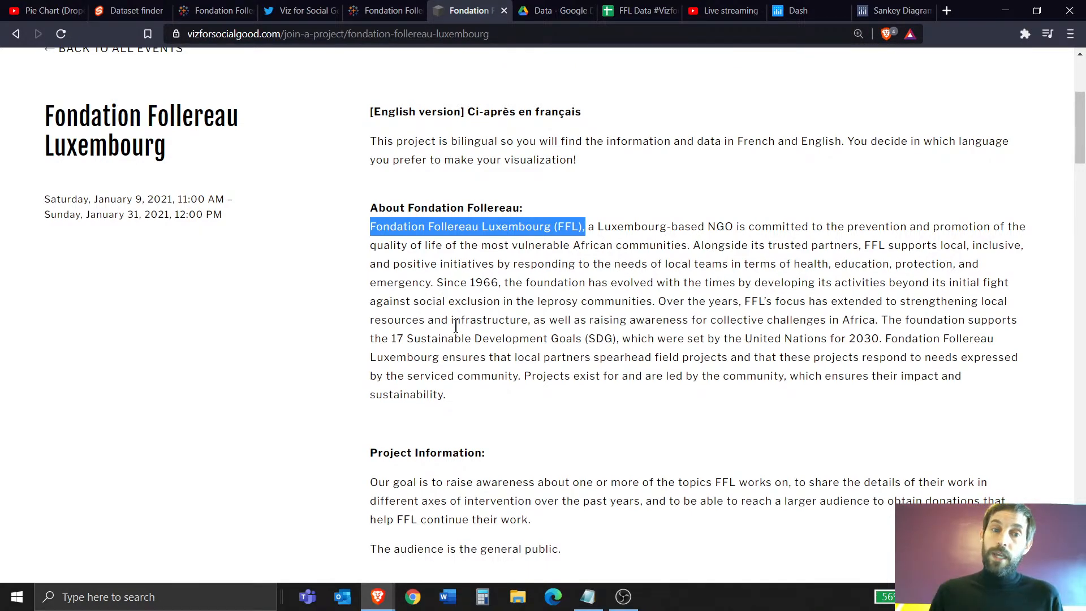
scroll("down", 3)
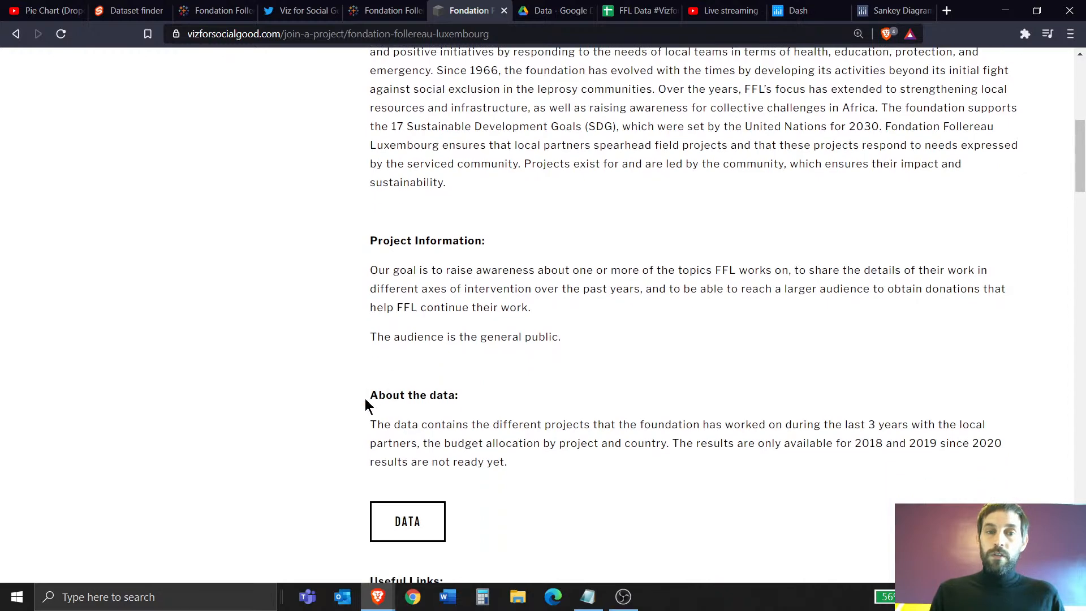
scroll("down", 3)
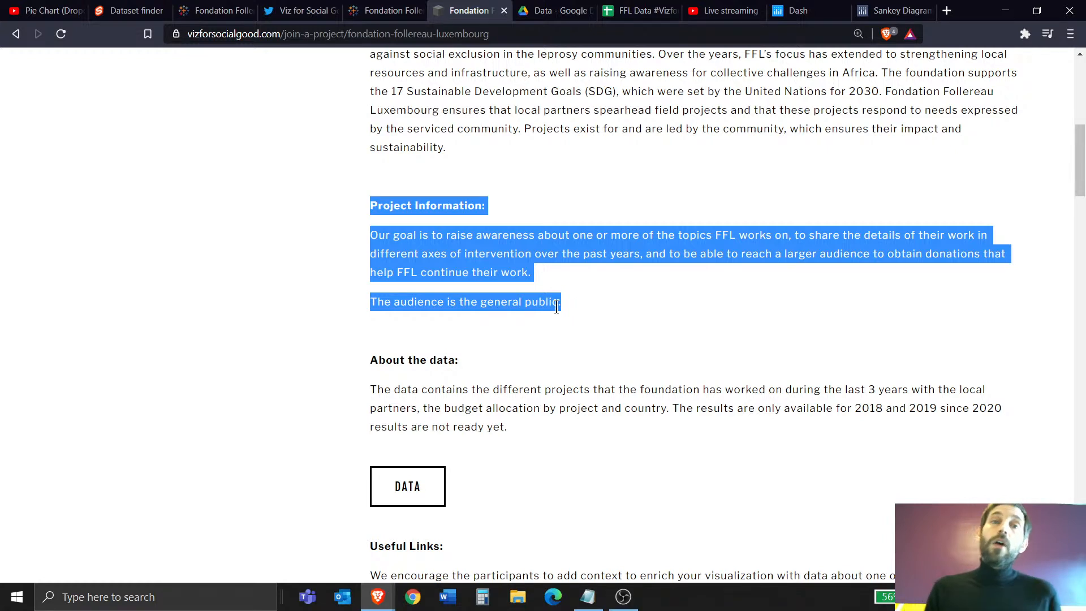
scroll("up", 3)
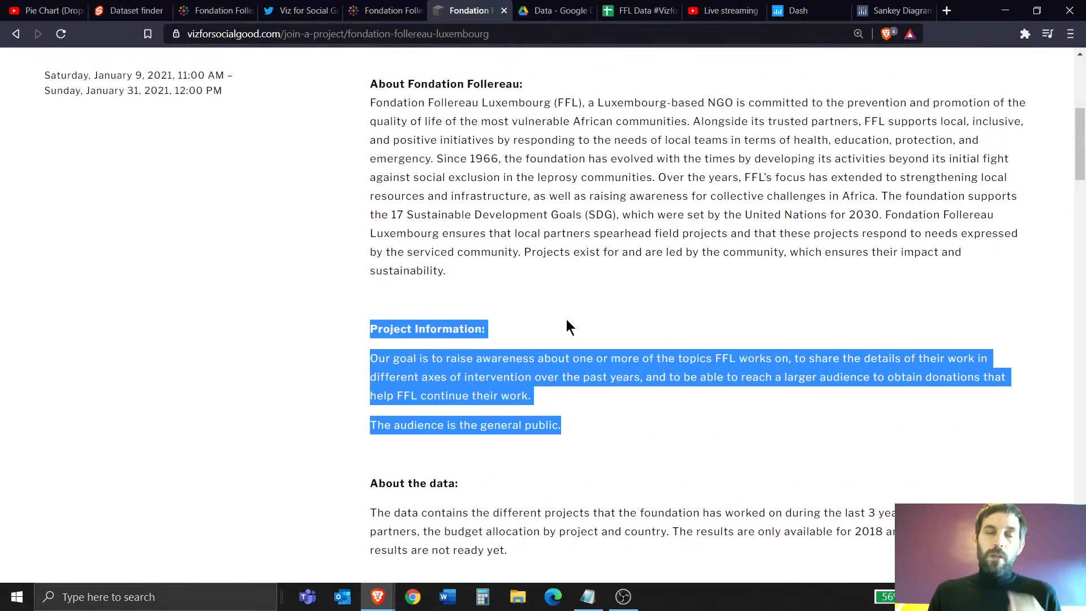
mouse_move(590, 484)
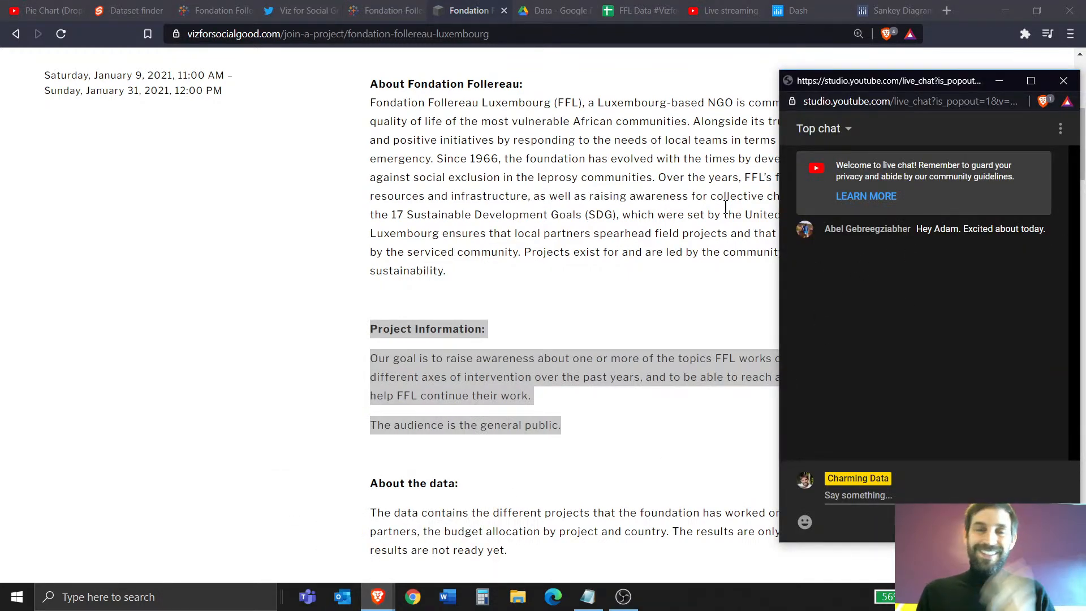
Highlight the Sustainable Development Goals sentence and 'most vulnerable African communities', then open the Data folder.
left_click(1063, 81)
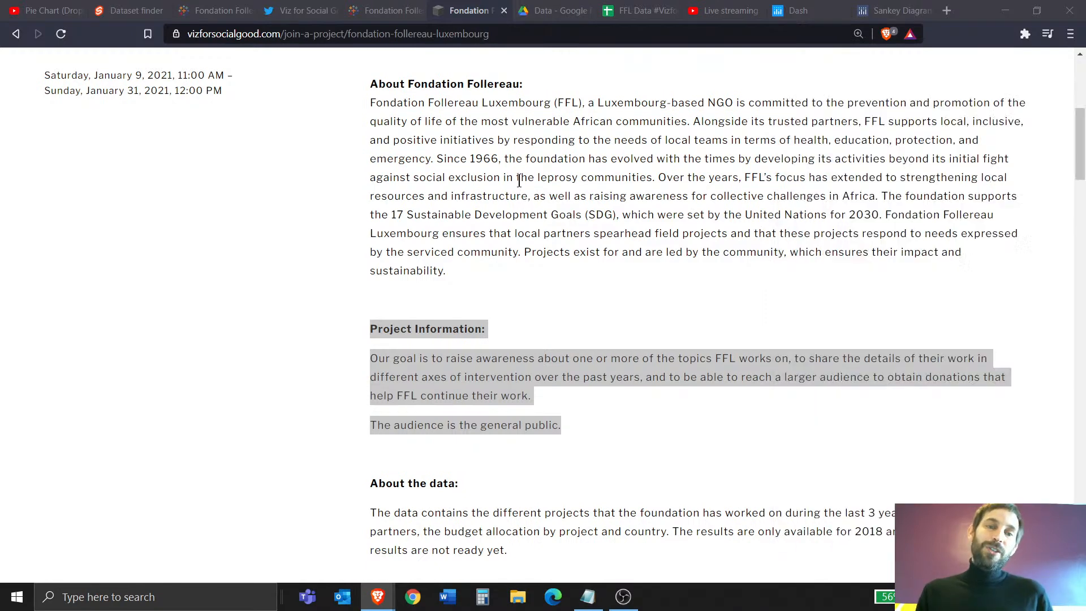
left_click(518, 177)
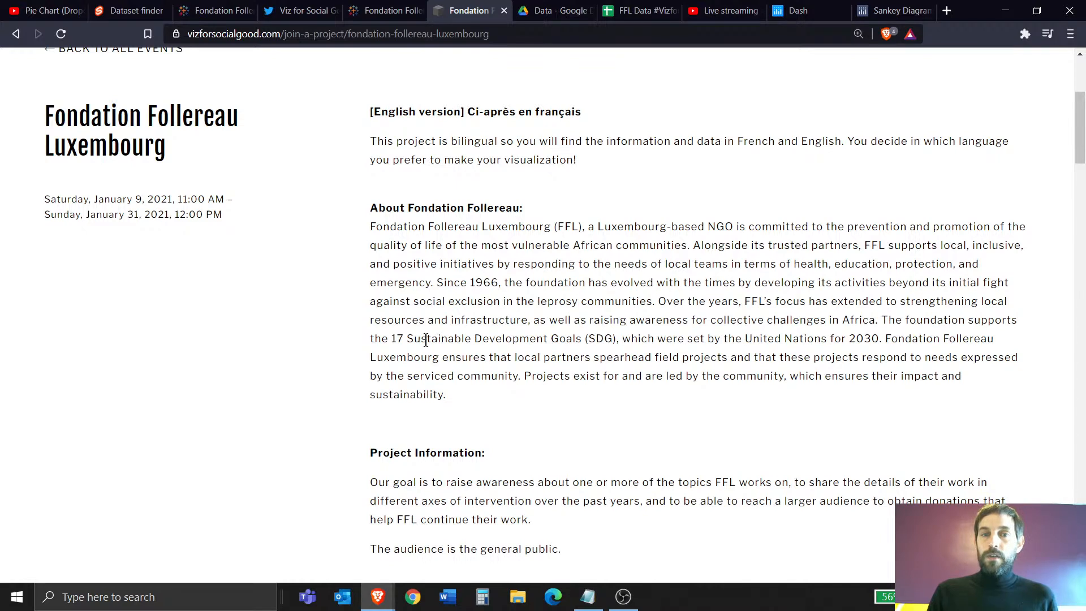
left_click_drag(405, 339, 635, 357)
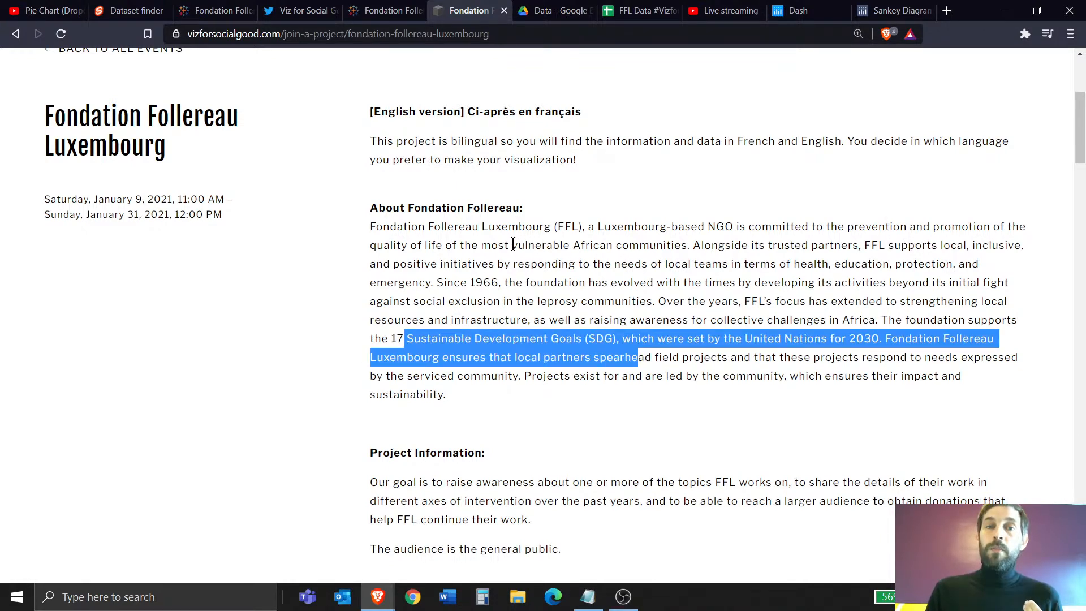
left_click_drag(491, 245, 685, 244)
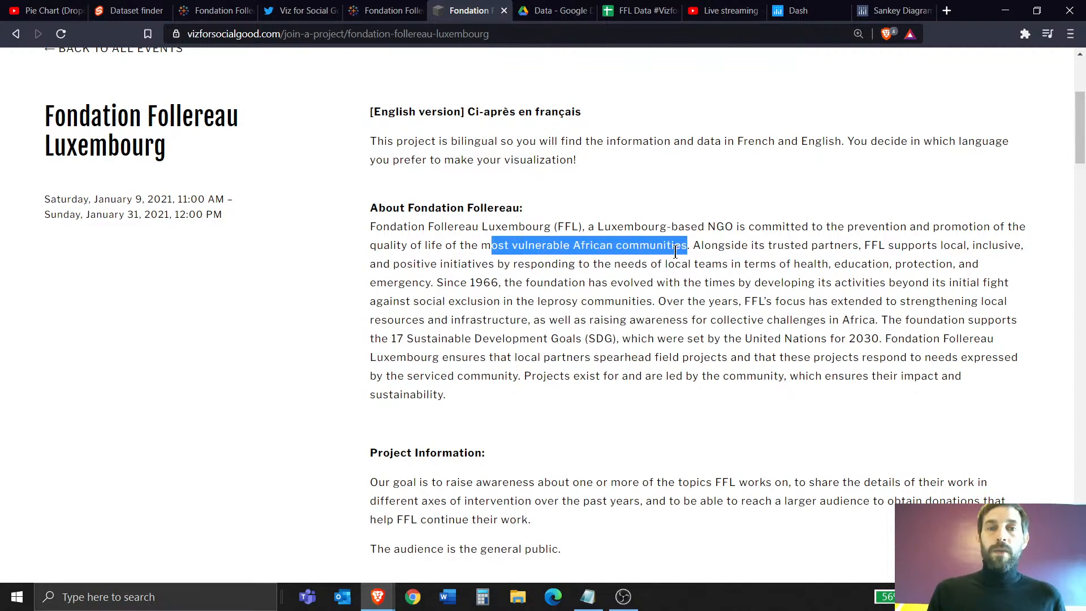
scroll("down", 3)
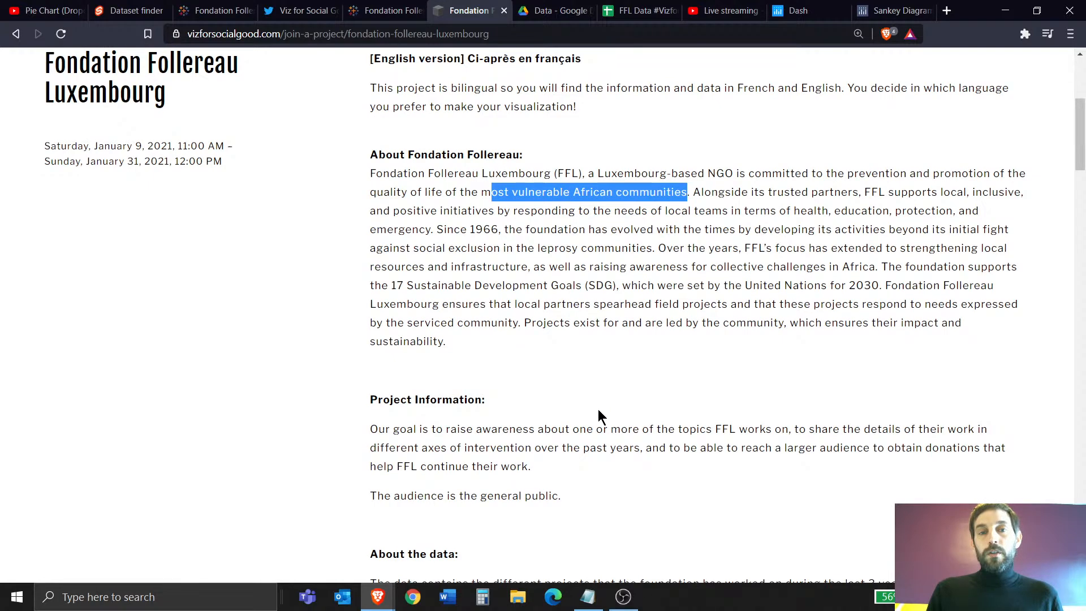
left_click(553, 10)
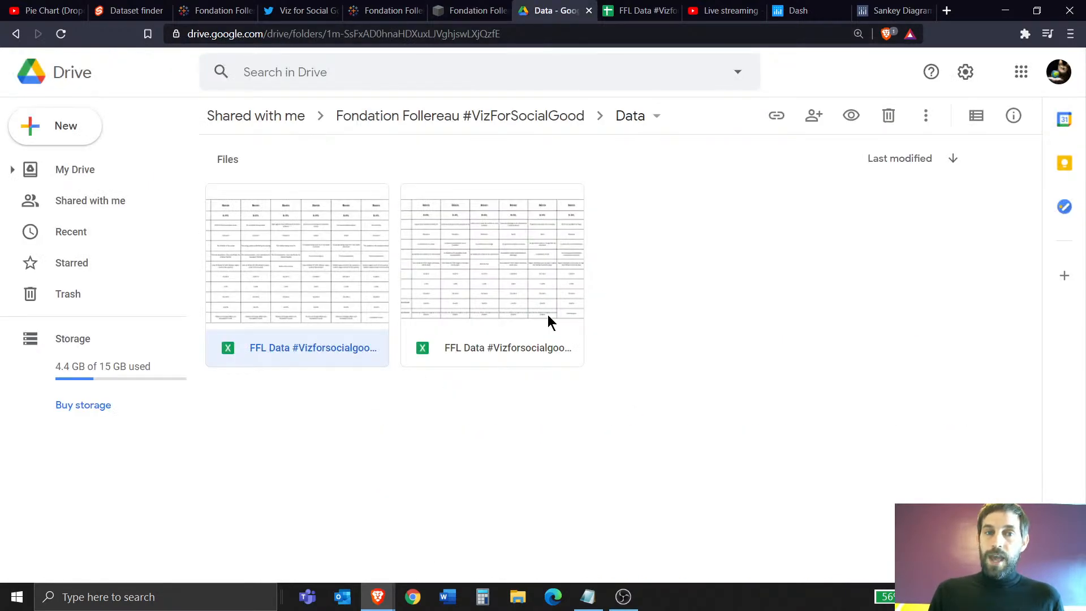
Open the FFL Data #Vizforsocialgood_201026_EN spreadsheet from the Drive Data folder.
double_click(296, 257)
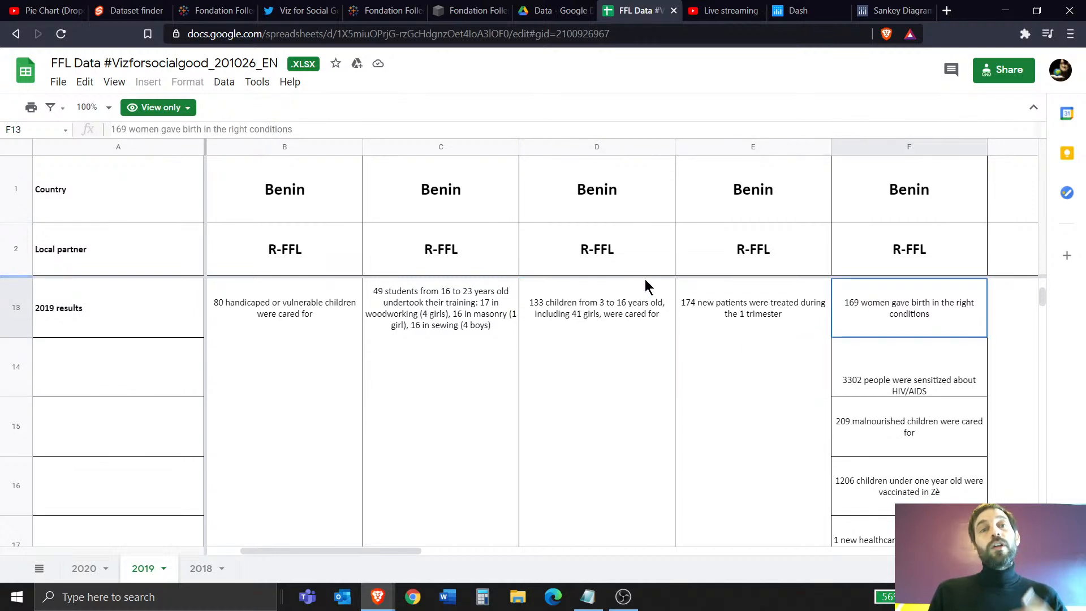
mouse_move(493, 52)
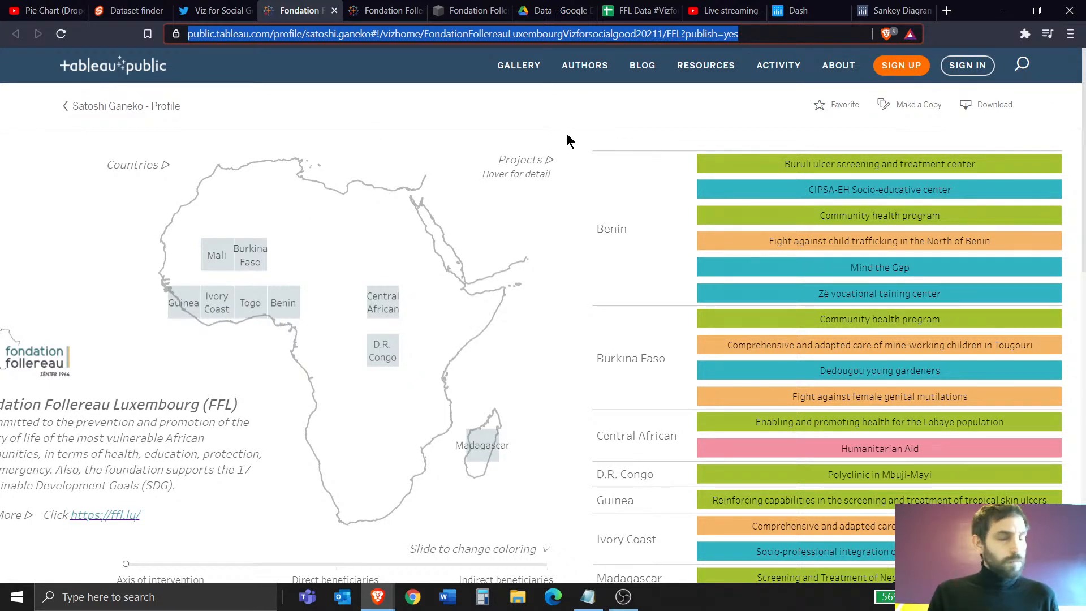
mouse_move(546, 166)
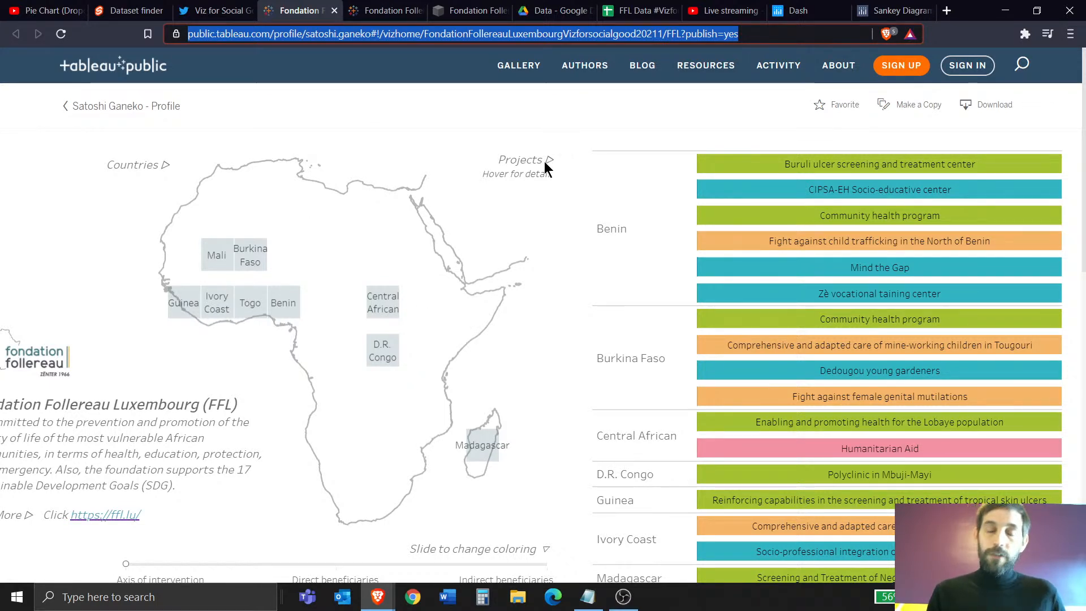
mouse_move(474, 276)
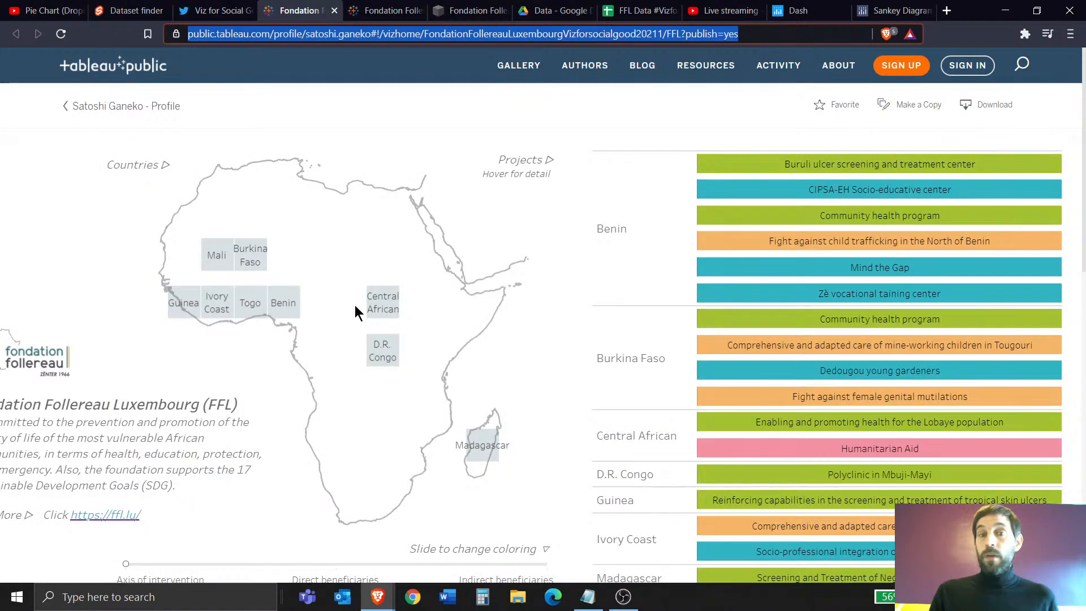
mouse_move(339, 296)
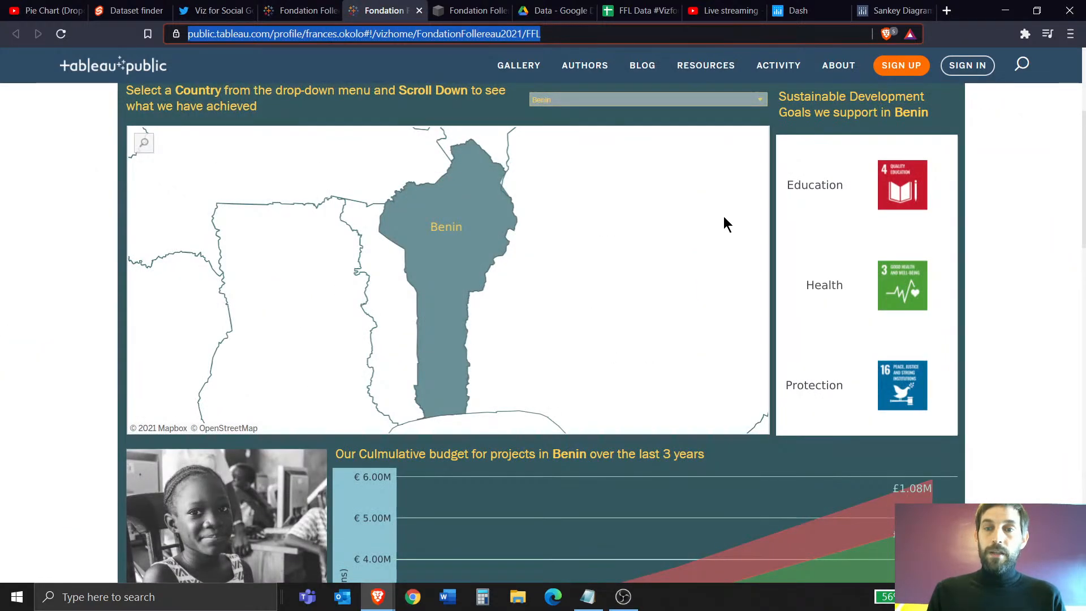
Scroll the FFL Tableau Public dashboards, highlight the goal and audience text, then return to the project page.
scroll("down", 3)
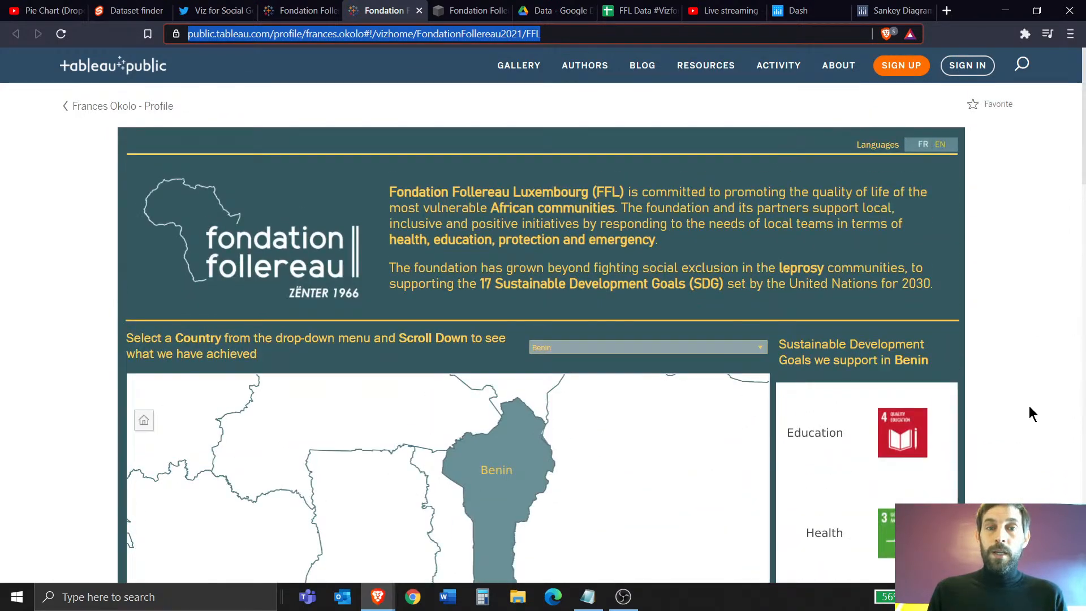
scroll("down", 3)
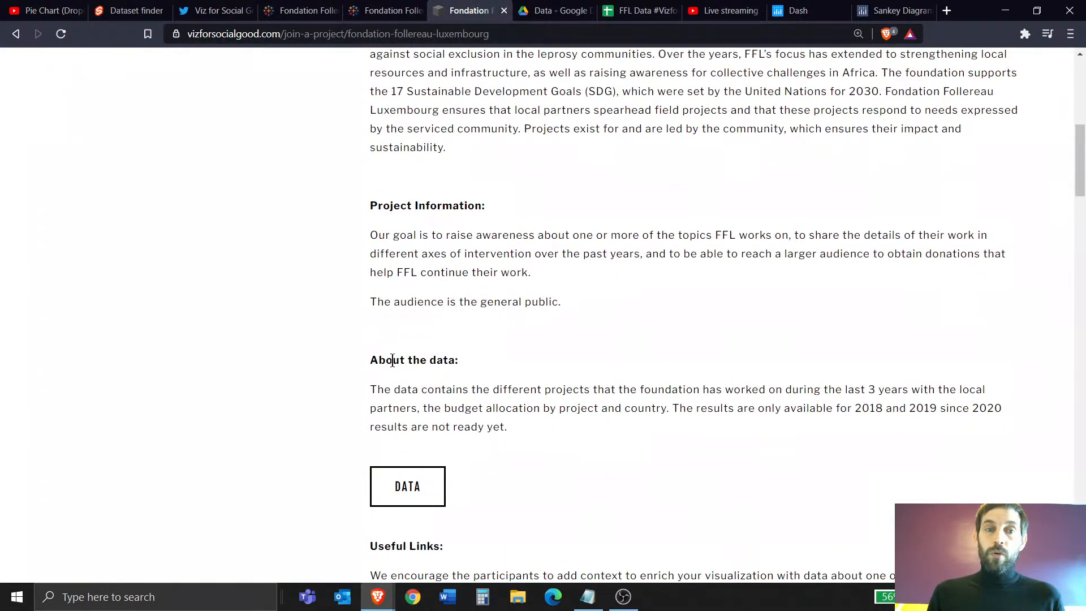
left_click_drag(370, 359, 428, 414)
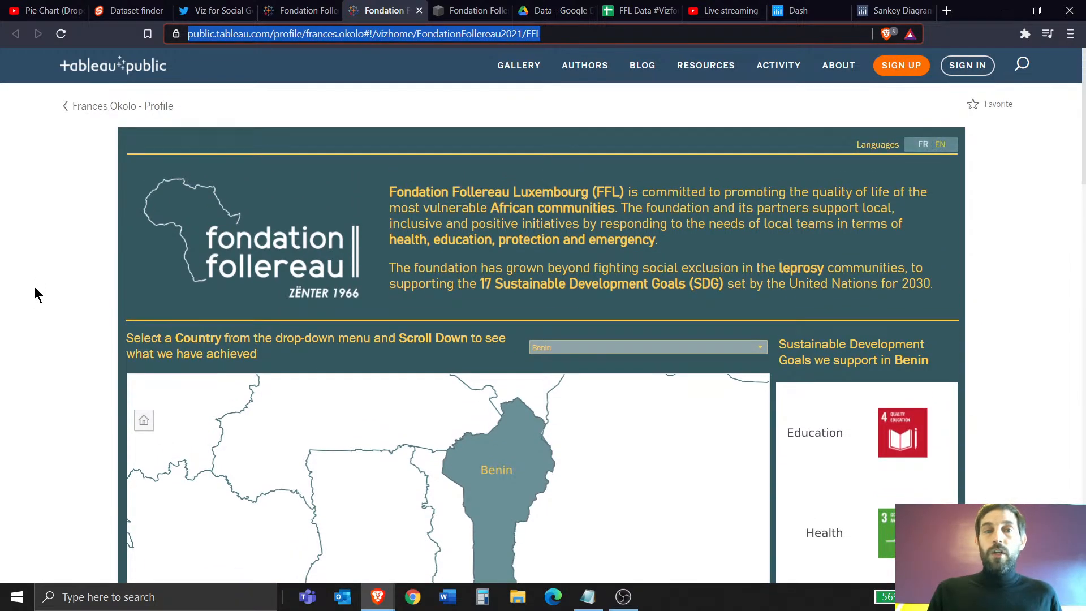
left_click(468, 10)
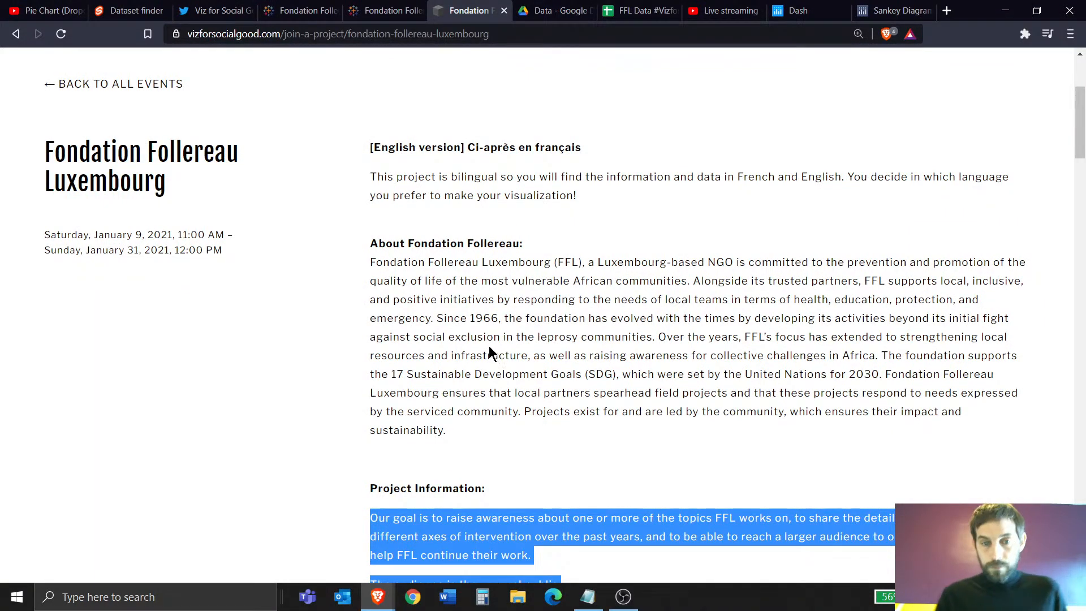
Scroll to the participation steps and open the visualization submission Google Form link.
scroll("down", 3)
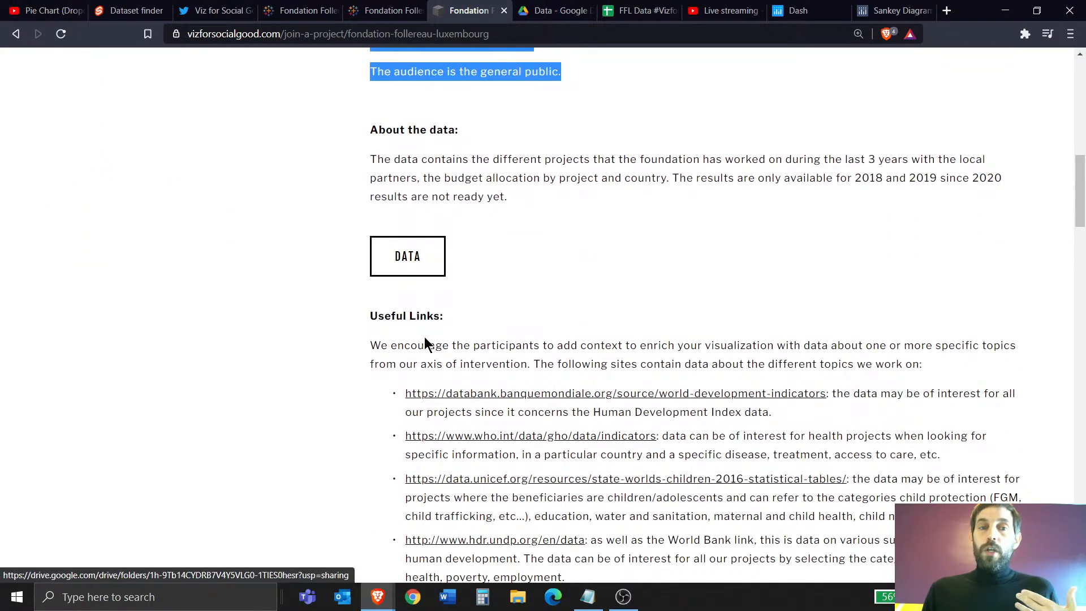
scroll("down", 3)
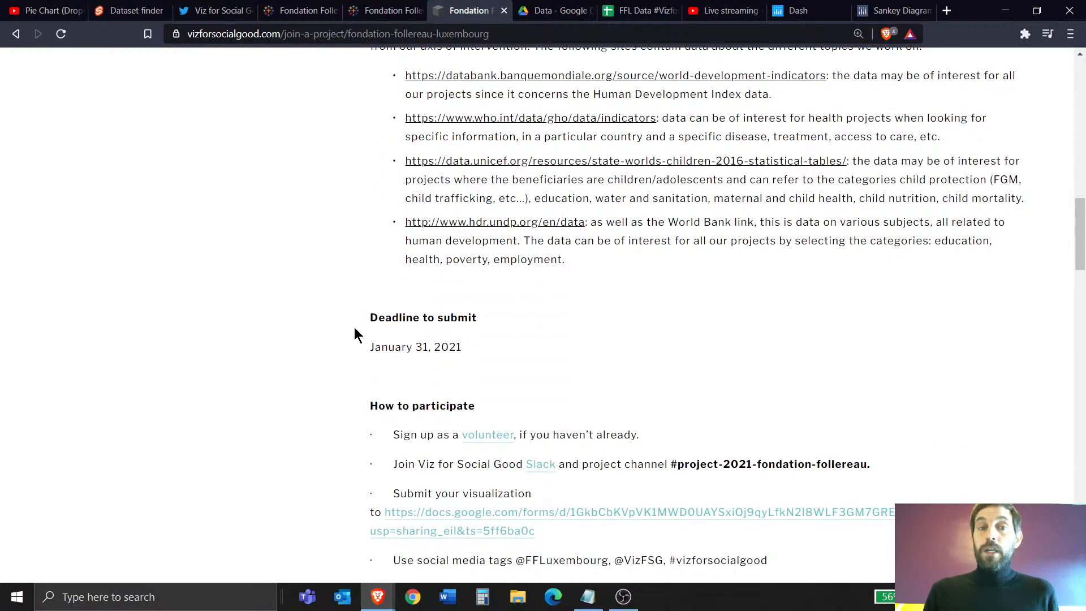
scroll("down", 3)
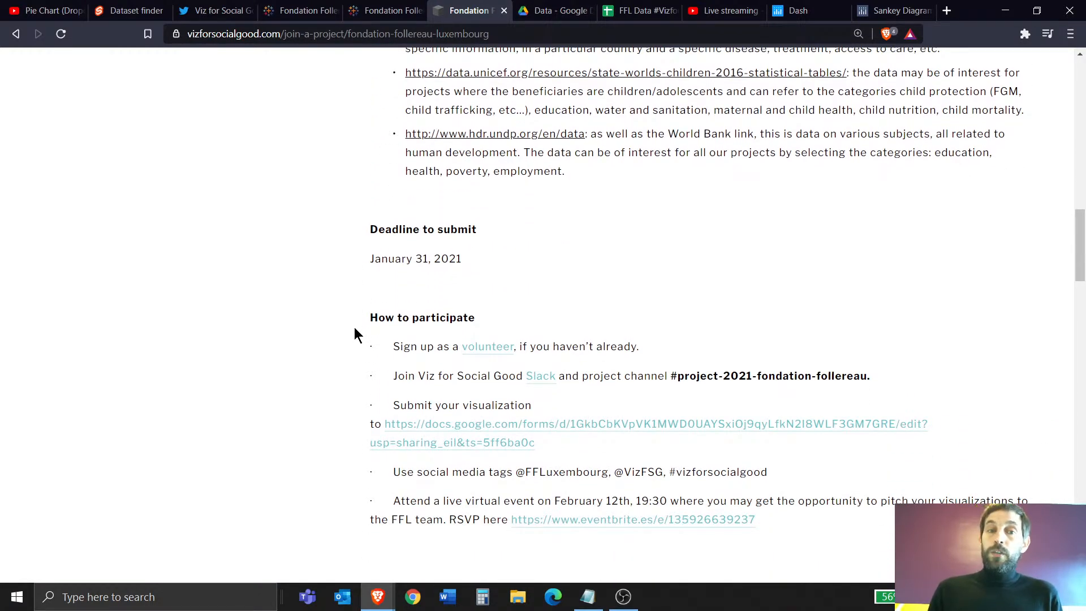
scroll("down", 3)
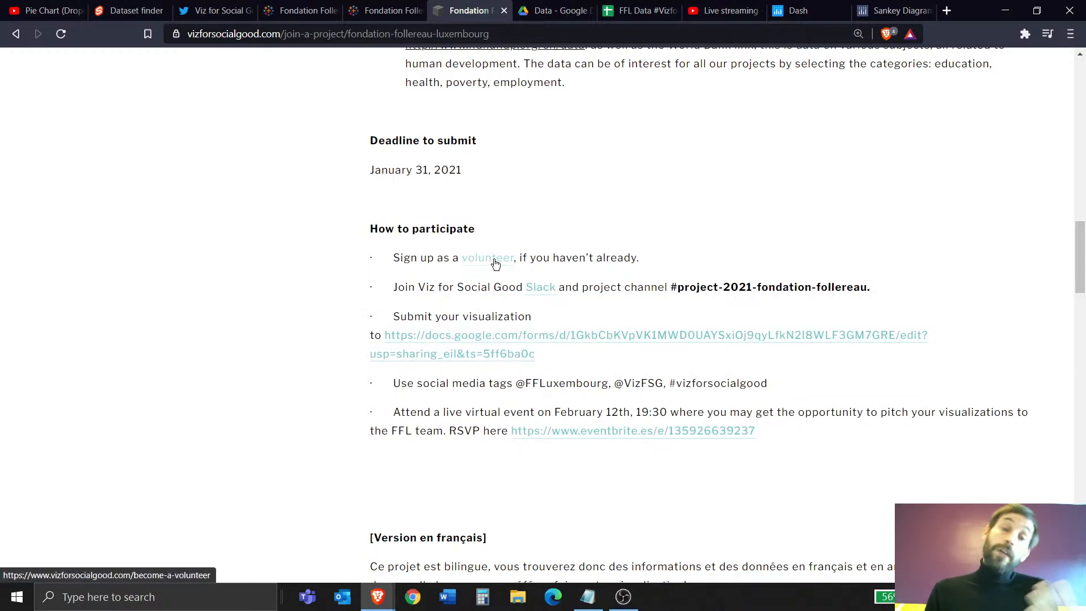
mouse_move(540, 291)
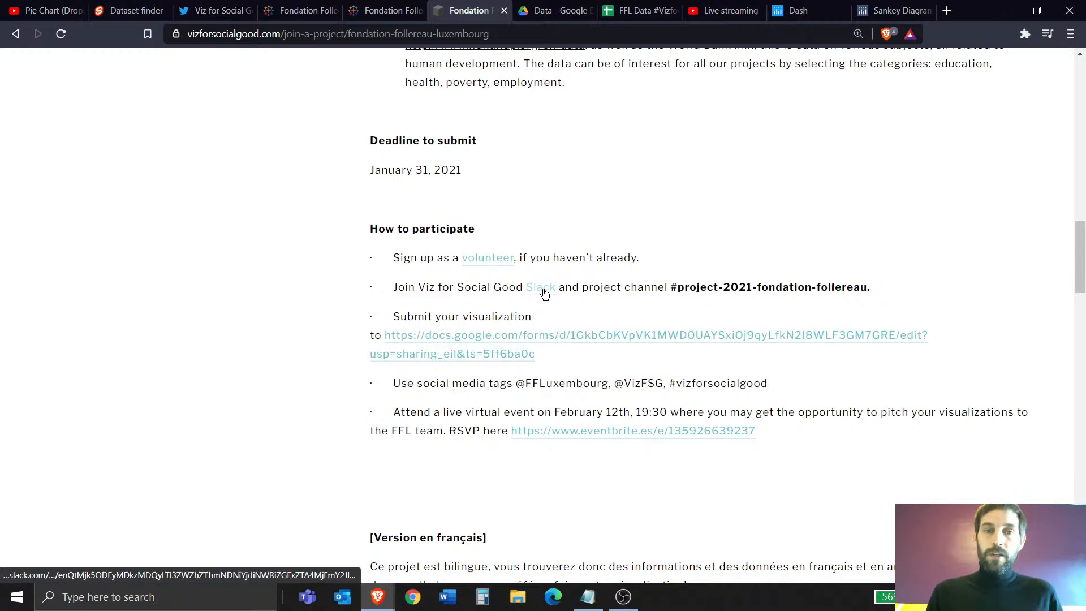
mouse_move(455, 337)
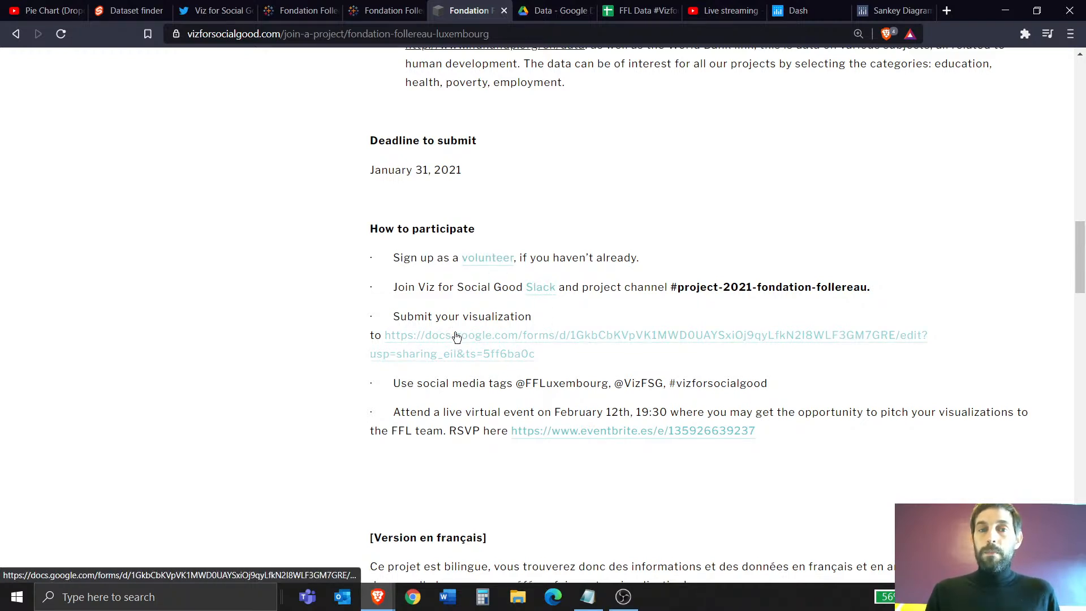
right_click(456, 337)
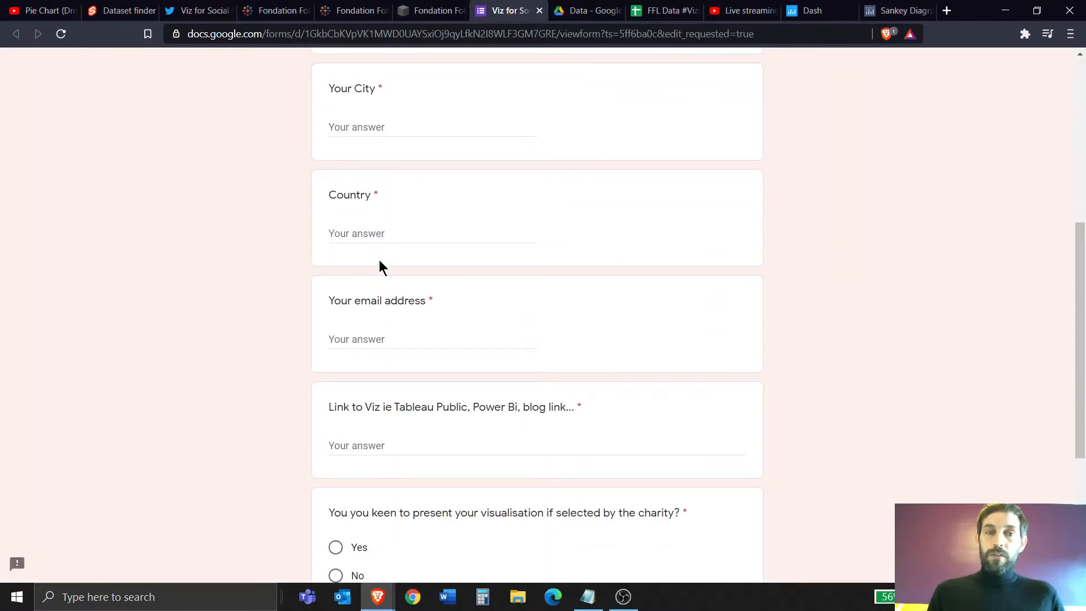
Scroll the submission form, highlight the project's social media tags line, and switch to Twitter.
scroll("down", 3)
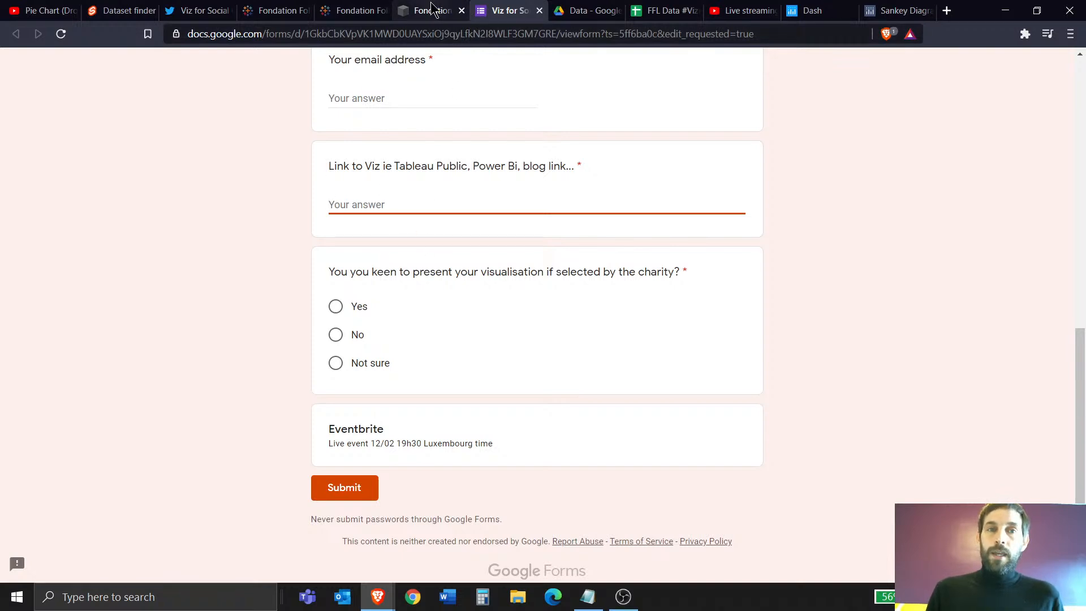
left_click(426, 10)
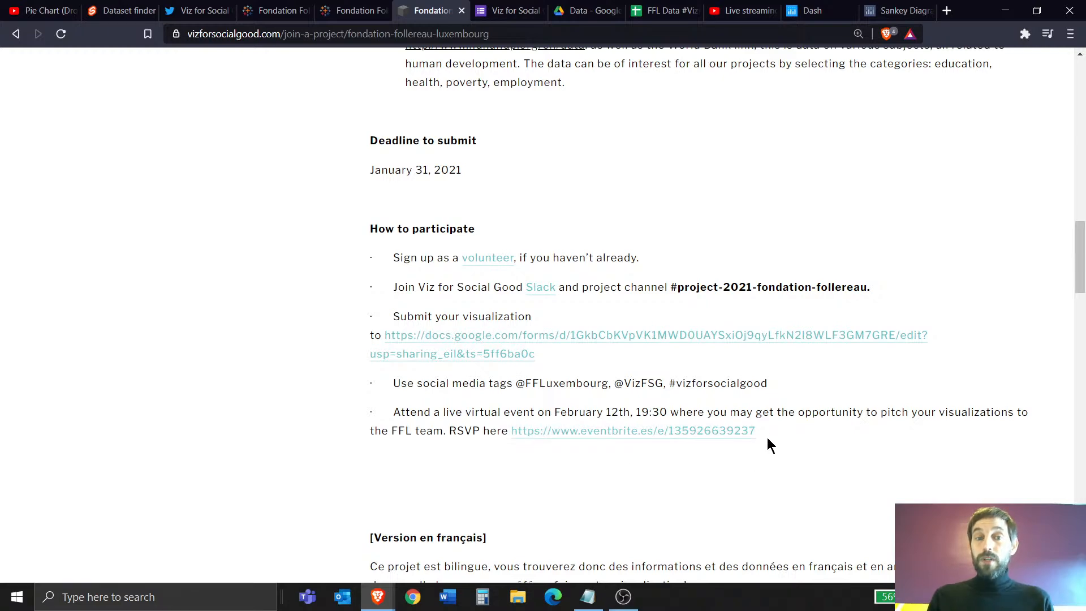
left_click_drag(393, 411, 756, 430)
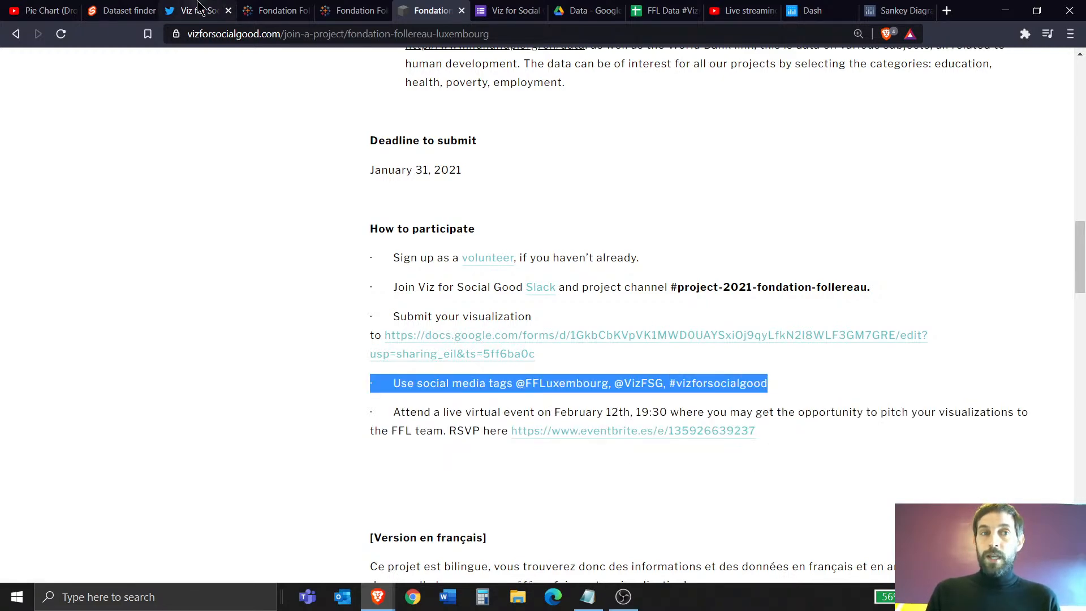
left_click(192, 10)
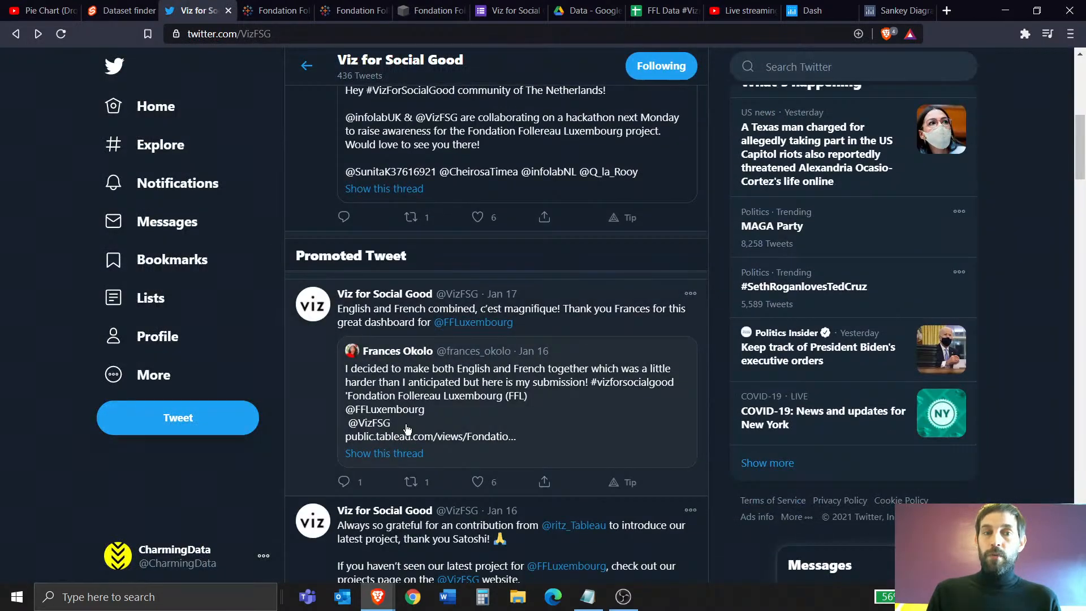
scroll("down", 3)
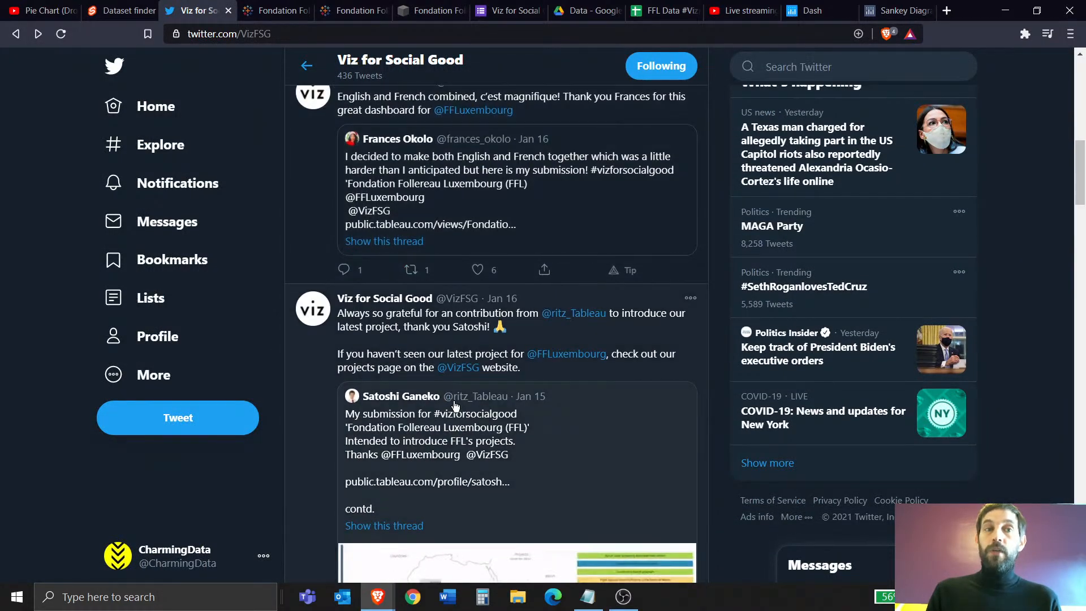
left_click(429, 10)
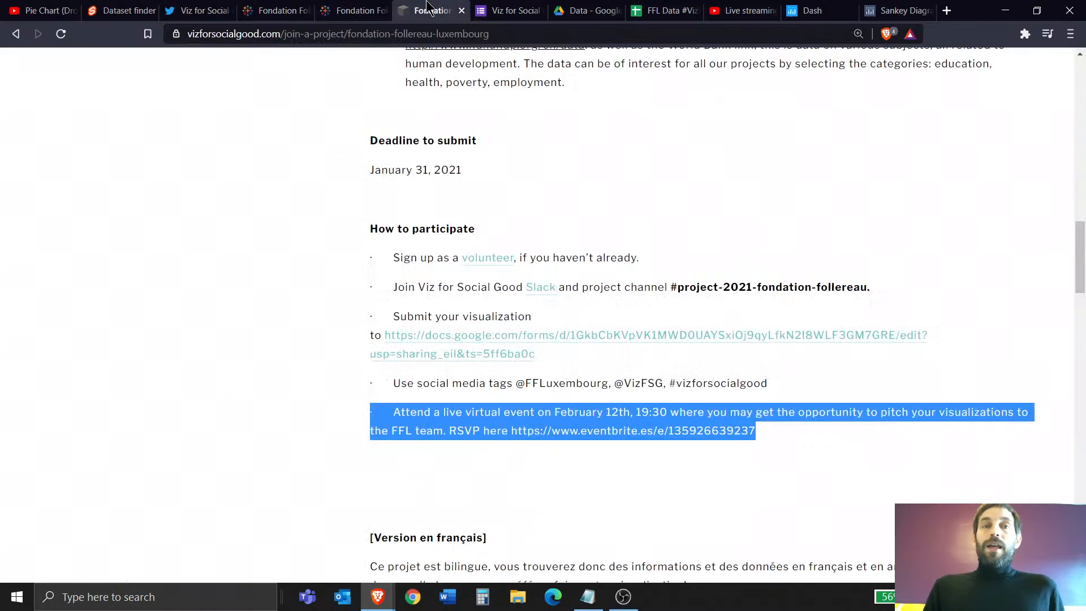
Scroll the project page to its top and switch to the Charming Data pie chart tutorial.
scroll("up", 3)
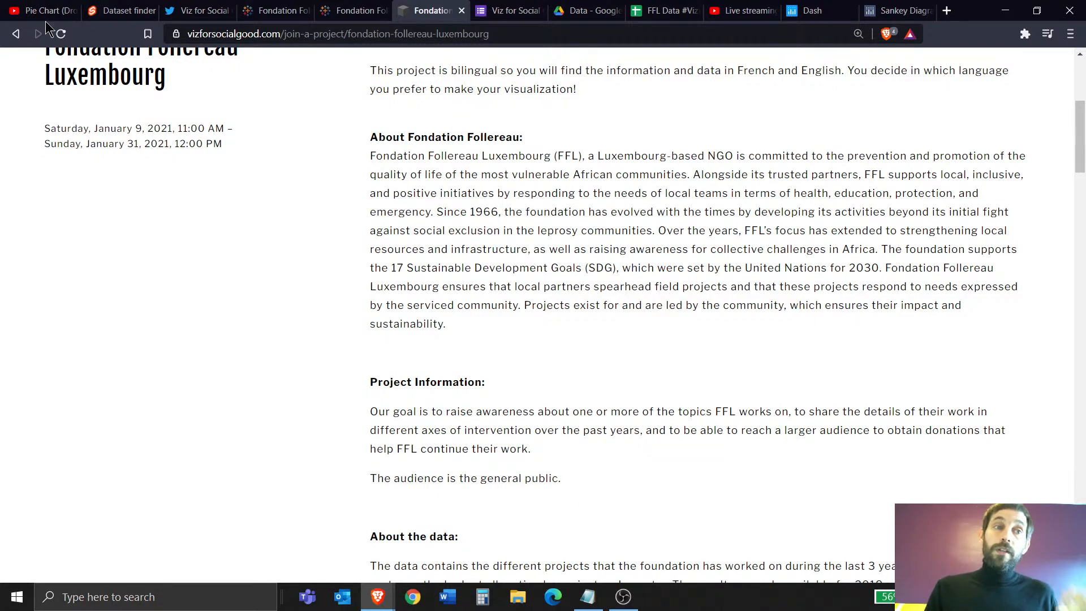
left_click(38, 10)
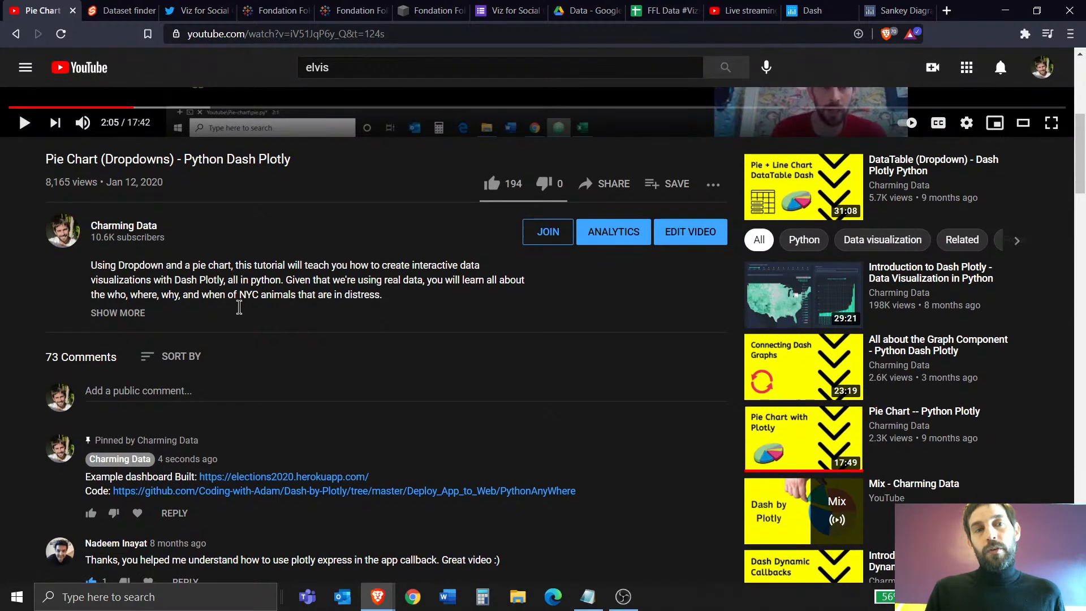
Scroll down to the pie chart video's comments with the example dashboard link.
scroll("down", 3)
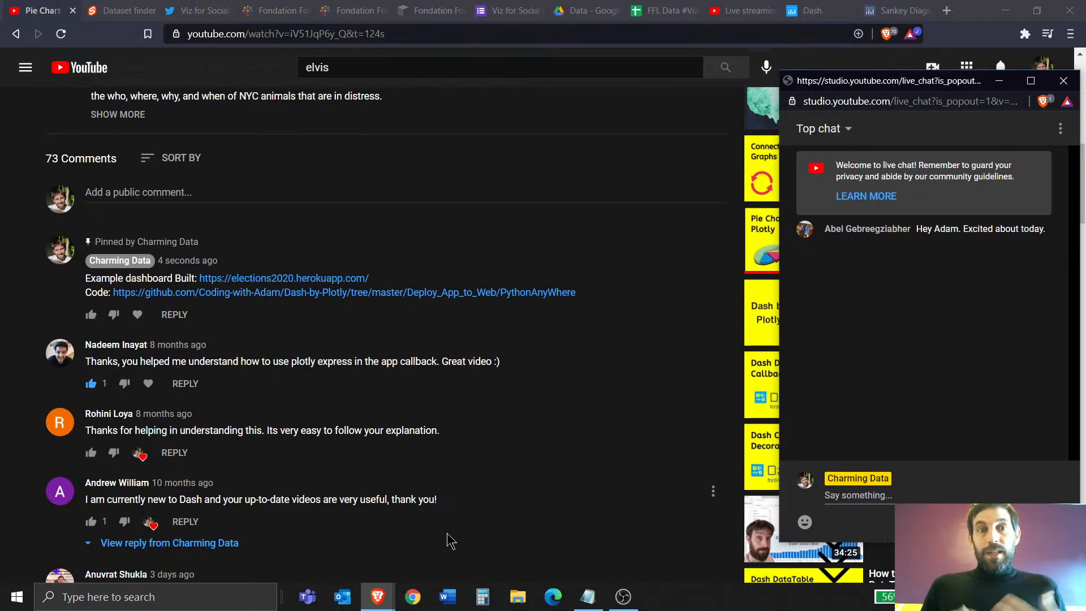
mouse_move(475, 123)
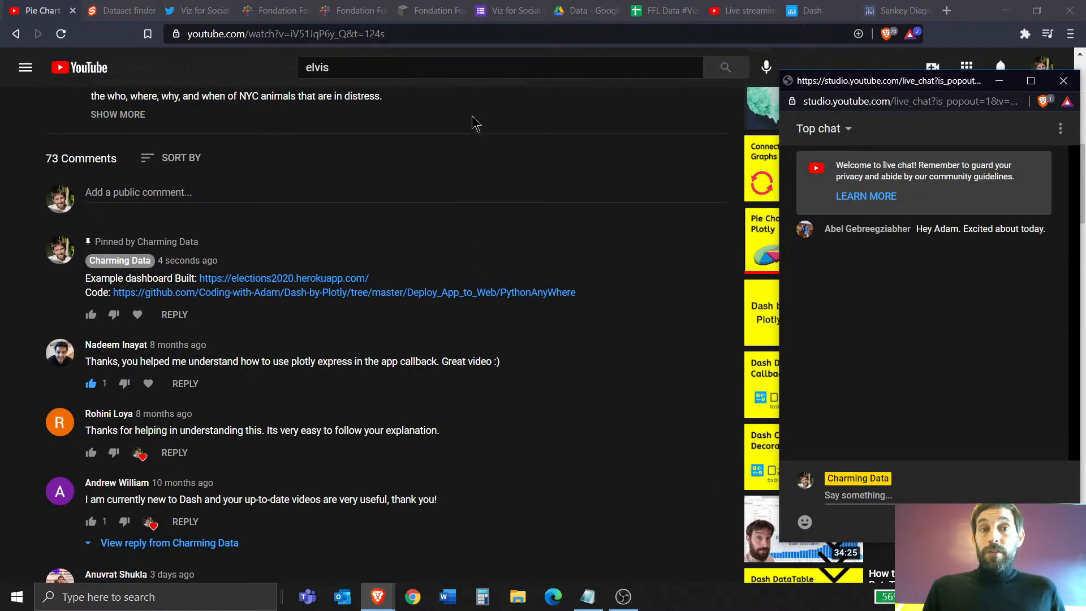
mouse_move(464, 132)
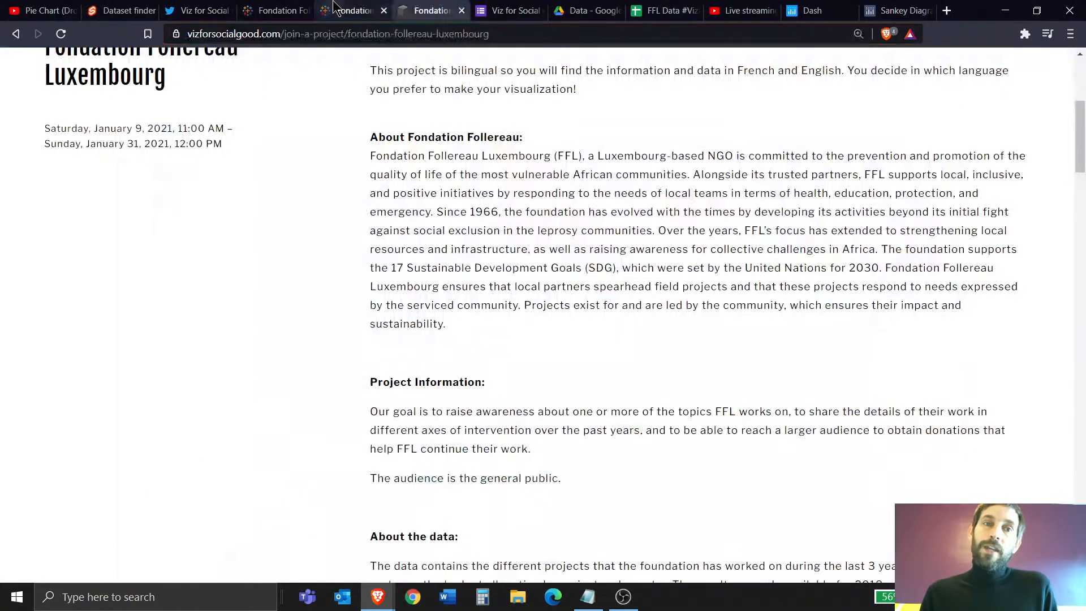
Return to the Fondation Follereau page and highlight the January 31, 2021 submission deadline.
left_click(585, 11)
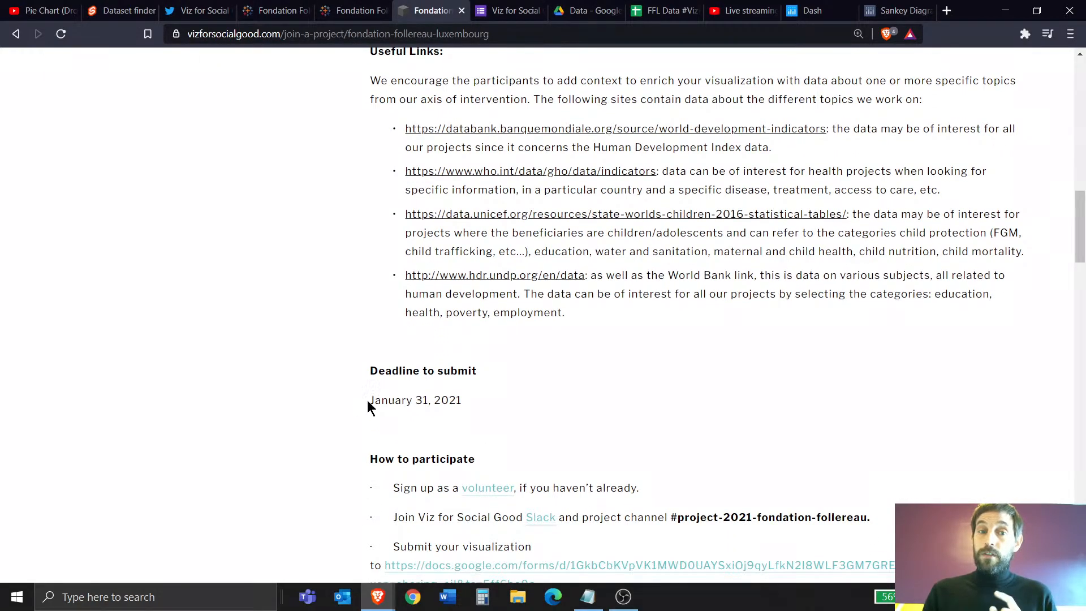
left_click_drag(369, 400, 462, 400)
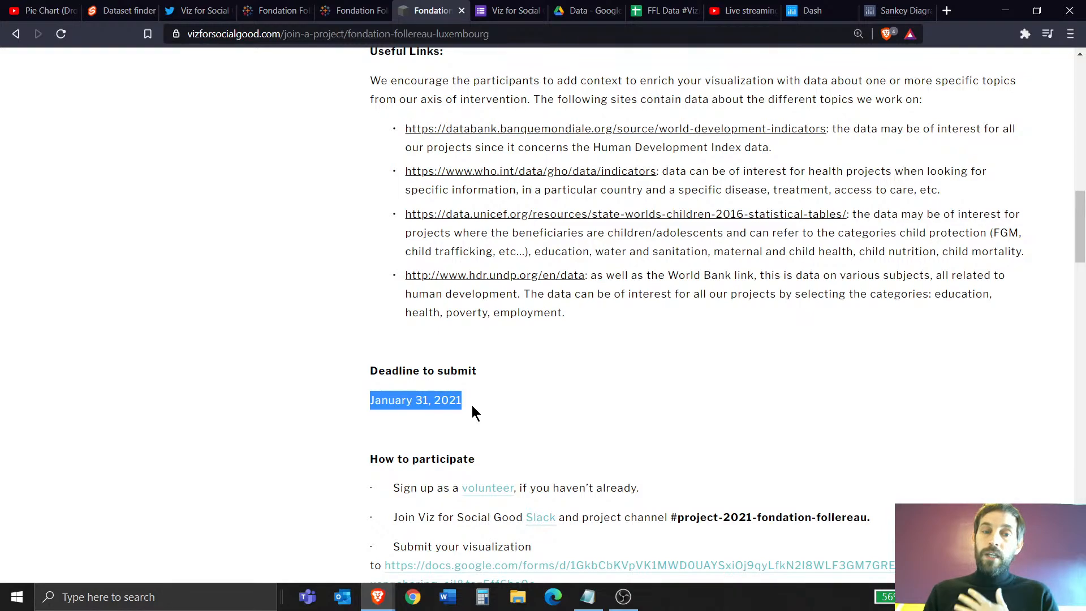
scroll("down", 3)
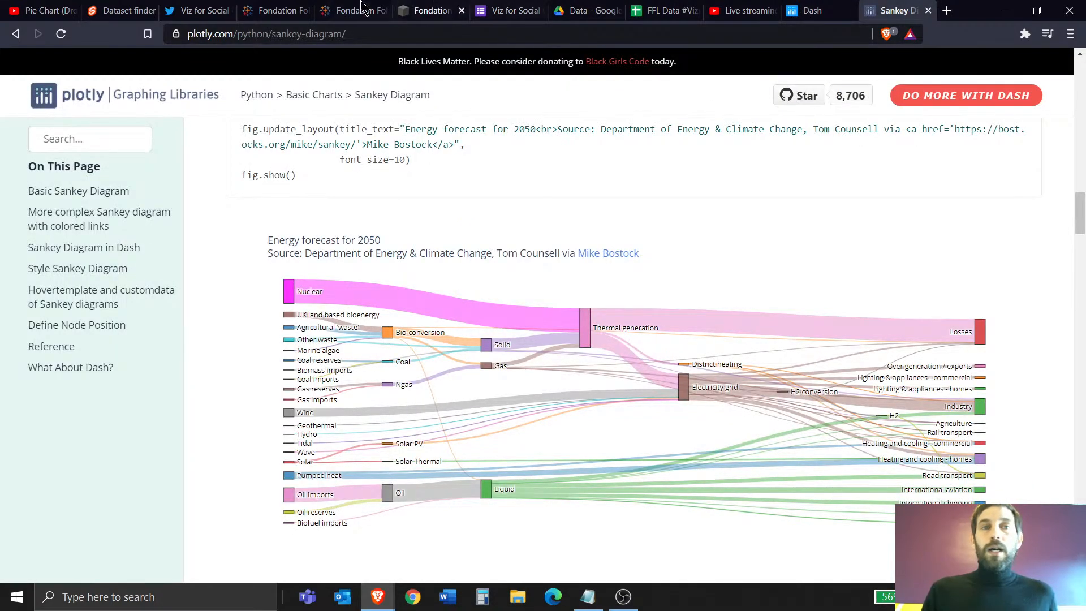
Scroll the Plotly Sankey documentation down to the 'Sankey Diagram in Dash' opacity example.
left_click(38, 10)
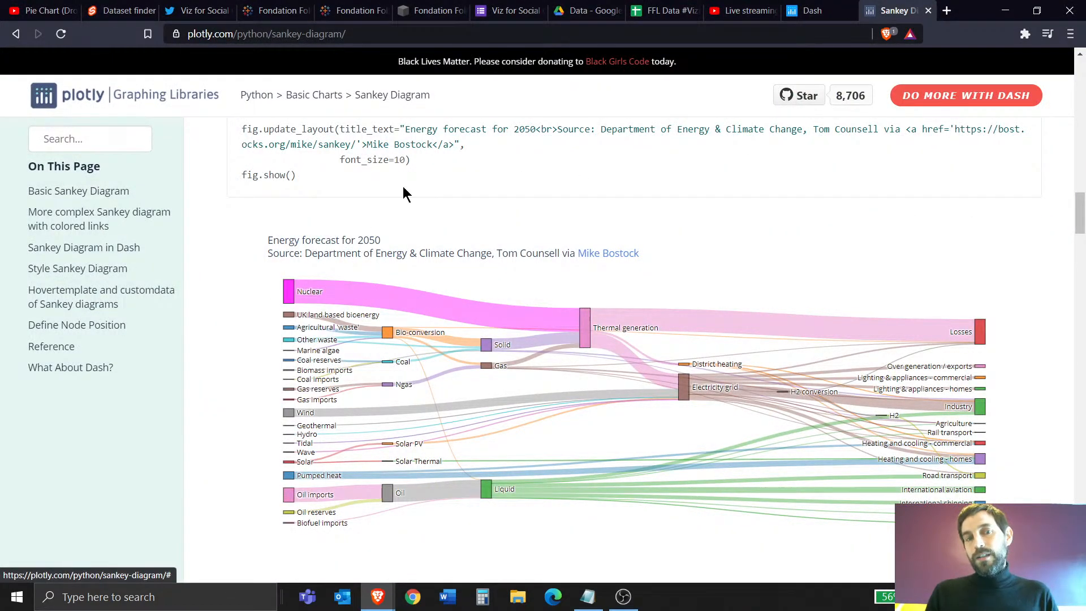
mouse_move(298, 339)
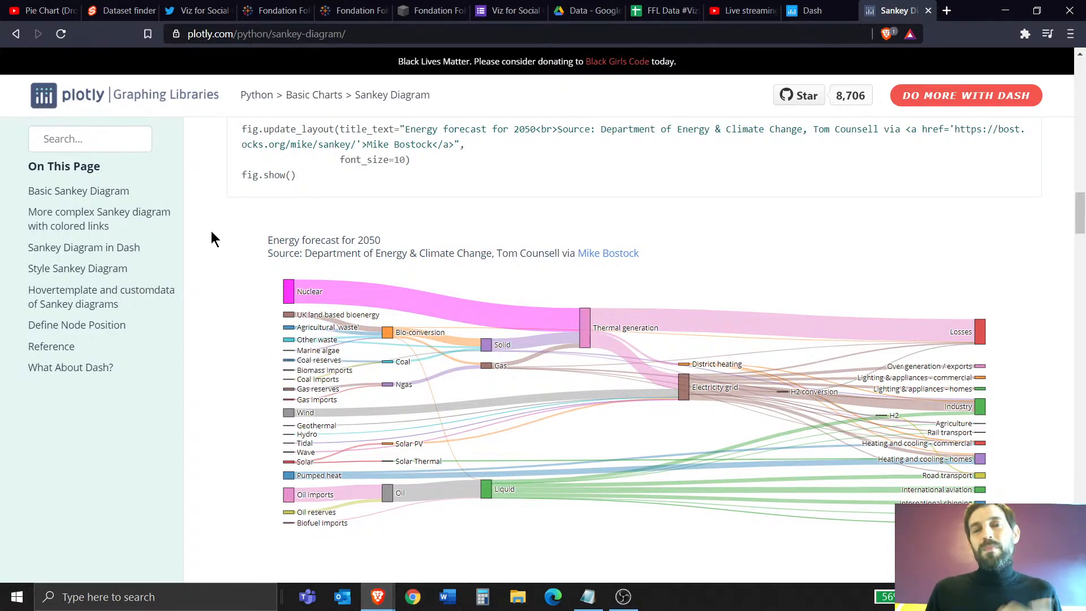
scroll("down", 3)
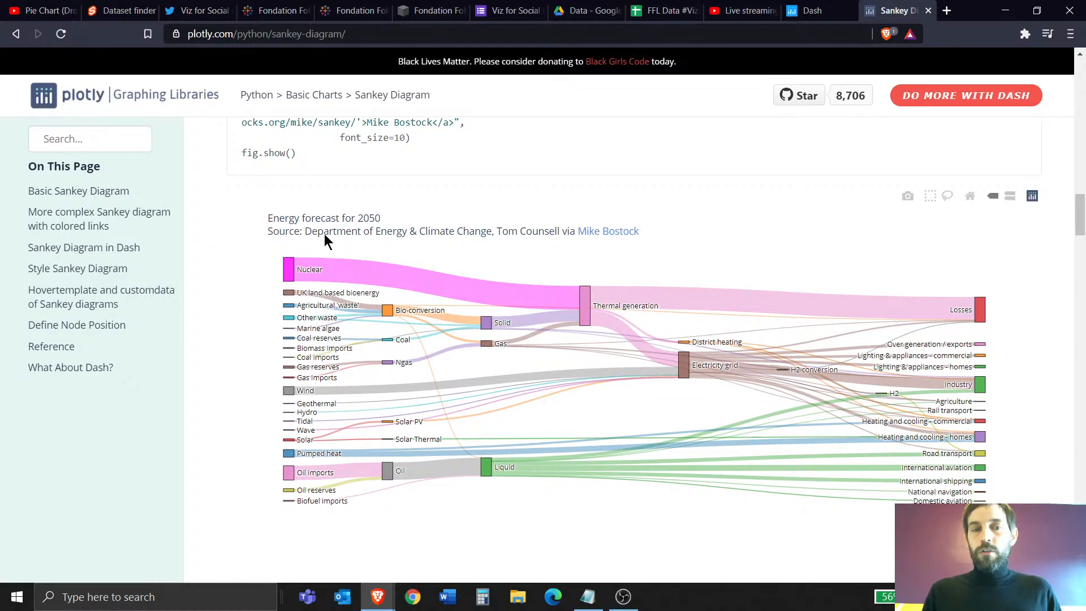
scroll("down", 3)
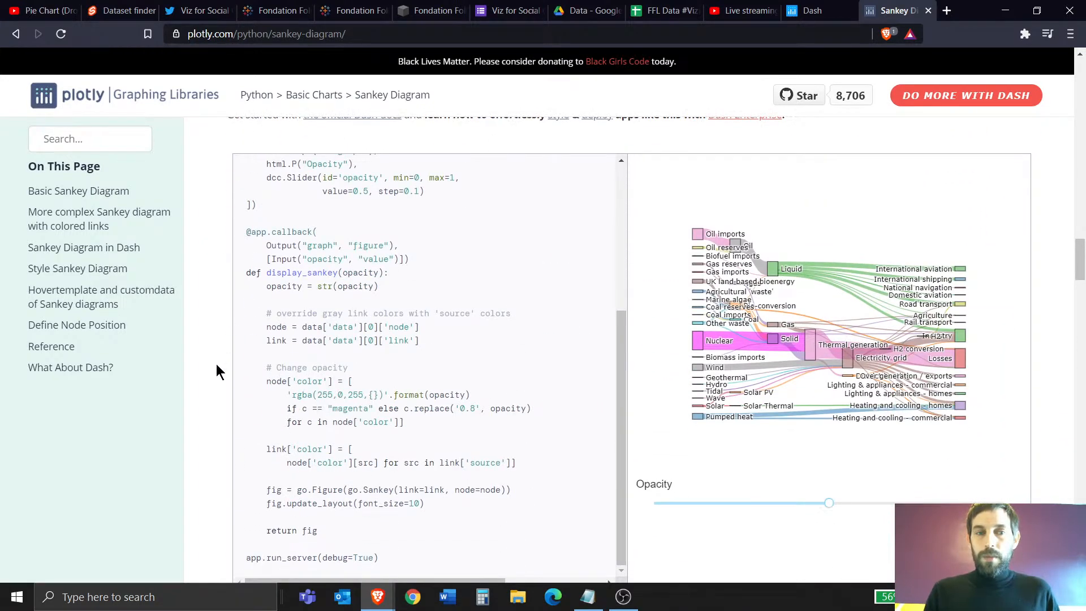
left_click(352, 10)
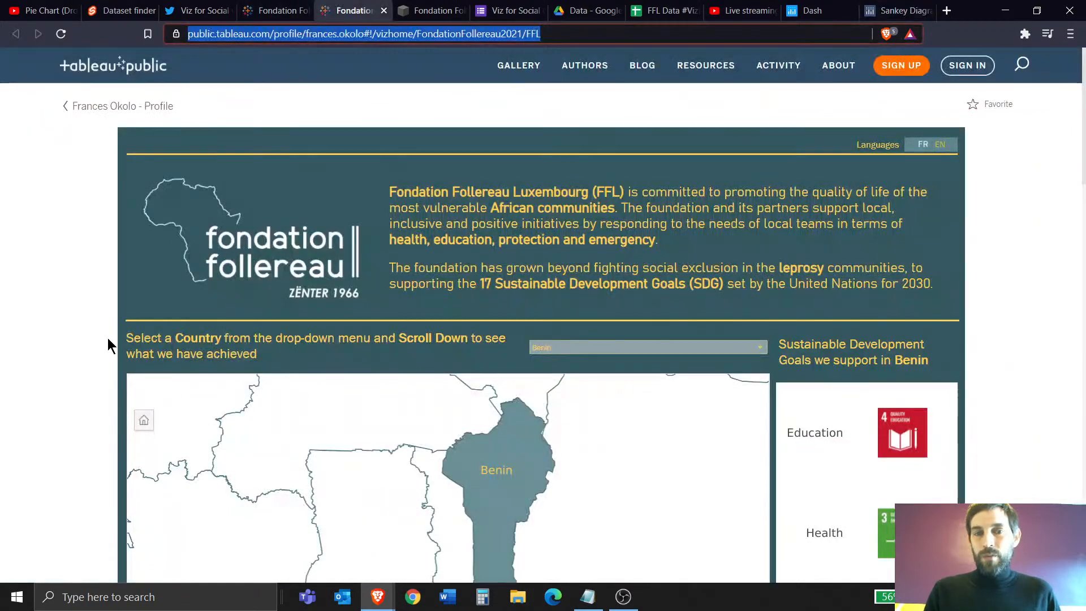
scroll("down", 3)
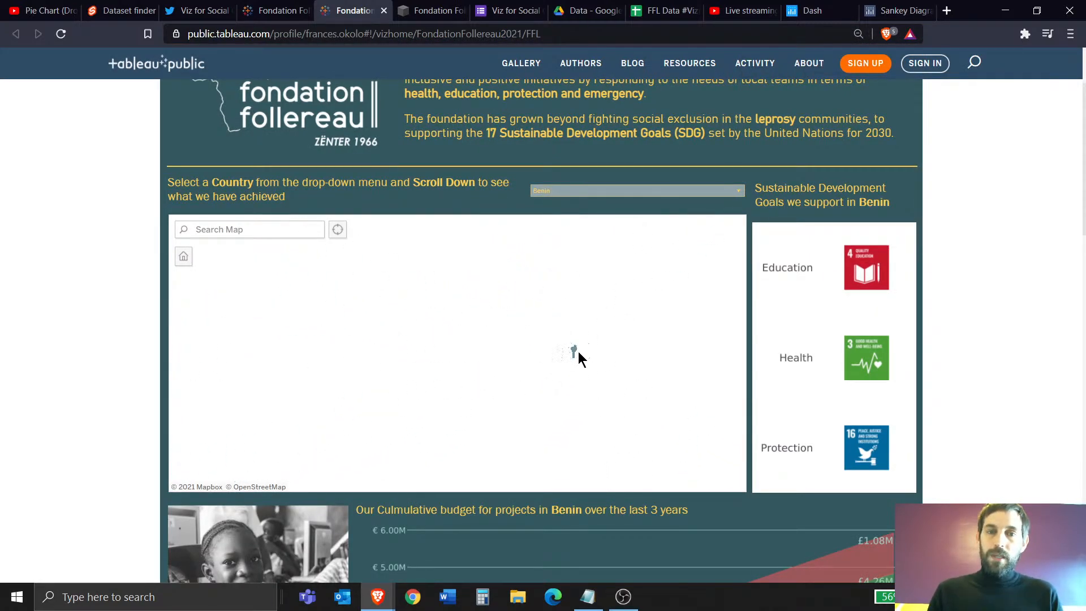
scroll("down", 3)
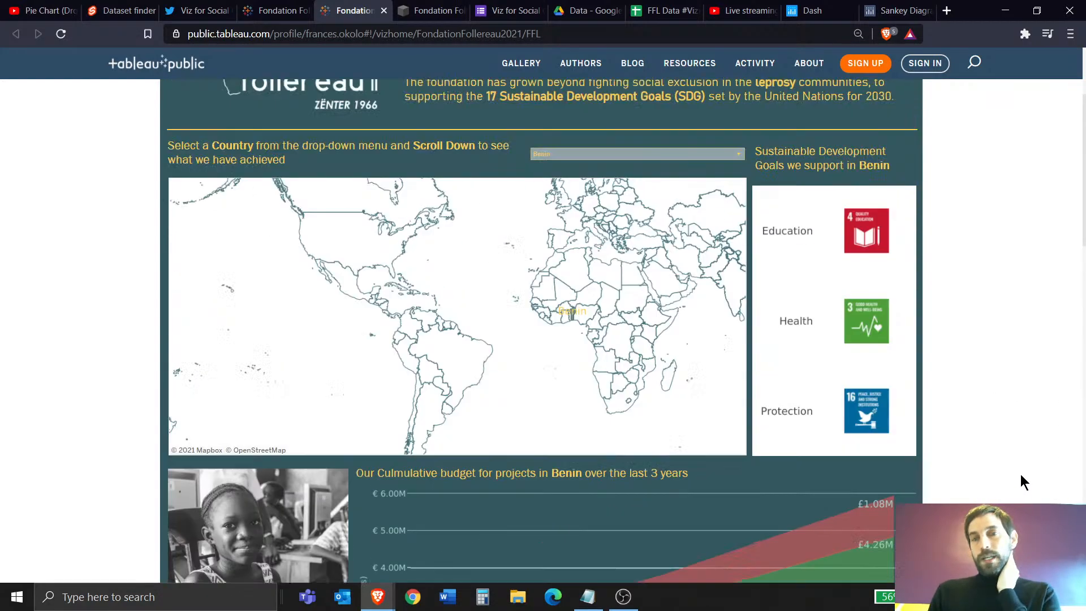
scroll("up", 3)
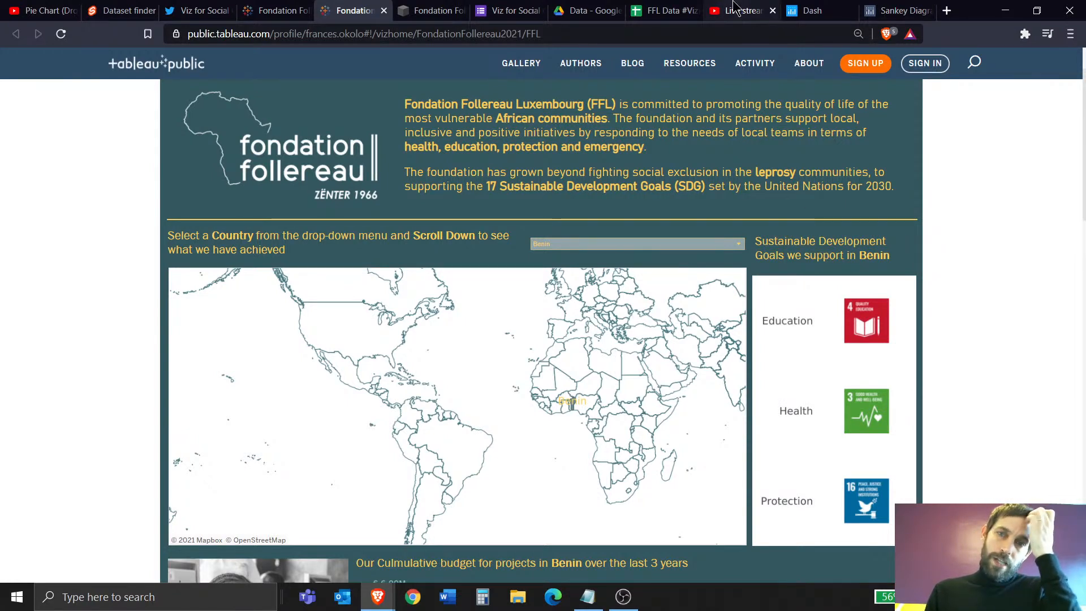
mouse_move(737, 10)
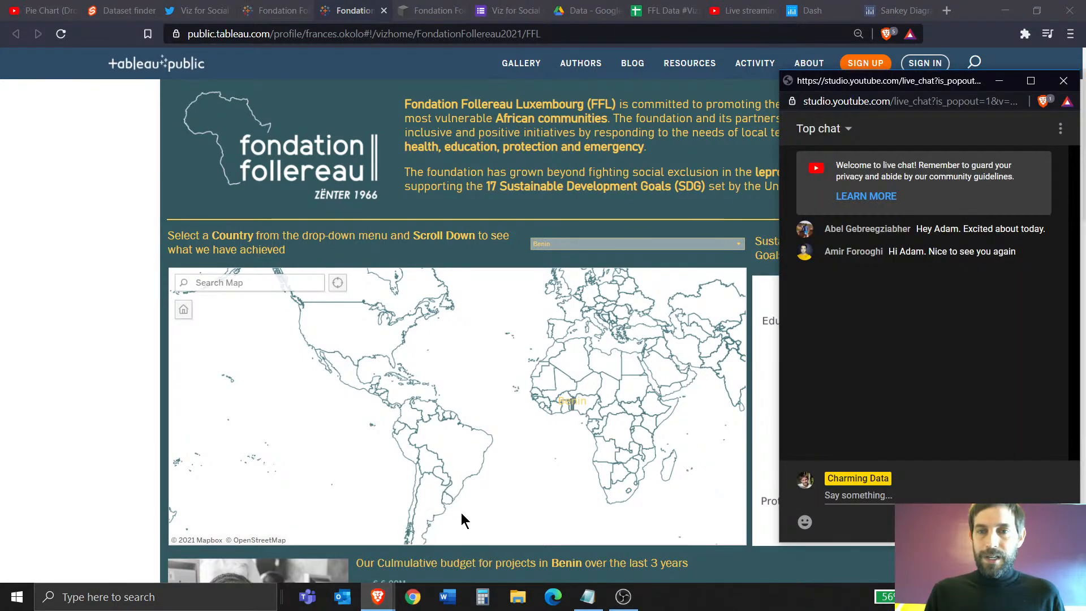
mouse_move(485, 514)
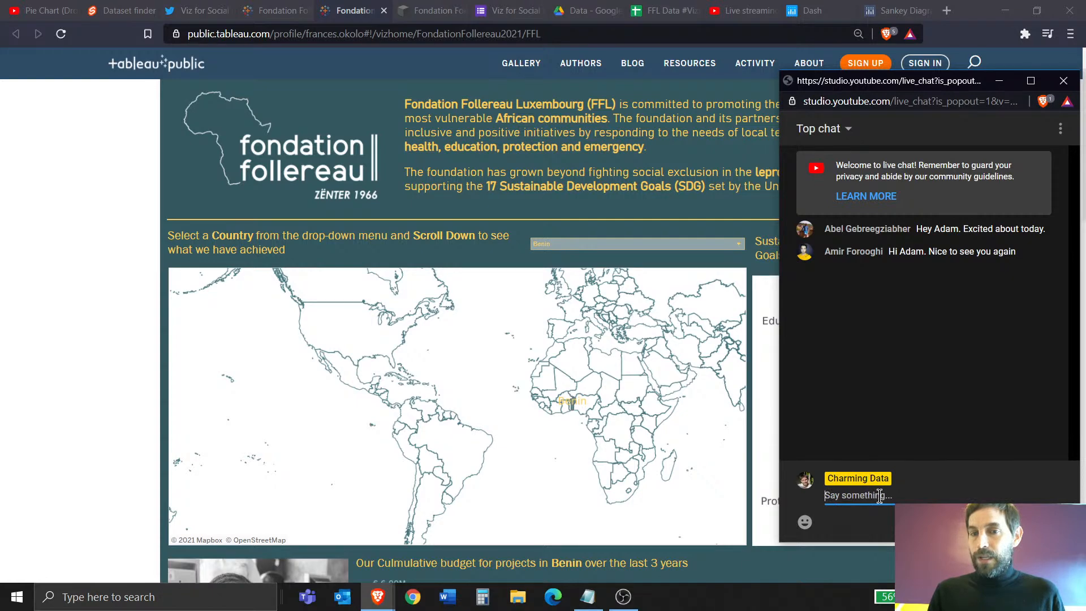
Post the greetings 'hi' and 'Hi Abe' to viewers in the live chat.
type("hi")
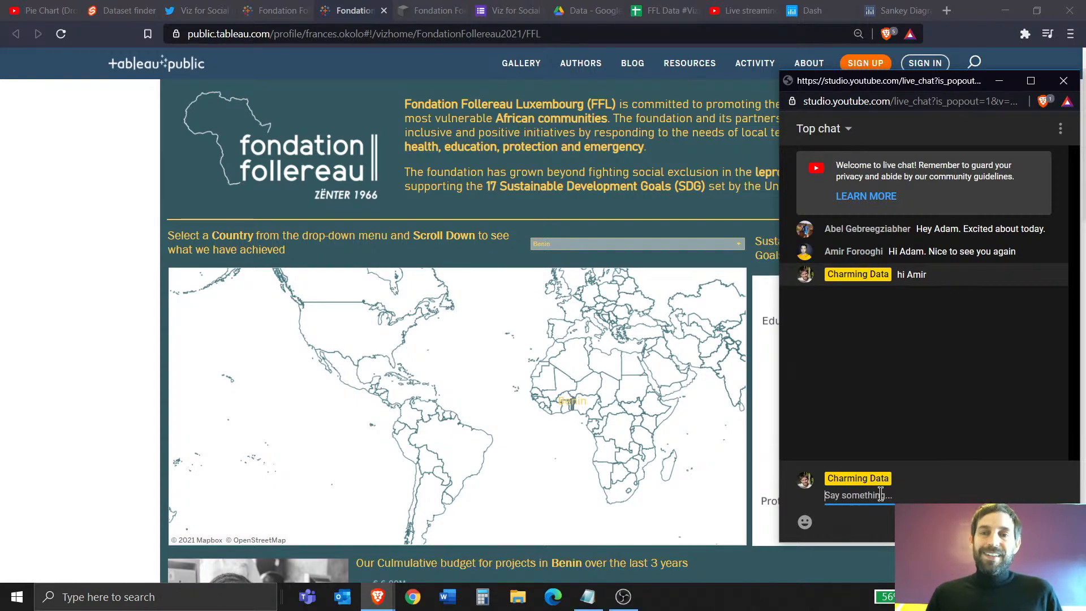
type("Hi Abe")
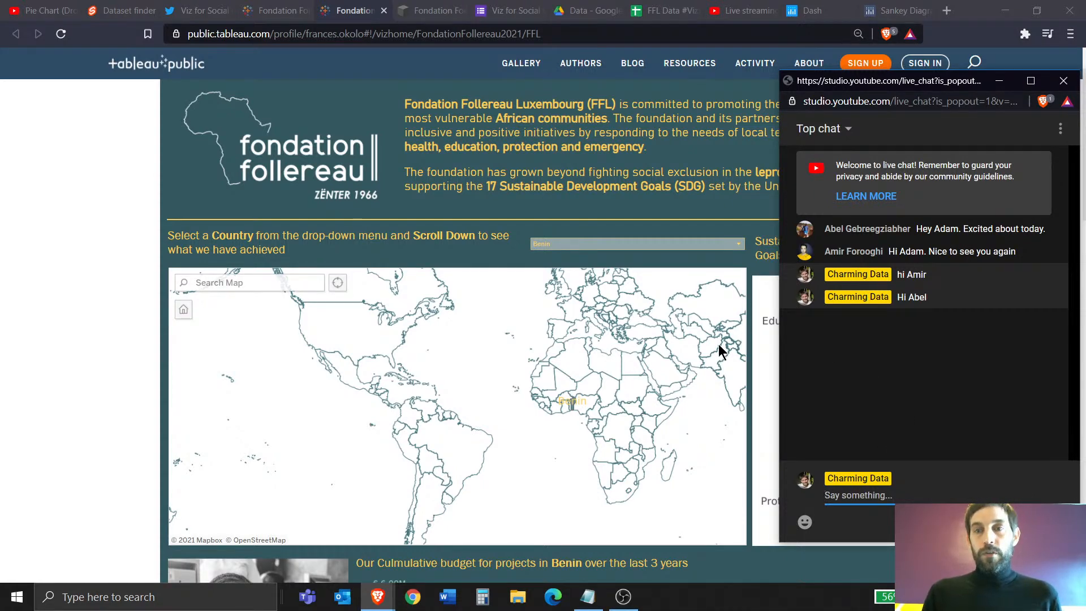
mouse_move(727, 321)
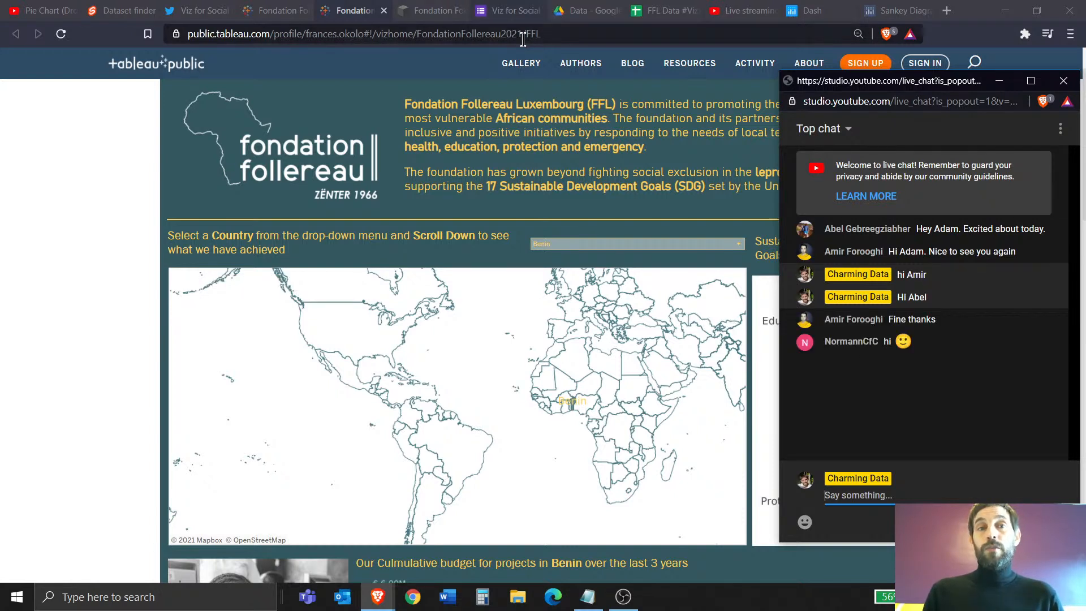
mouse_move(580, 62)
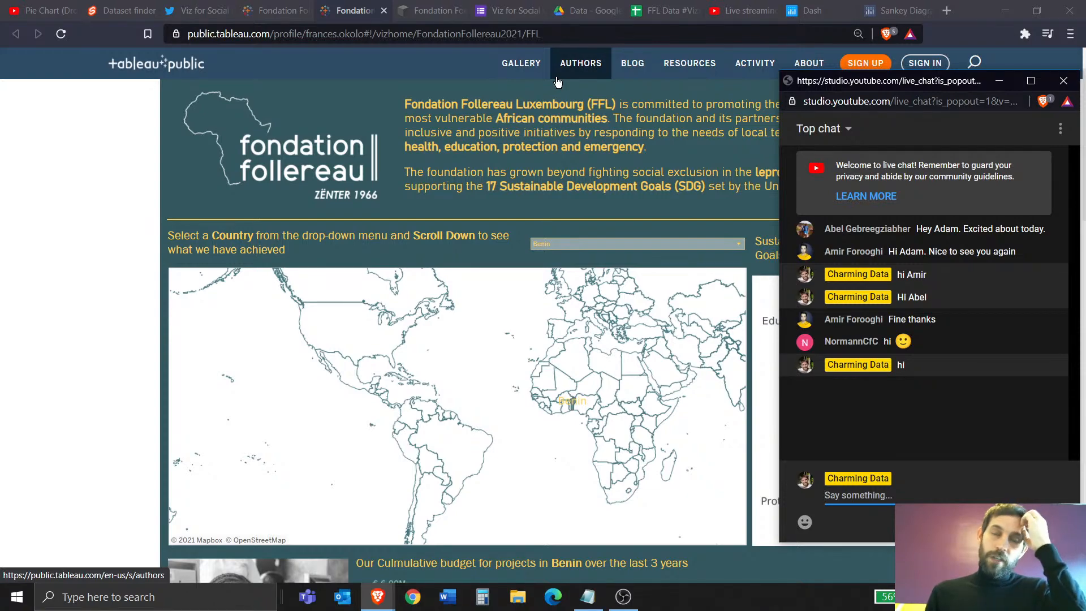
mouse_move(526, 107)
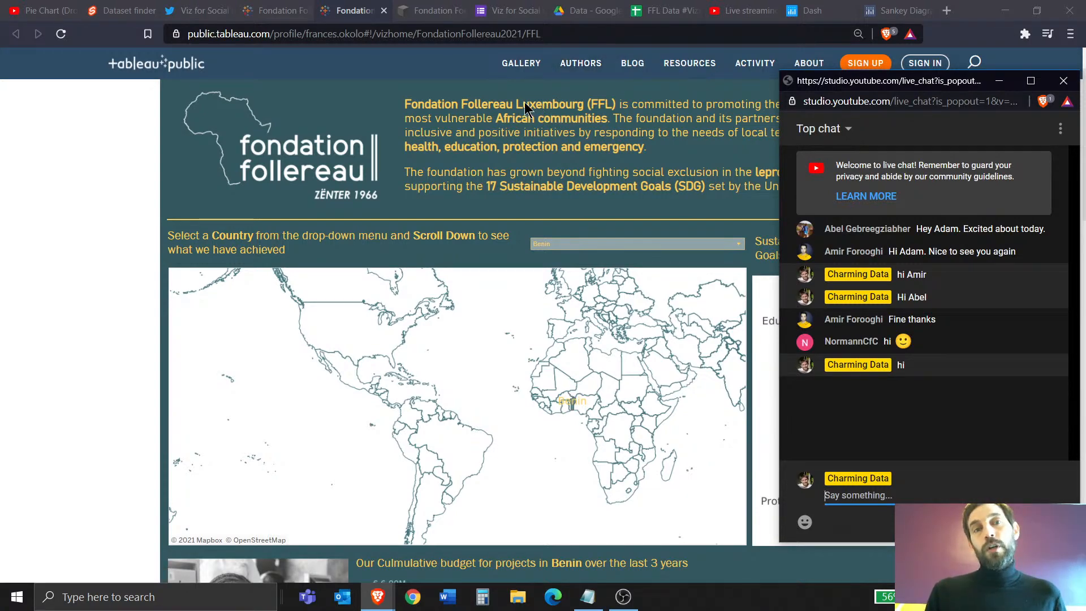
left_click(429, 10)
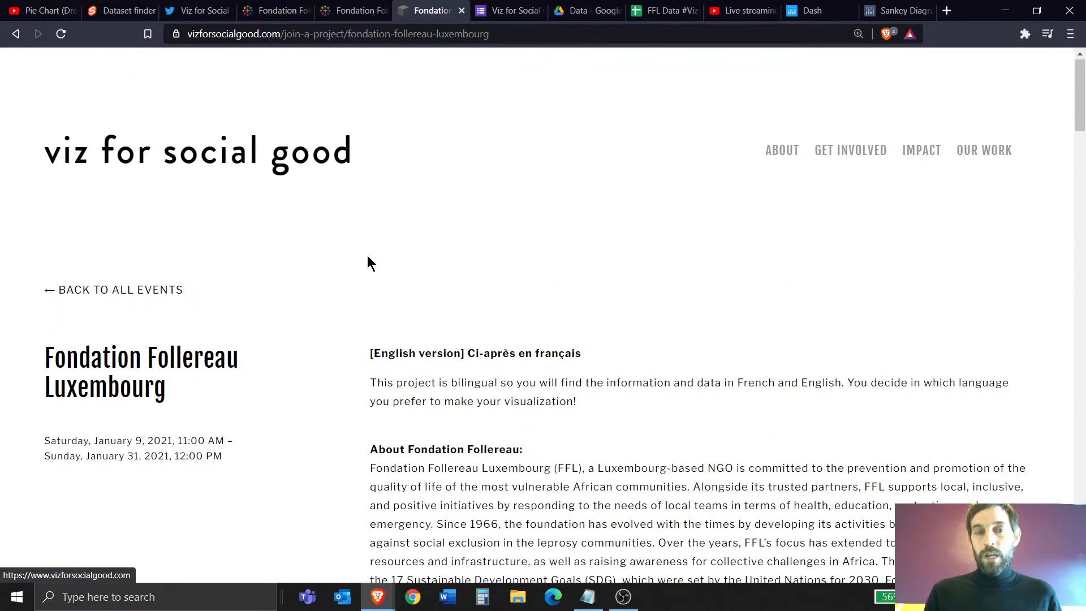
Highlight the 'Fondation Follereau Luxembourg' title on the project page.
scroll("down", 3)
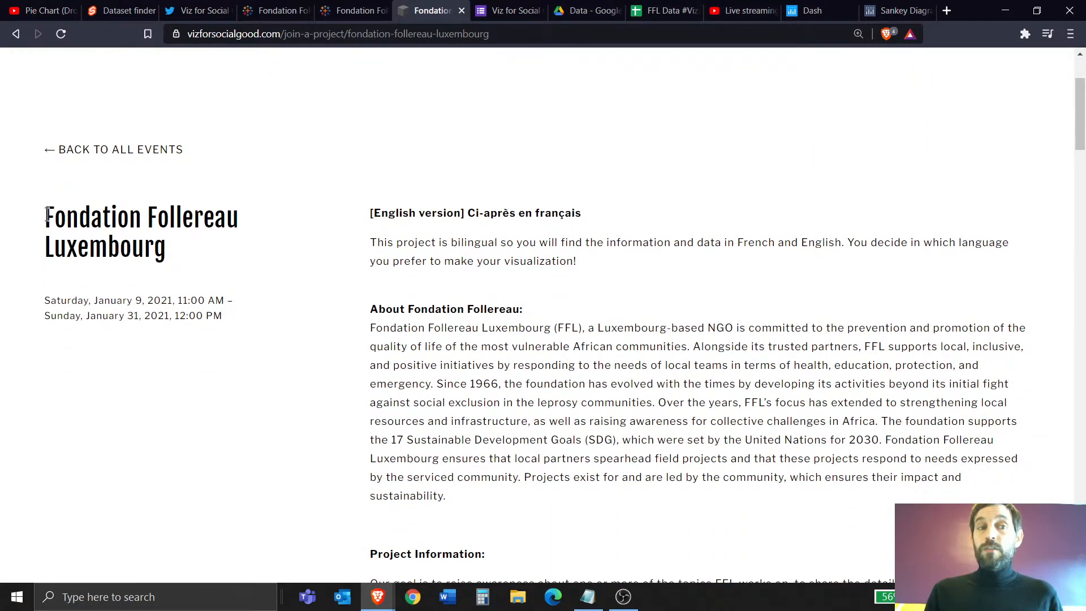
left_click_drag(45, 216, 166, 247)
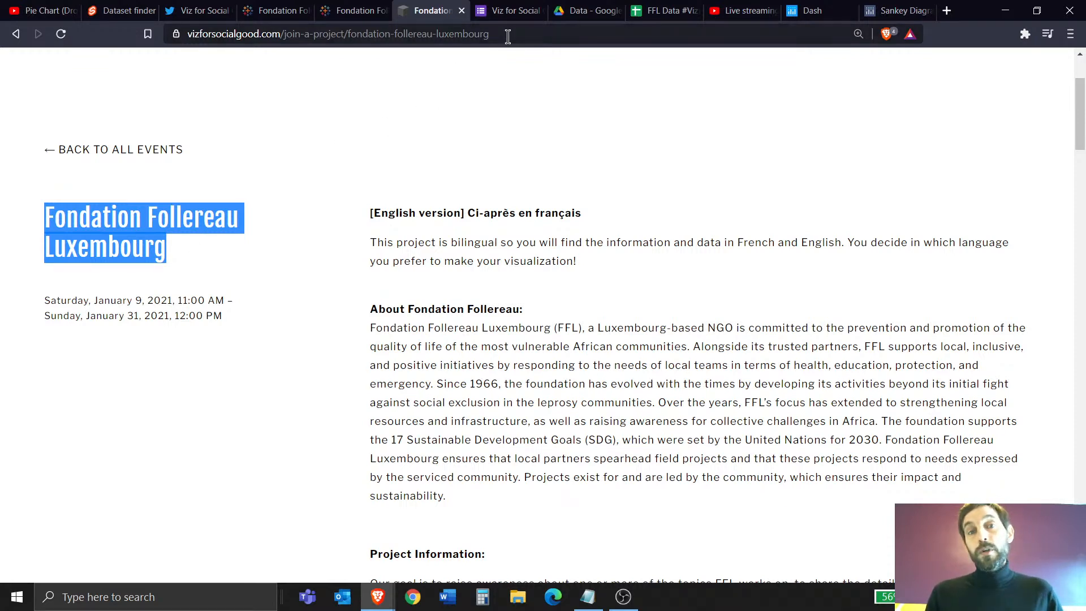
mouse_move(533, 71)
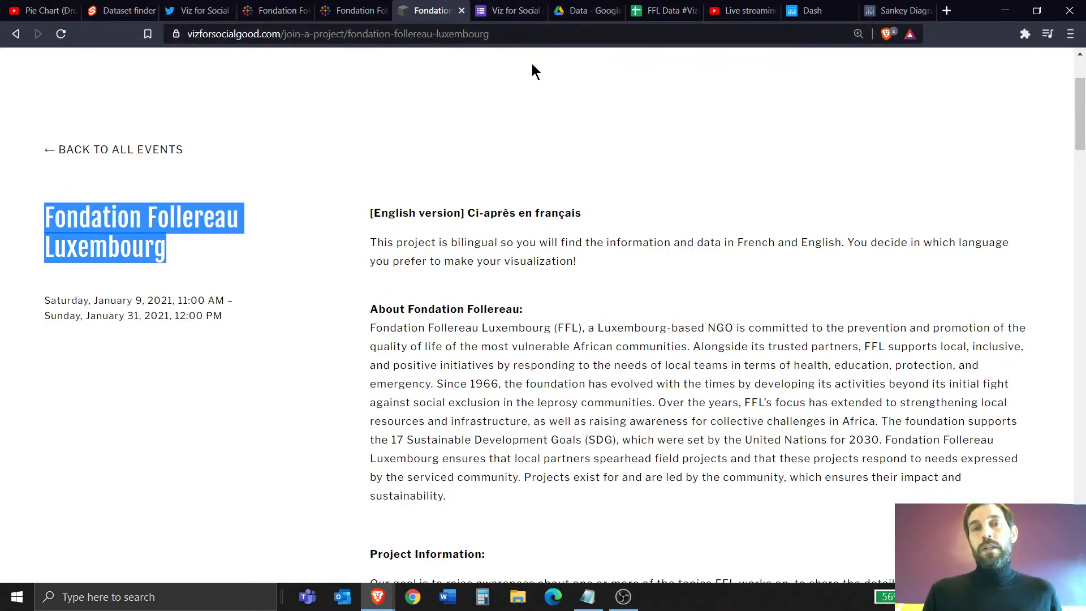
mouse_move(507, 397)
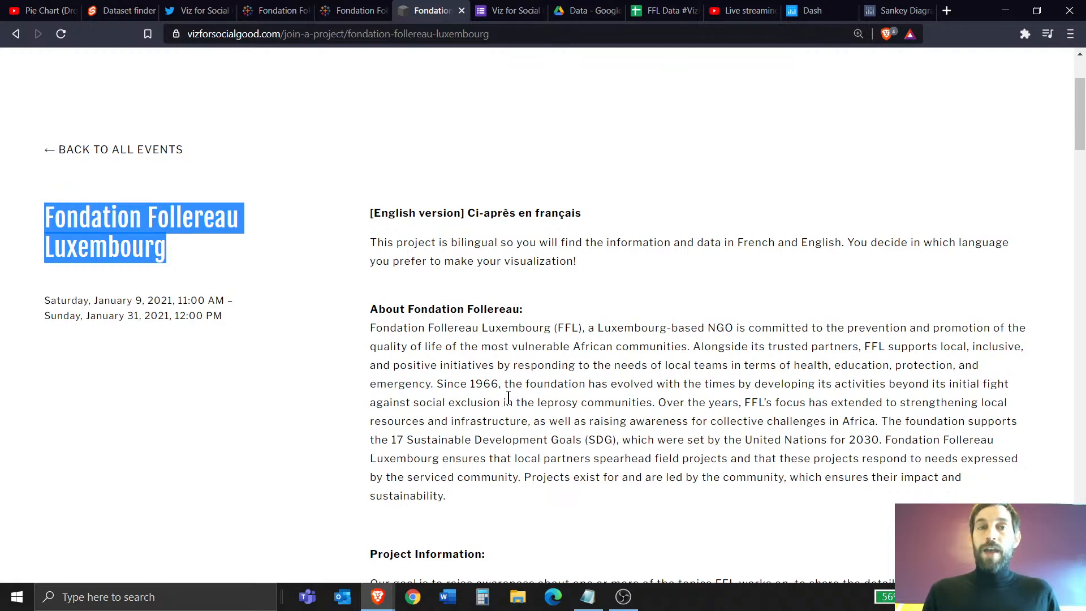
left_click(663, 10)
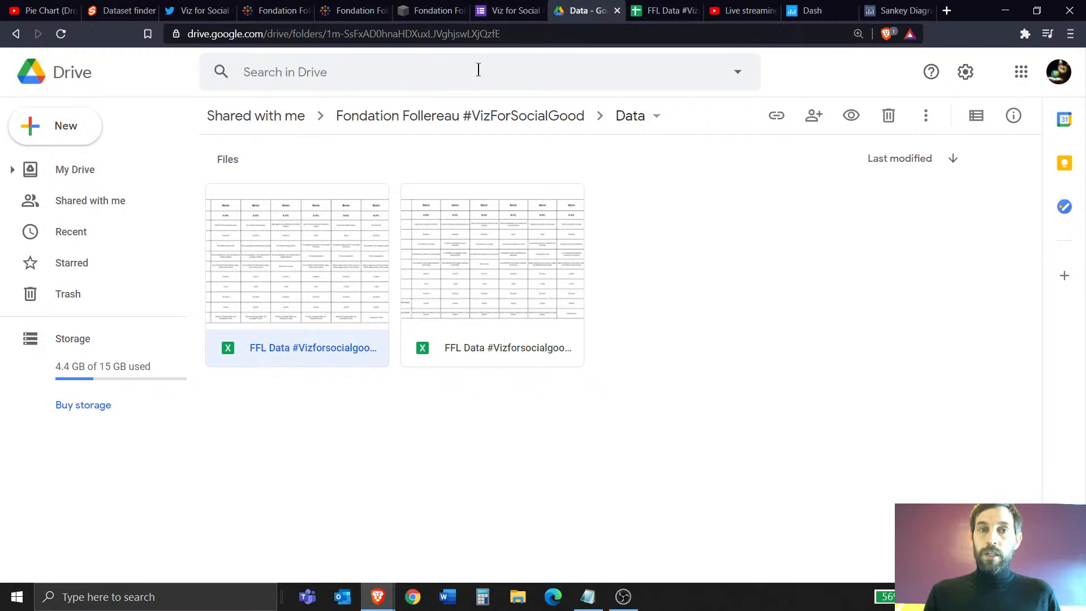
Go up to the Fondation Follereau folder, open Data, then the FFL Data spreadsheet.
left_click(459, 115)
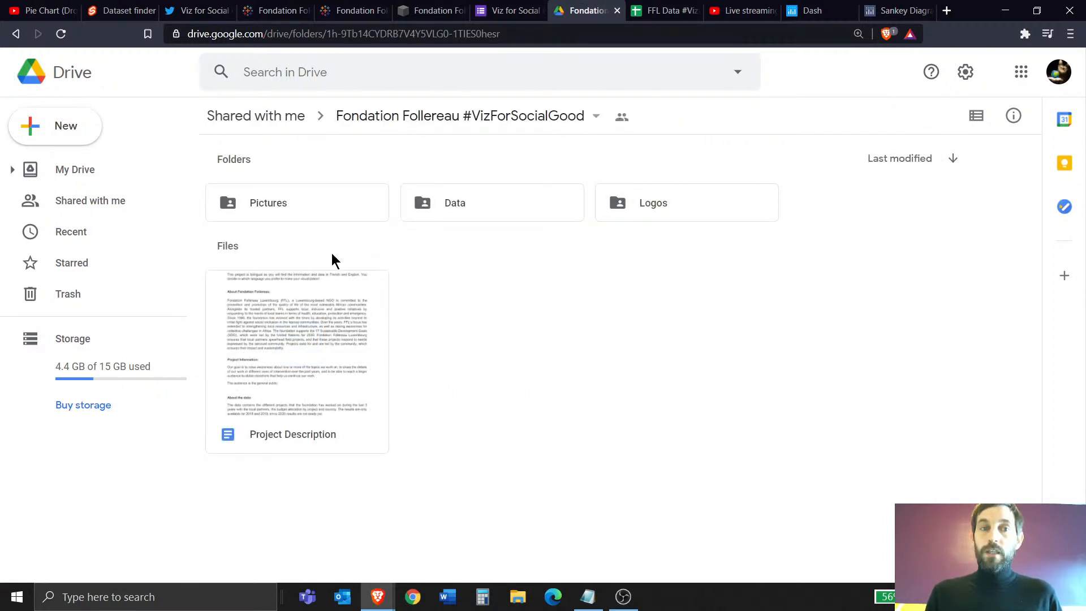
mouse_move(456, 234)
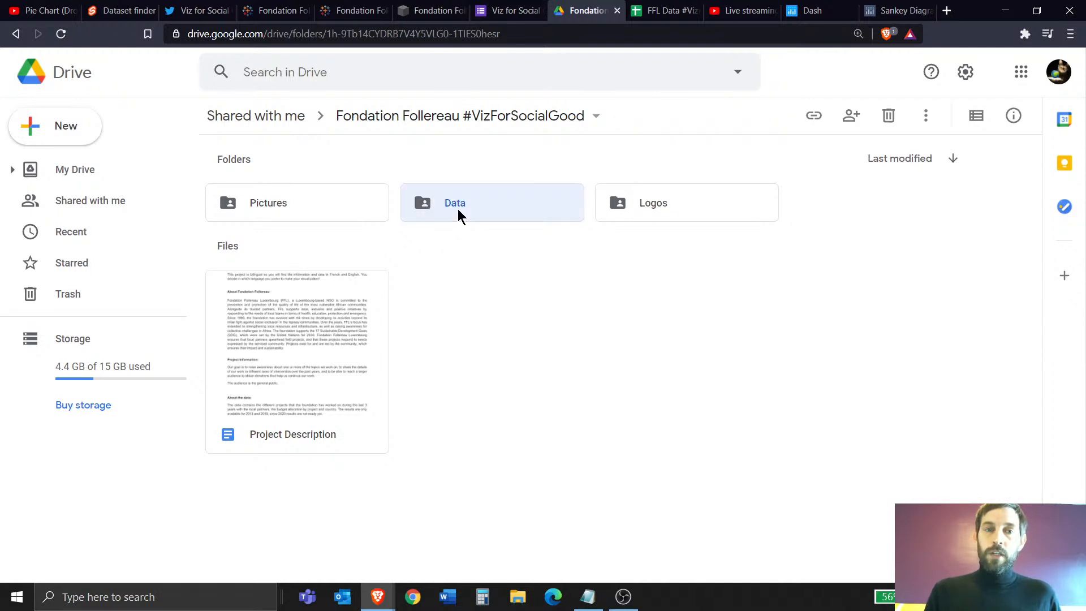
double_click(491, 202)
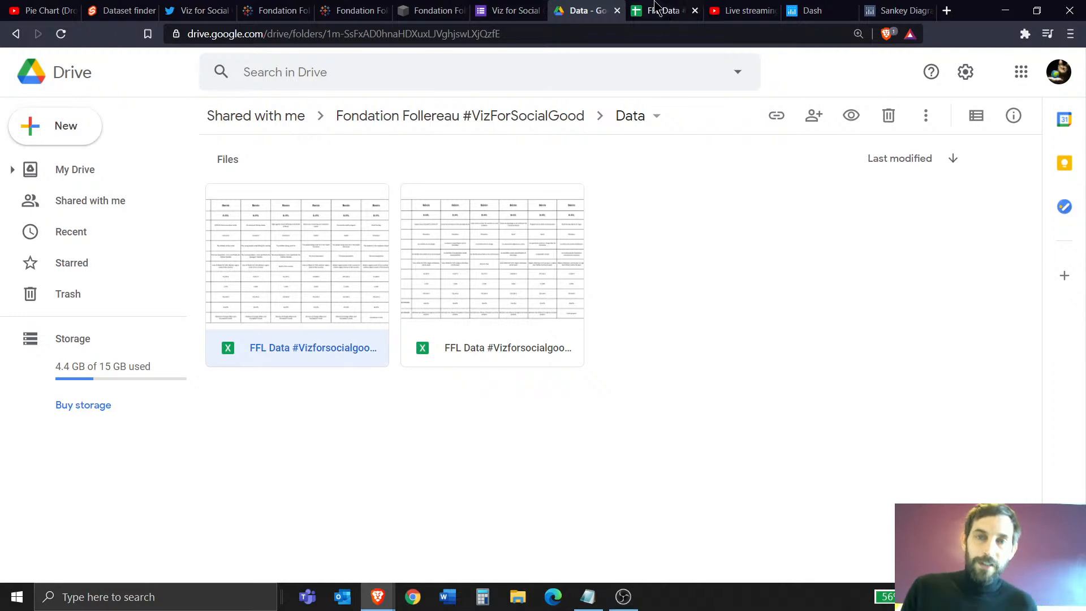
double_click(296, 270)
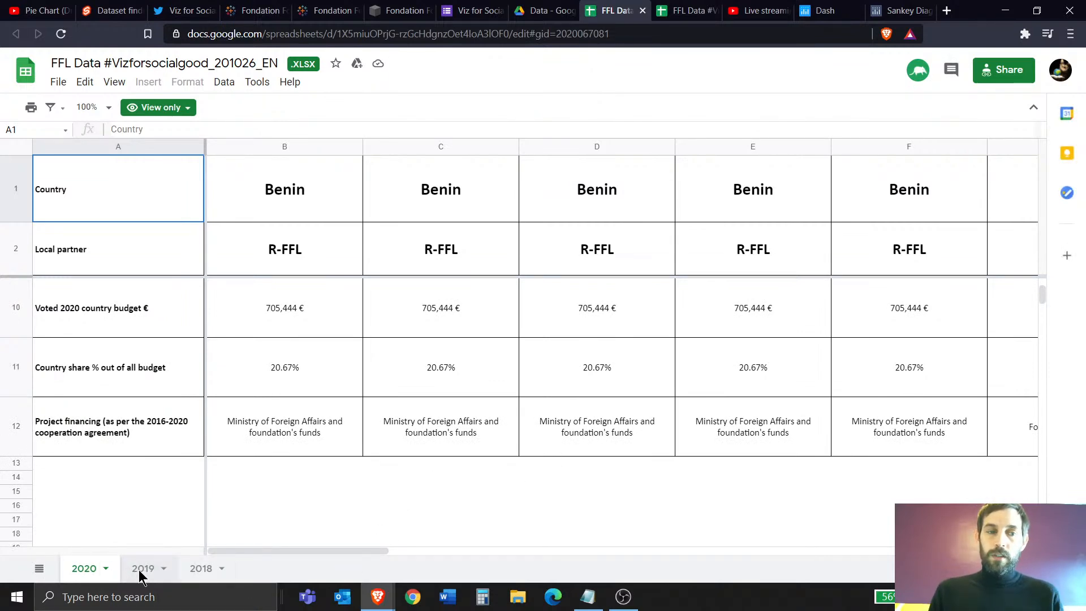
Show the 2019 sheet's Benin results and bring the live chat window forward.
left_click(142, 568)
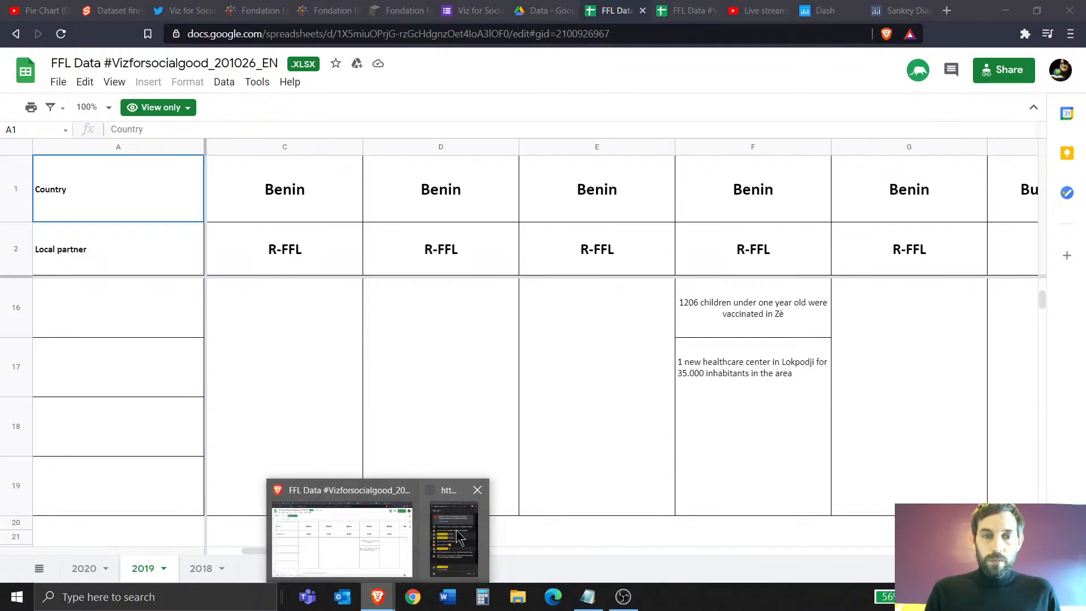
left_click(453, 540)
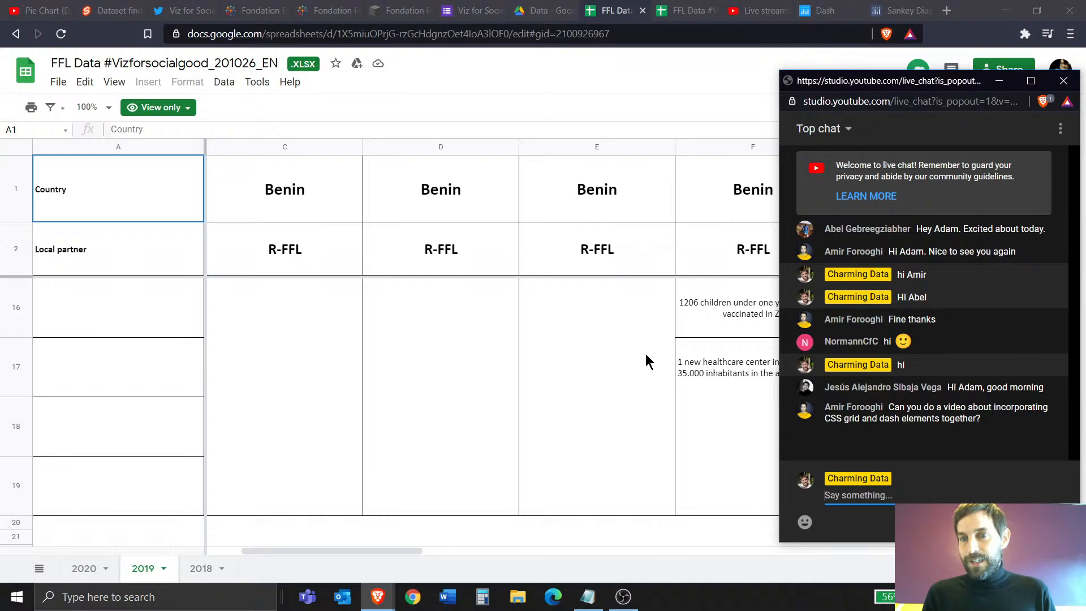
mouse_move(950, 431)
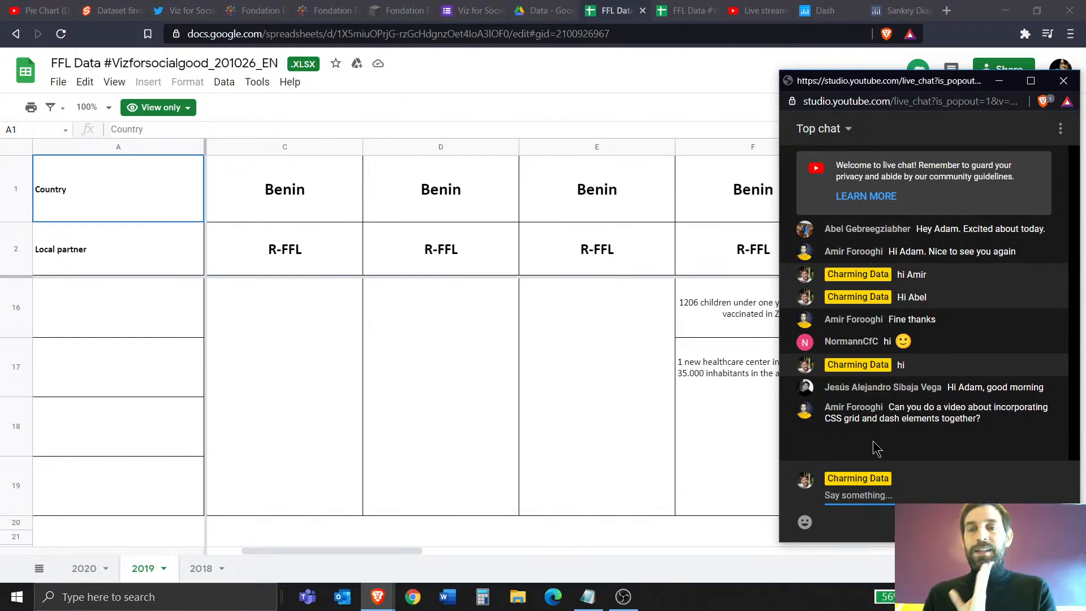
mouse_move(899, 443)
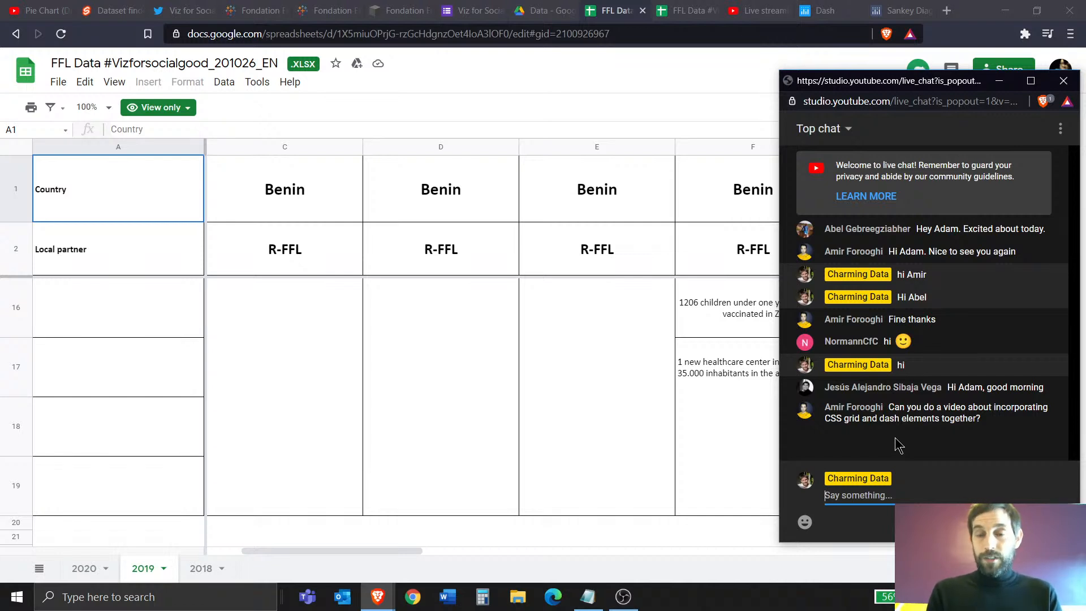
Post 'do you guys have any questions about this project?' in the live chat.
type("do you ugy")
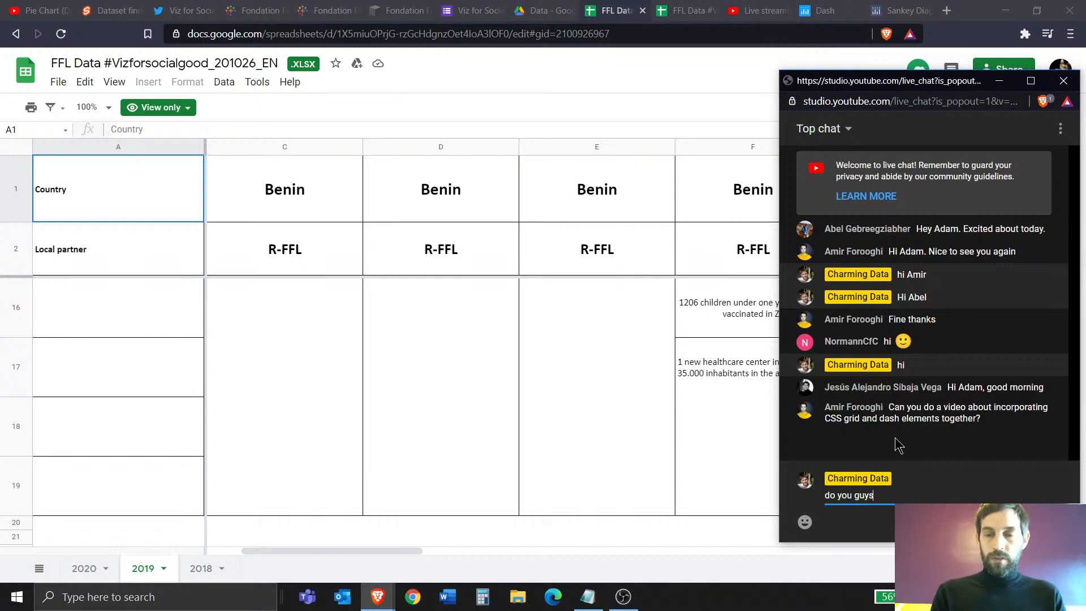
type("have any questions aout")
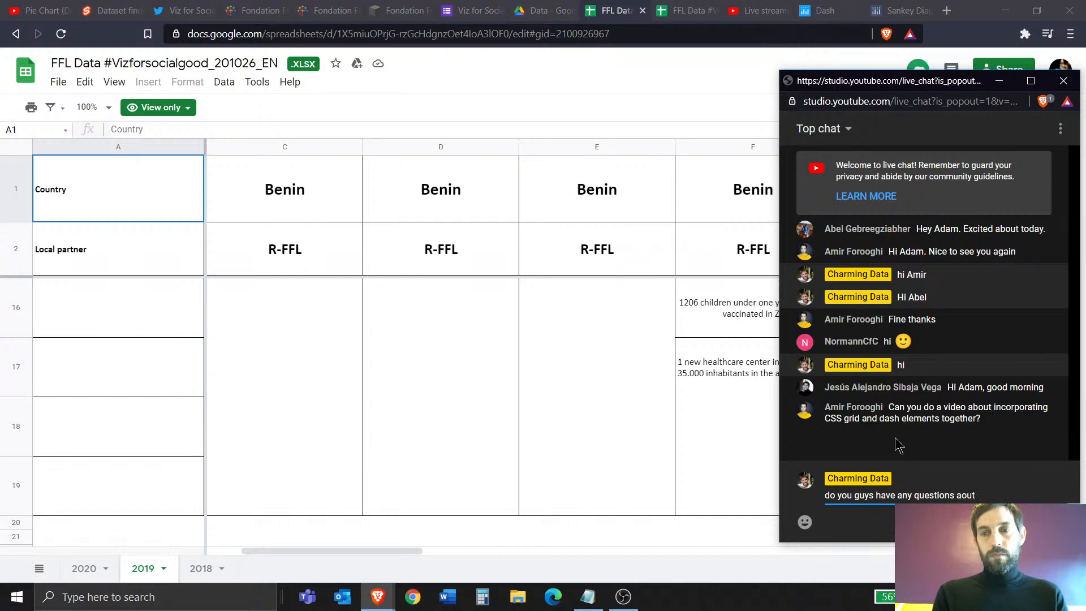
type("about this proje")
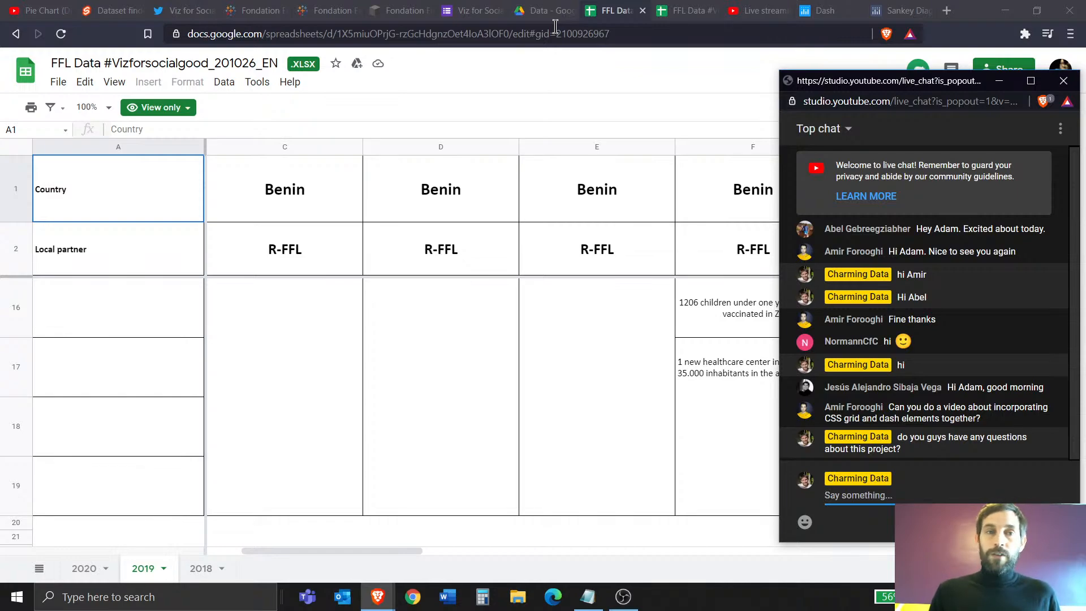
left_click(177, 10)
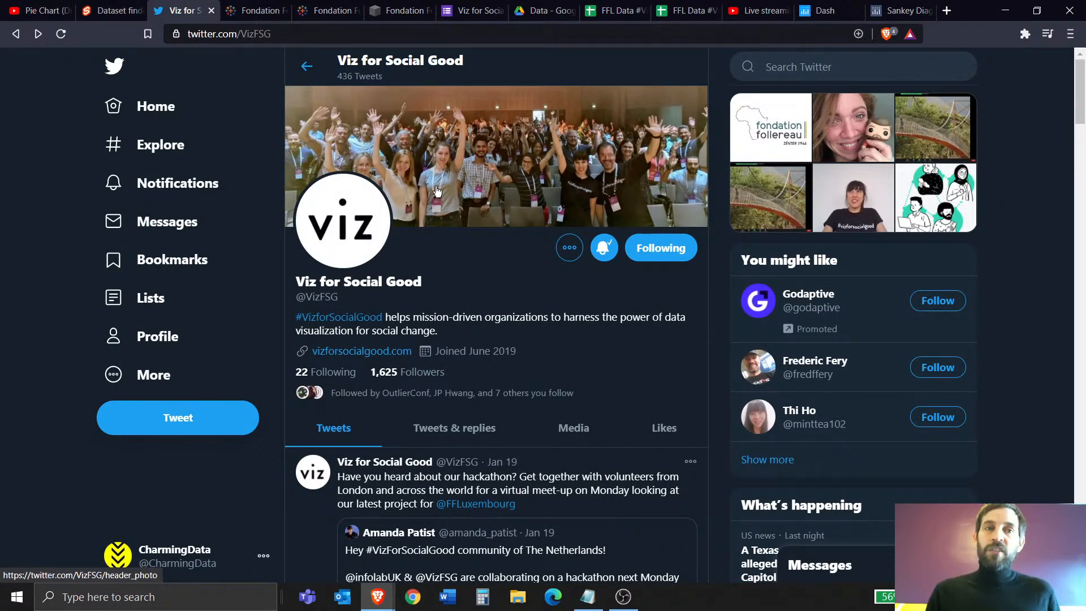
mouse_move(415, 89)
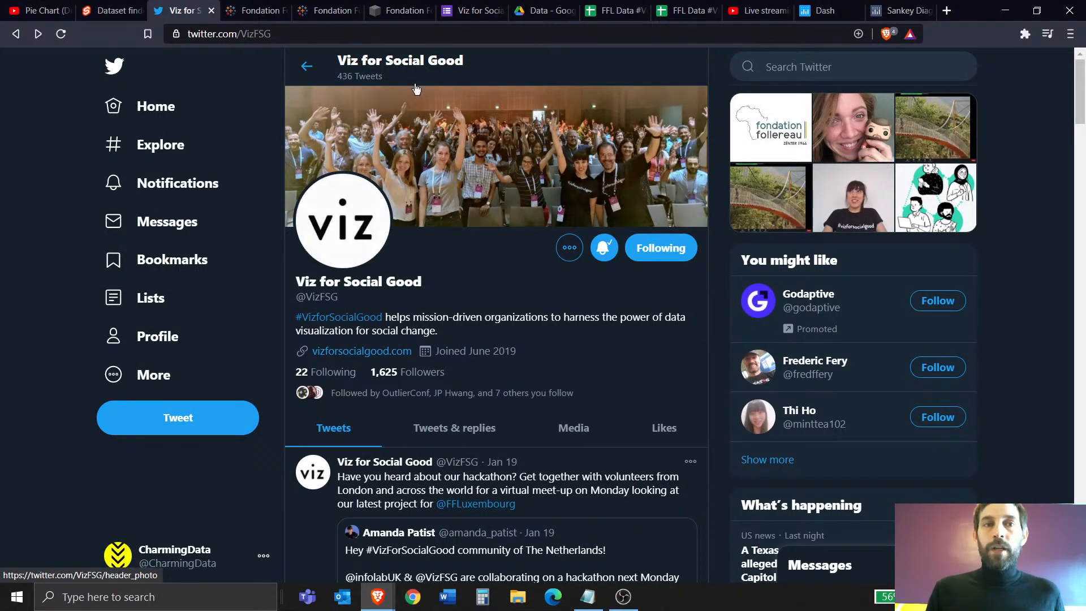
mouse_move(398, 10)
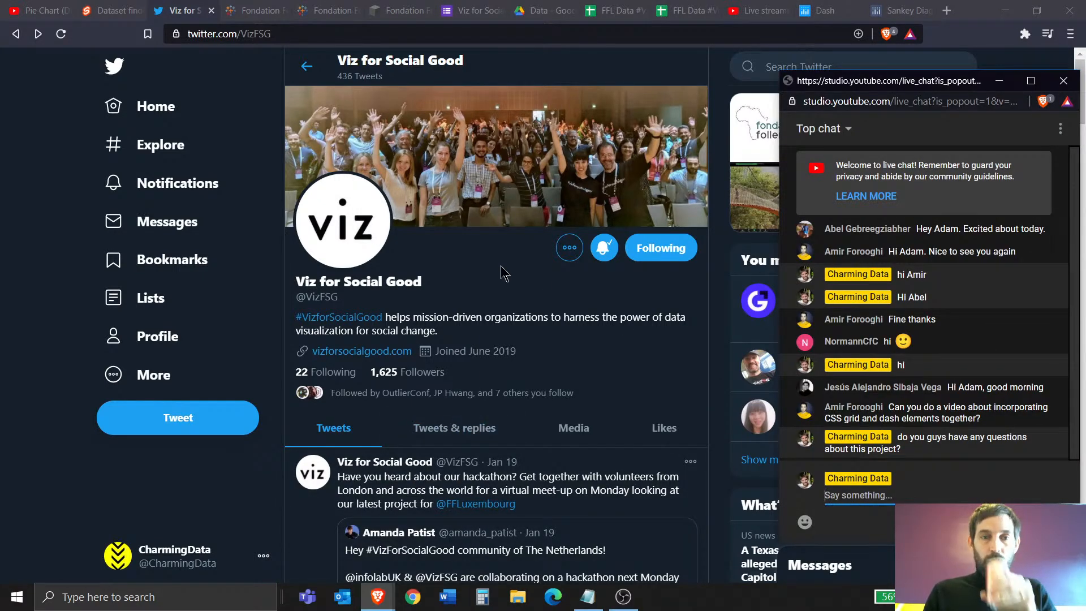
Scroll the Viz for Social Good Twitter profile while the live chat stays open.
scroll("down", 3)
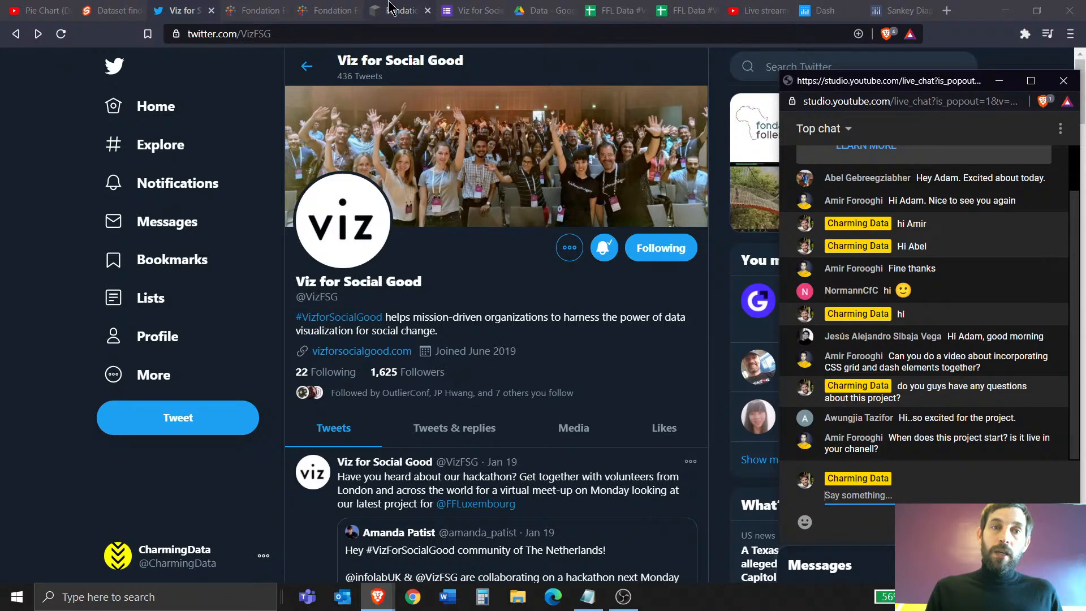
Scroll the Fondation Follereau page through data, deadline and participation steps, then switch to the pie chart video.
left_click(400, 11)
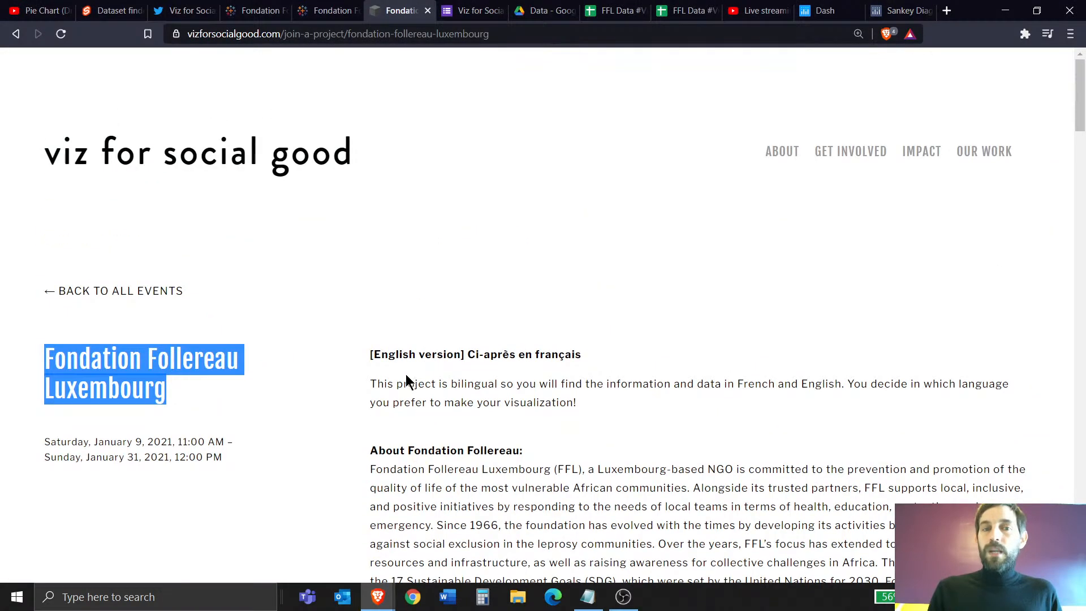
scroll("down", 3)
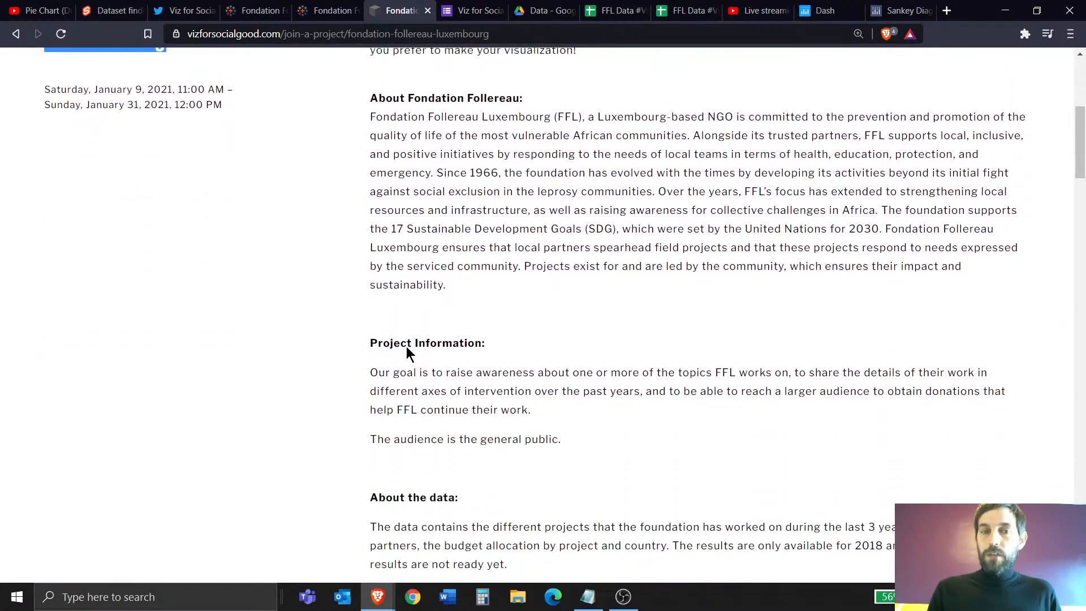
scroll("down", 3)
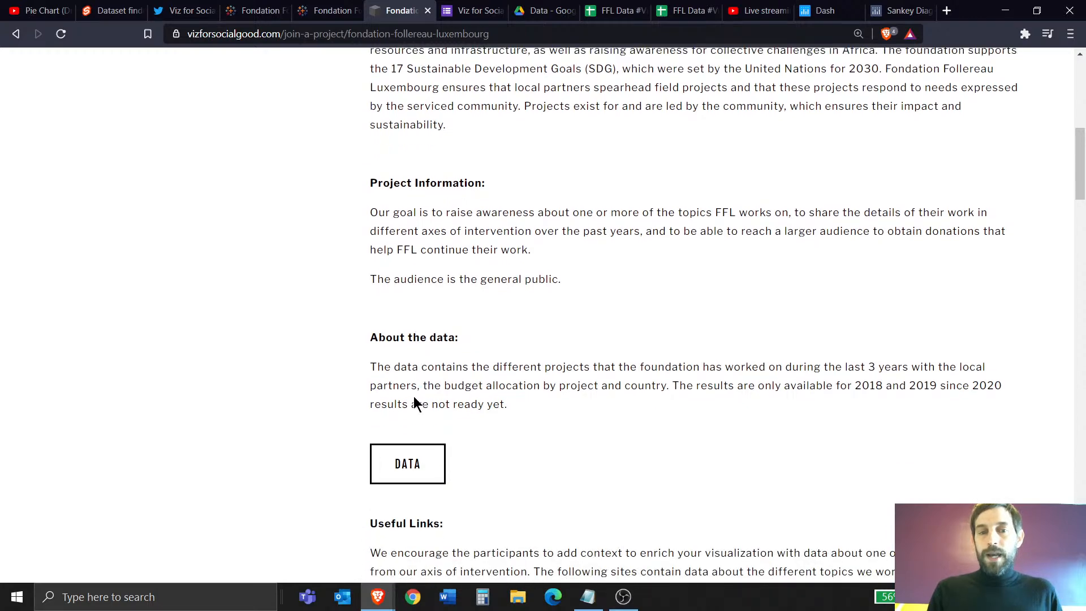
scroll("down", 3)
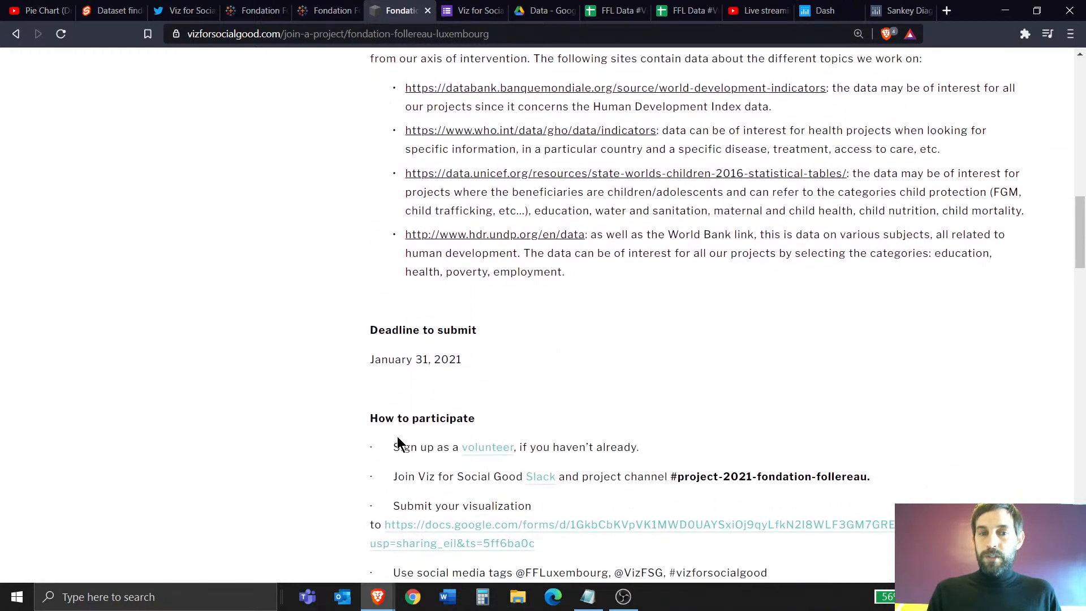
scroll("down", 3)
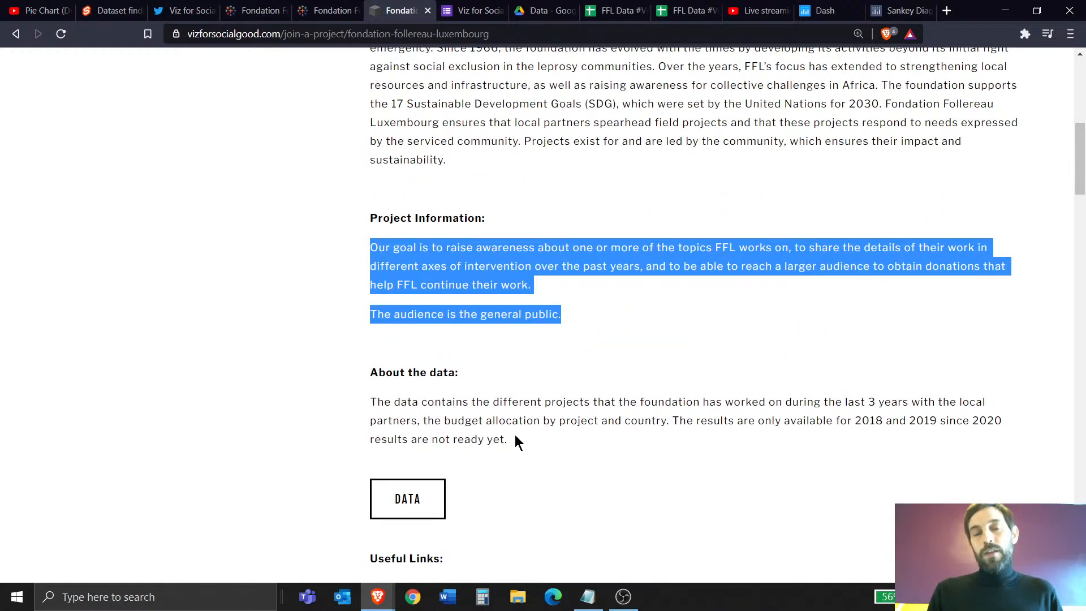
scroll("down", 3)
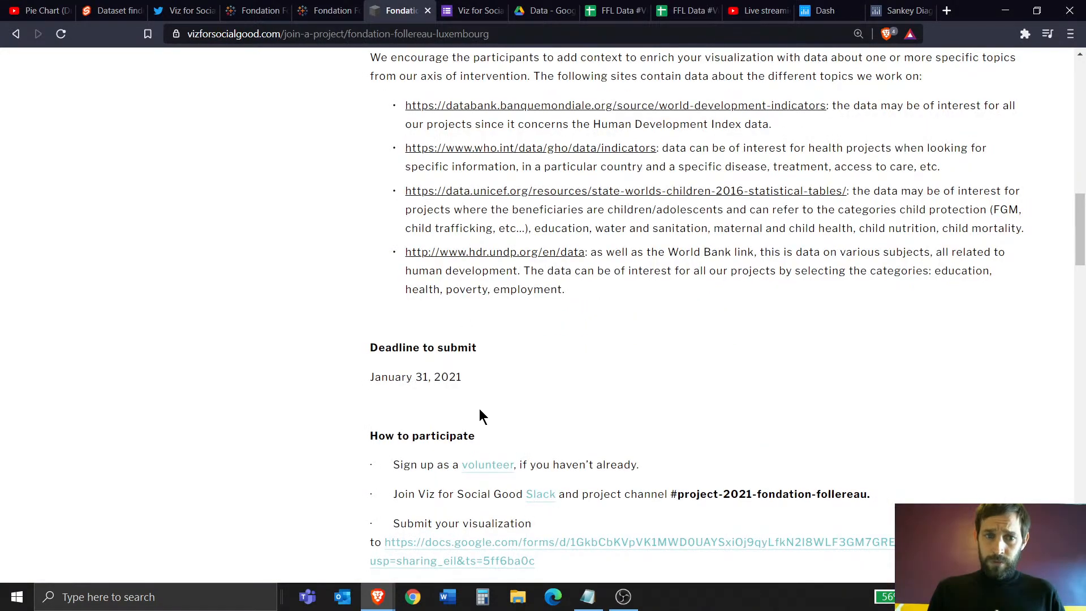
scroll("down", 3)
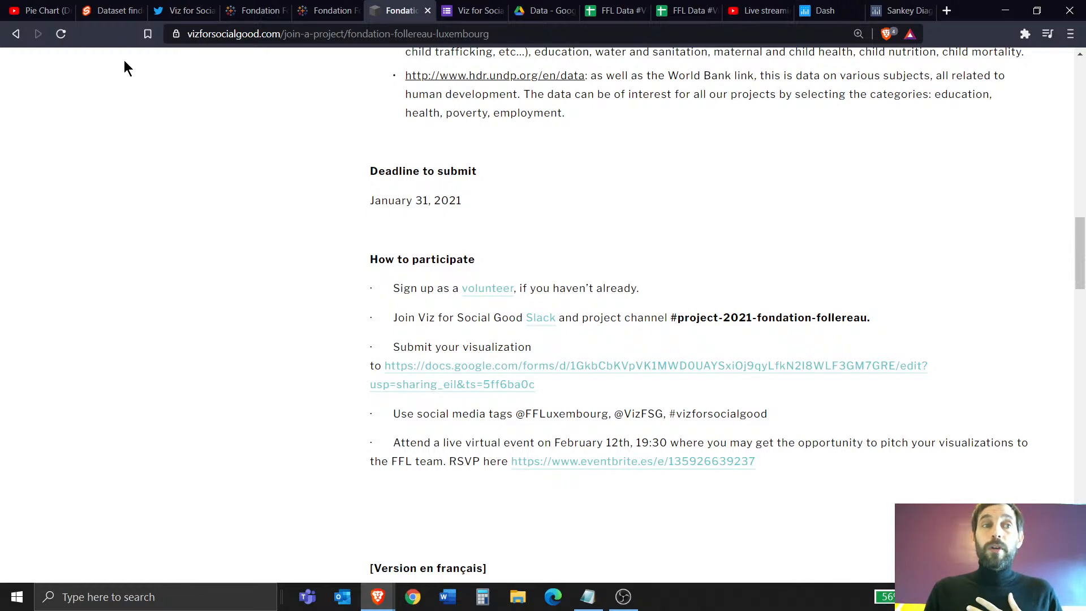
left_click(38, 10)
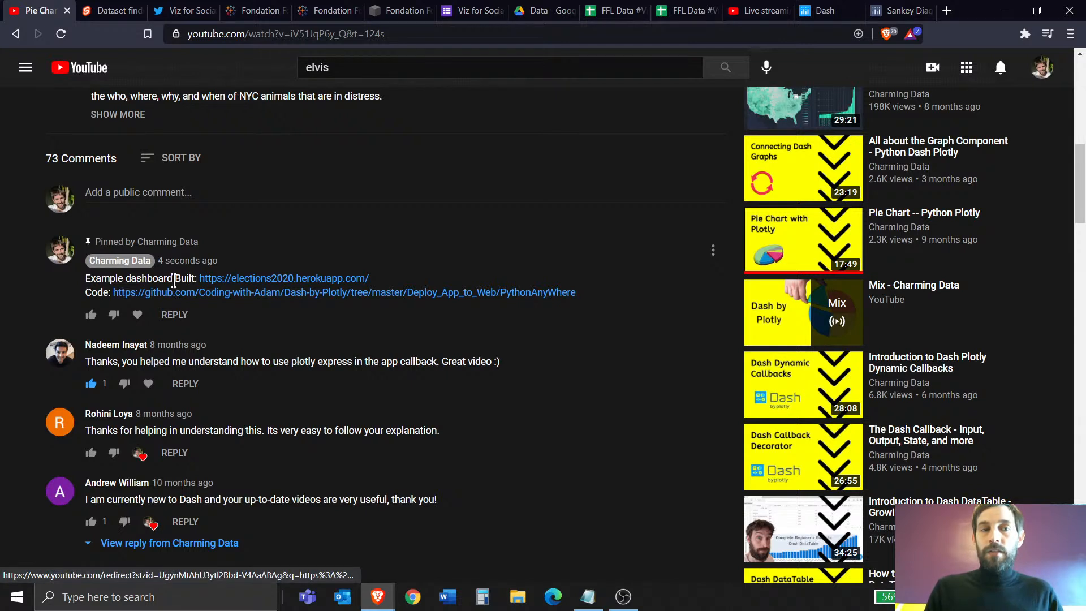
mouse_move(270, 290)
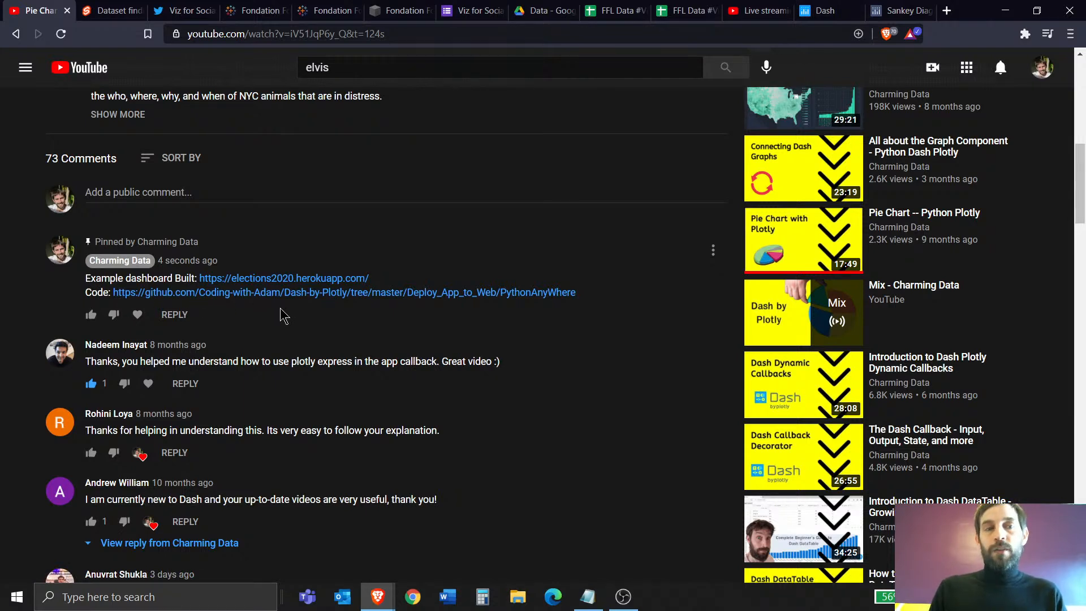
mouse_move(290, 319)
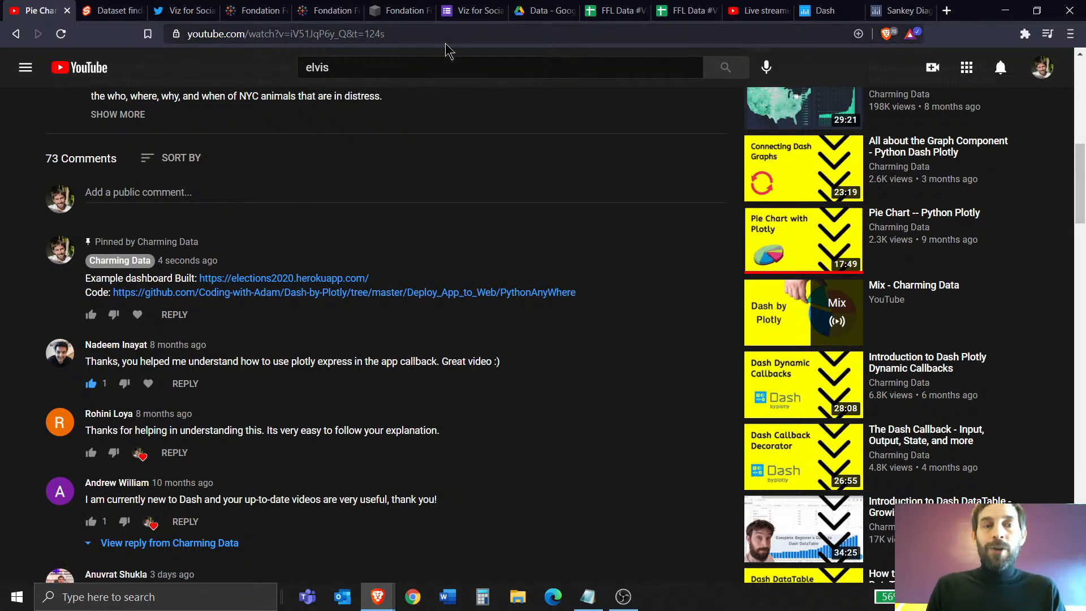
mouse_move(460, 54)
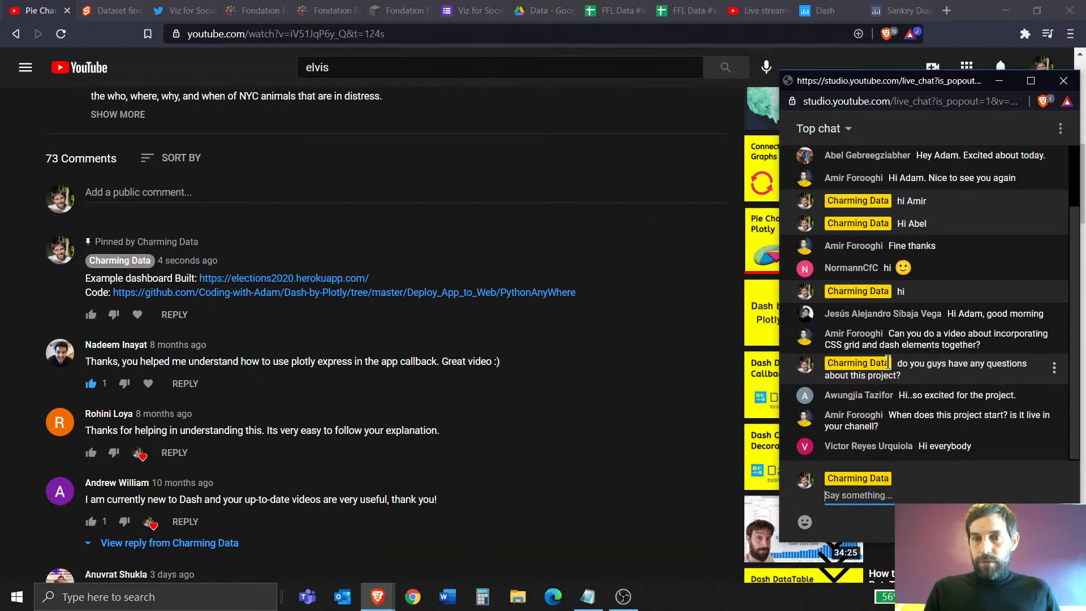
Greet Victor with 'hola victor' in live chat, then return to the Fondation Follereau page.
type("hola vi")
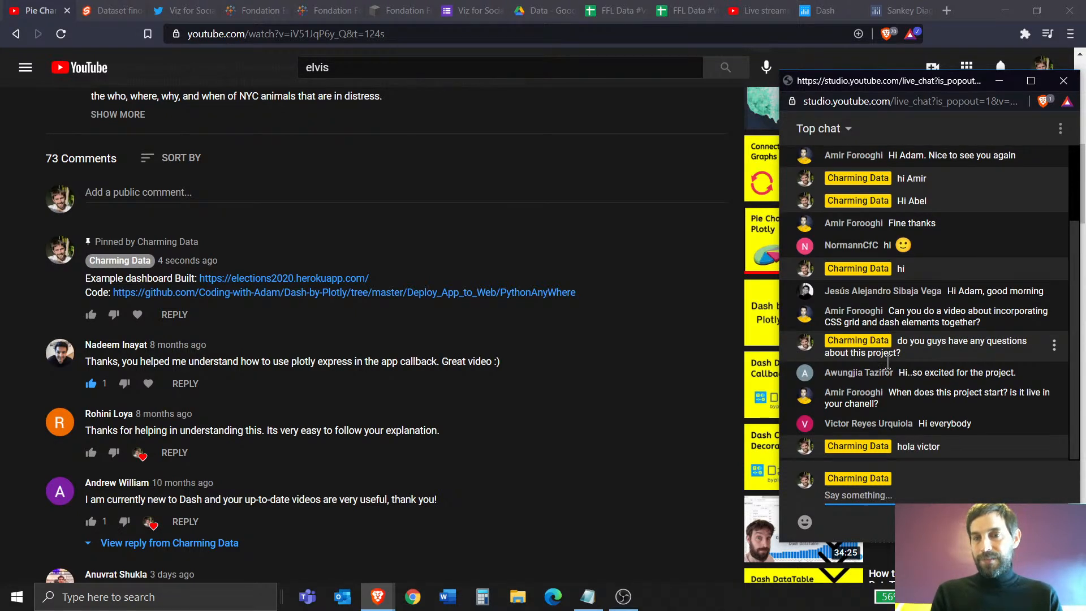
type("this was a short")
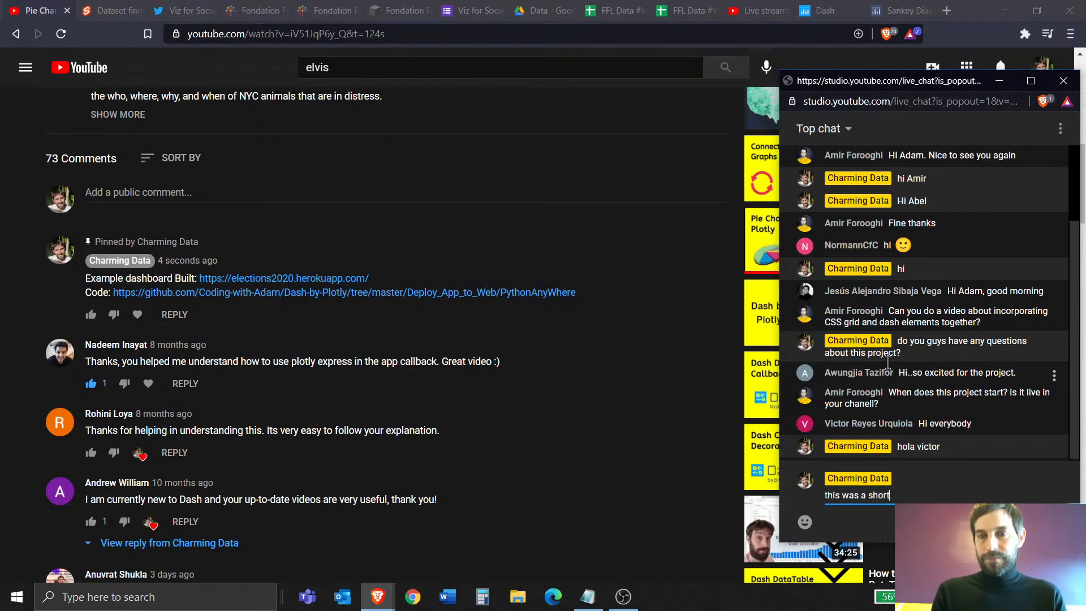
type("video")
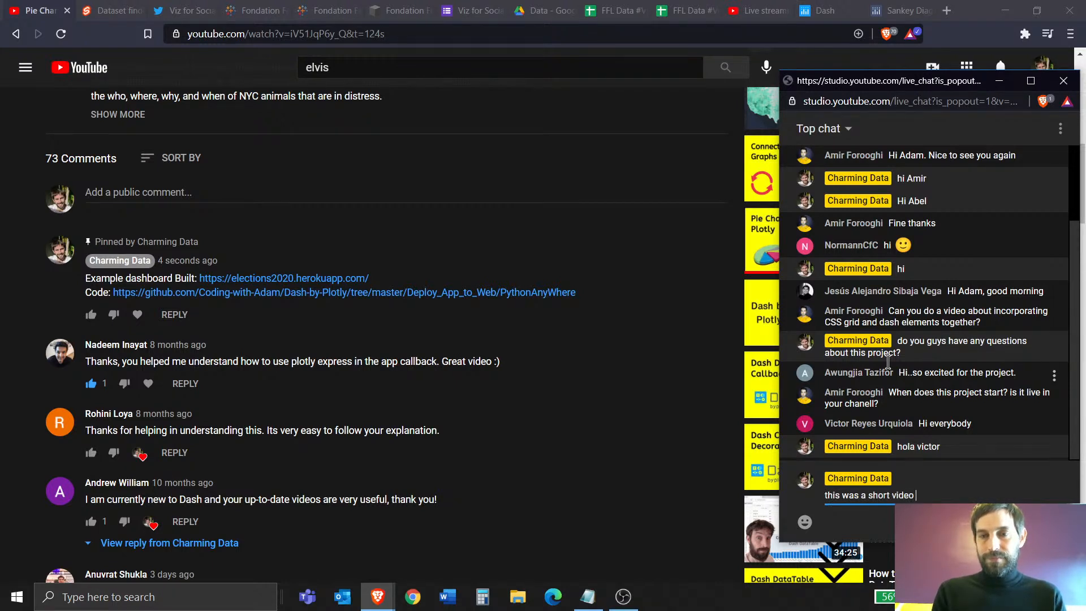
type("just")
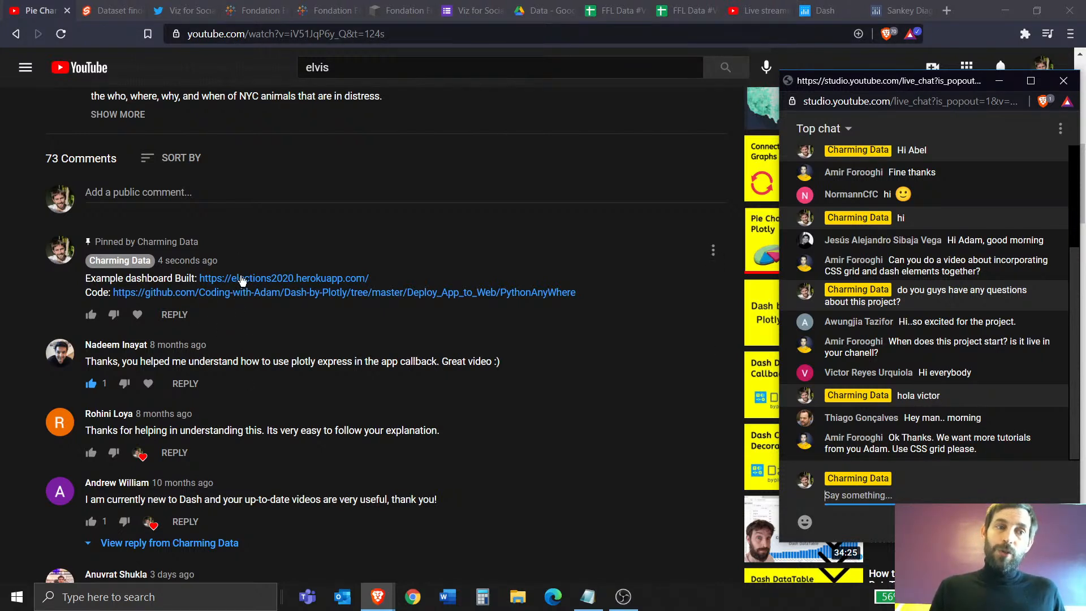
mouse_move(378, 347)
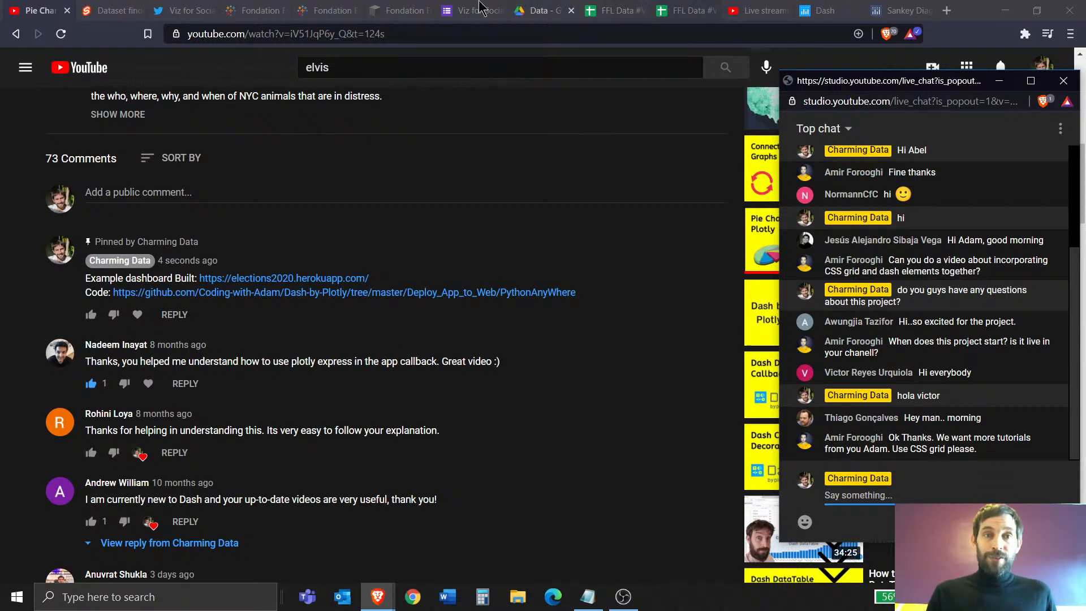
left_click(398, 10)
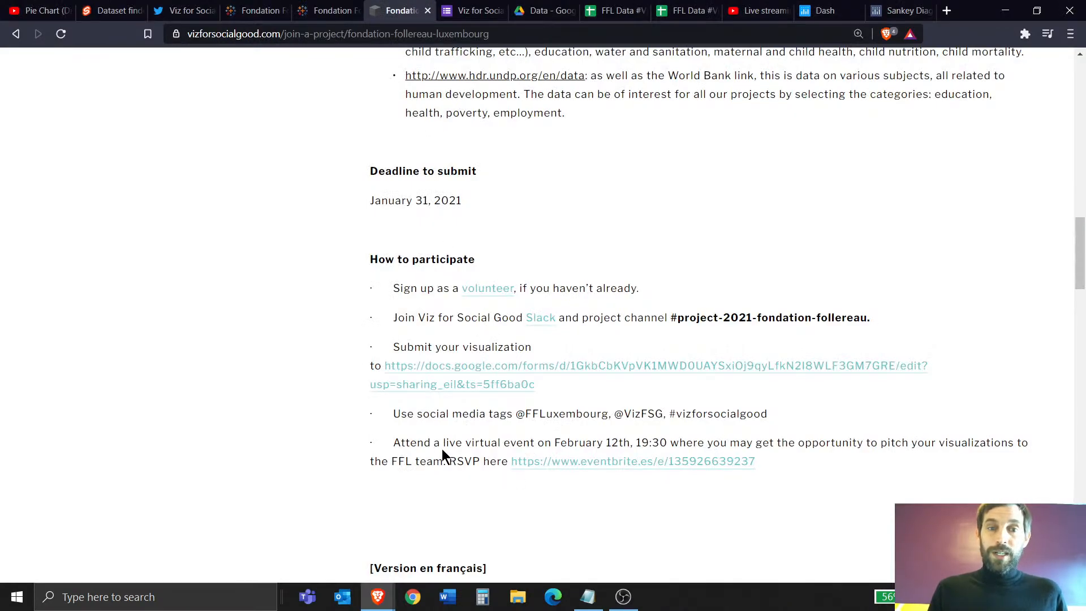